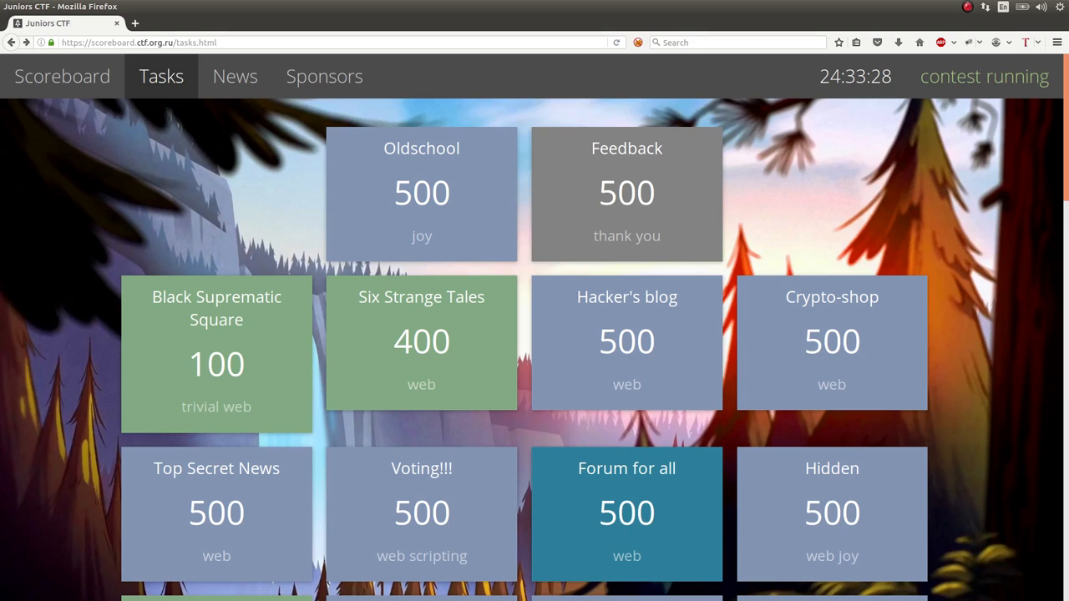
{"action": "mouse_move", "coordinate": [945, 179]}
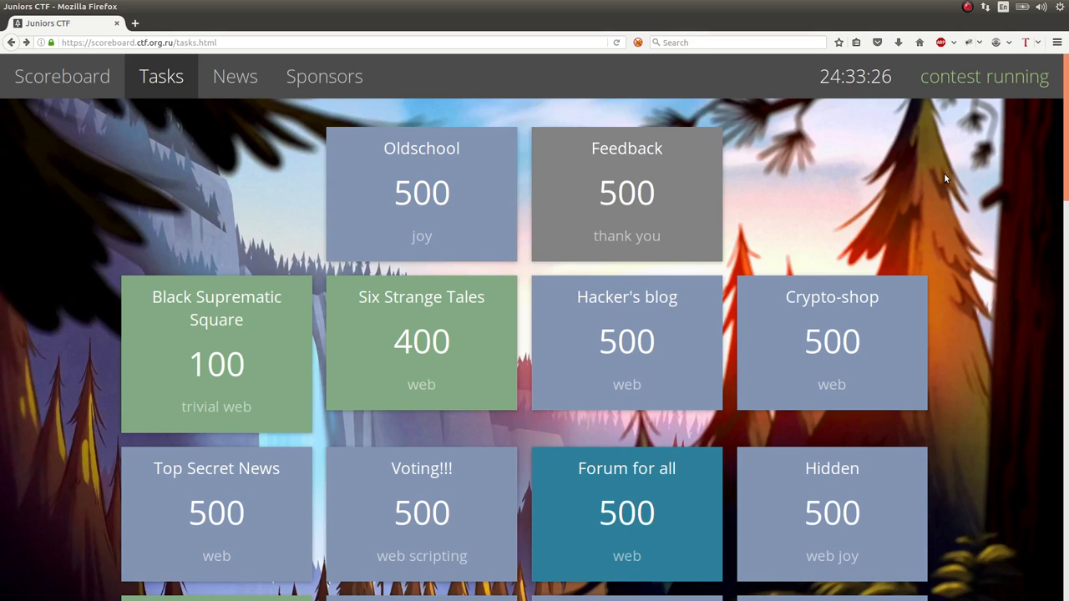
Open the LosT Code challenge tile from the challenge list
{"action": "scroll", "scroll_direction": "down", "scroll_amount": 3}
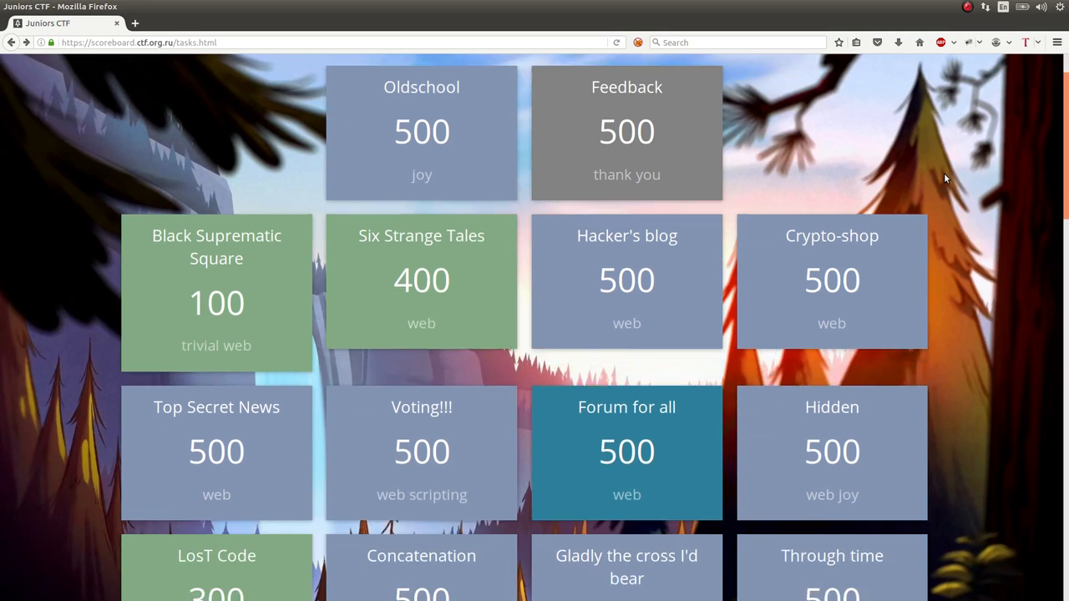
{"action": "scroll", "scroll_direction": "down", "scroll_amount": 3}
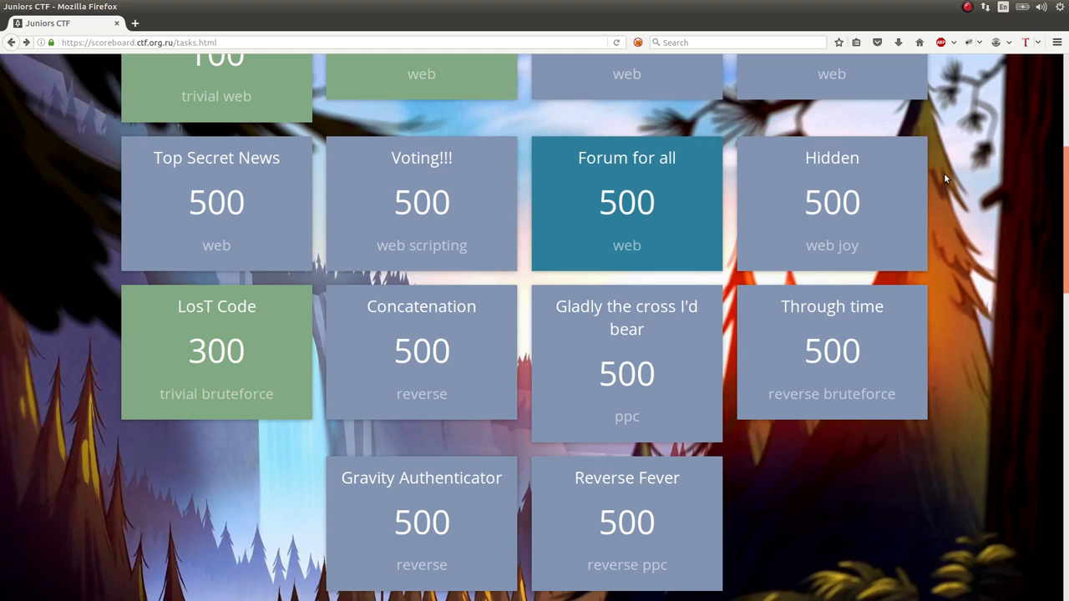
{"action": "mouse_move", "coordinate": [220, 379]}
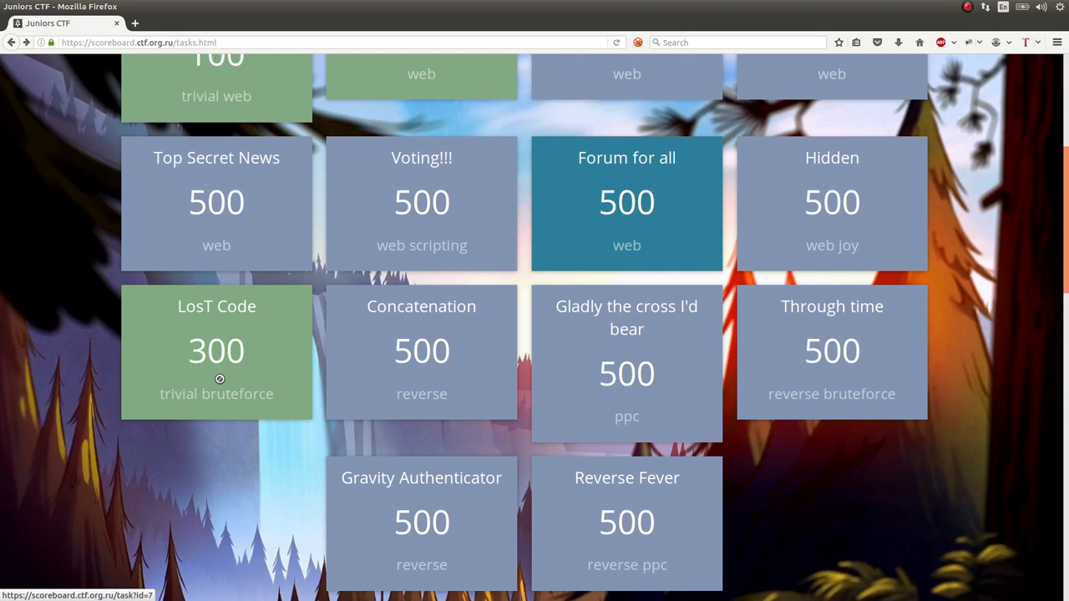
{"action": "mouse_move", "coordinate": [221, 351]}
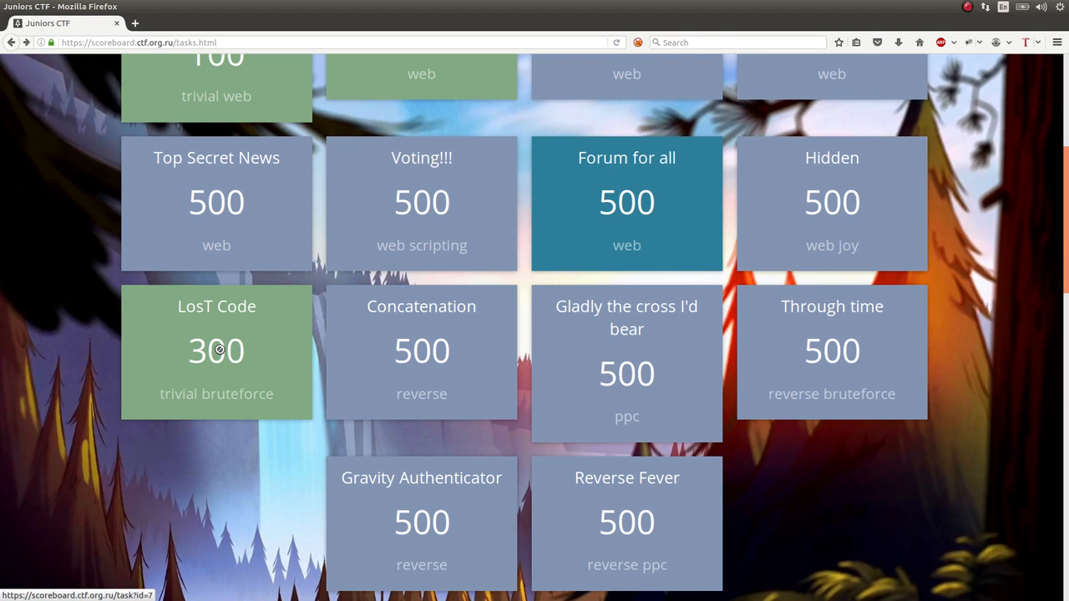
{"action": "left_click", "coordinate": [217, 351]}
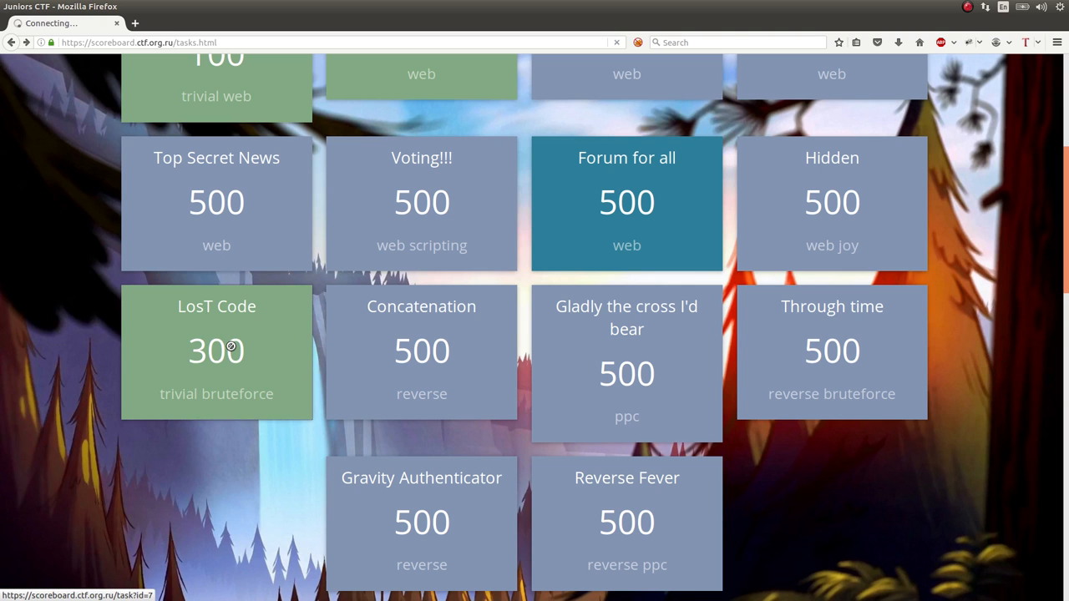
{"action": "left_click", "coordinate": [217, 351]}
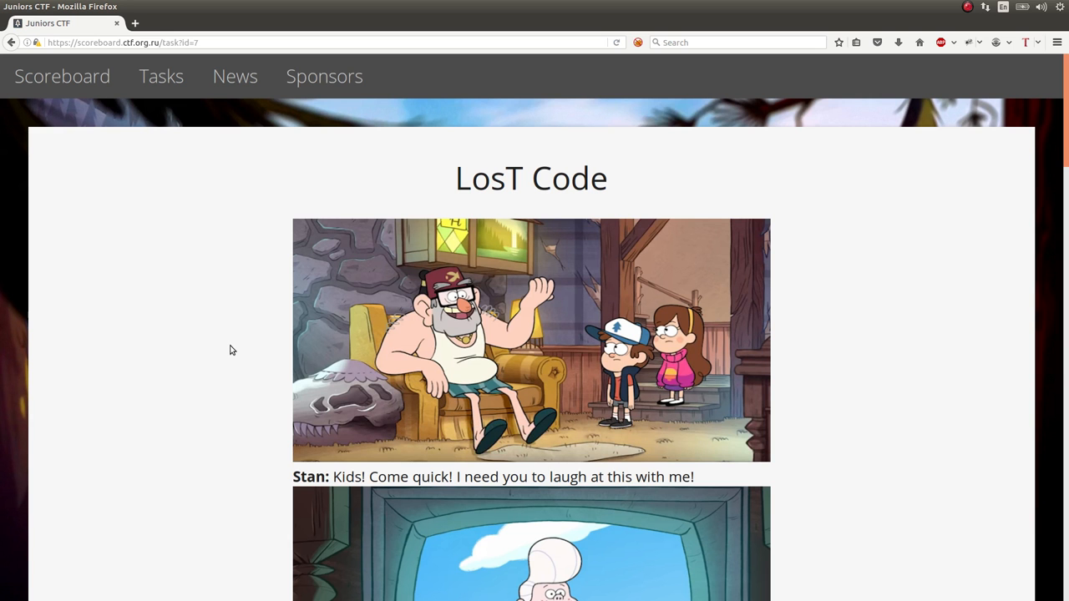
Read through the Gravity Falls comic story and follow the closing 'picklock' link
{"action": "scroll", "scroll_direction": "down", "scroll_amount": 3}
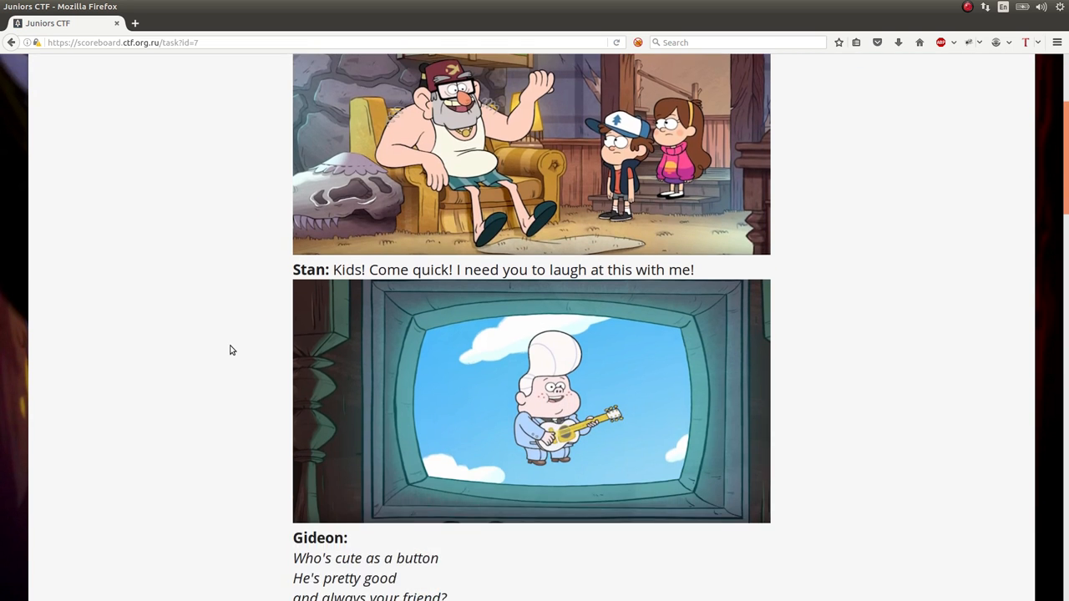
{"action": "scroll", "scroll_direction": "down", "scroll_amount": 3}
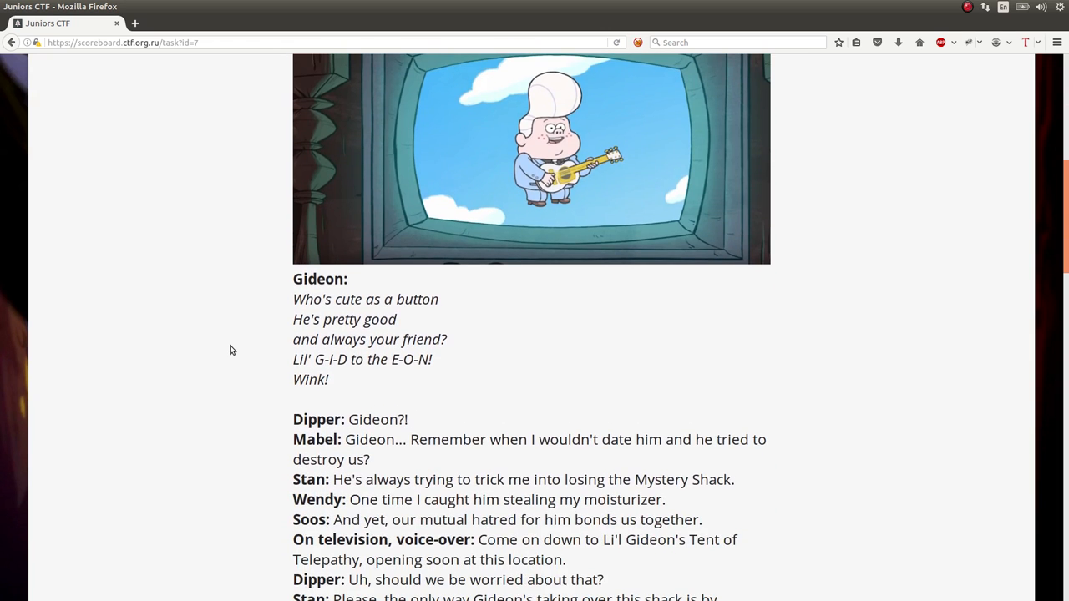
{"action": "scroll", "scroll_direction": "down", "scroll_amount": 3}
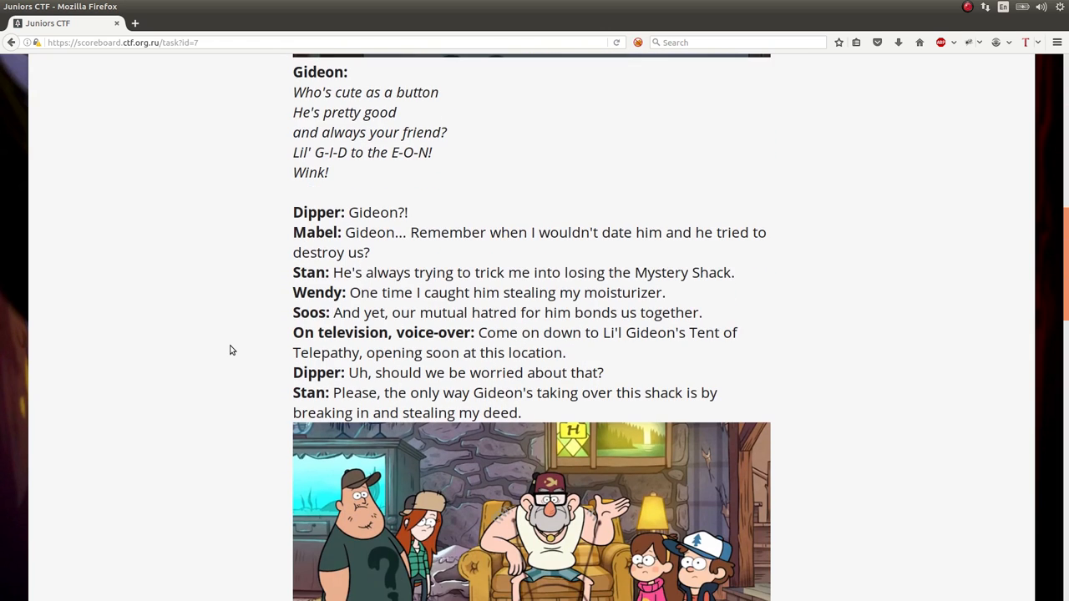
{"action": "scroll", "scroll_direction": "down", "scroll_amount": 3}
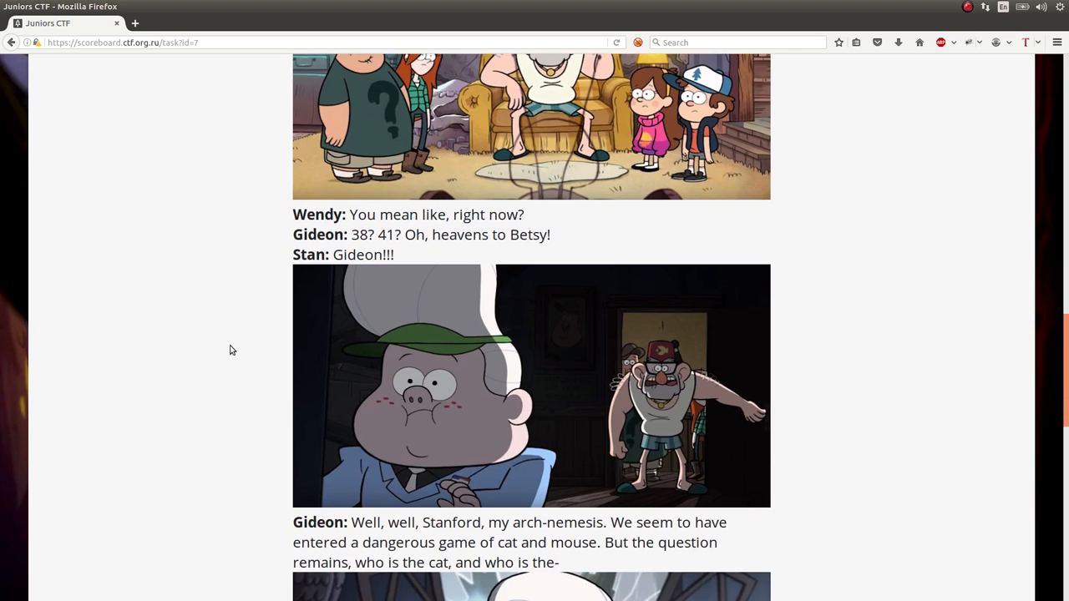
{"action": "scroll", "scroll_direction": "down", "scroll_amount": 3}
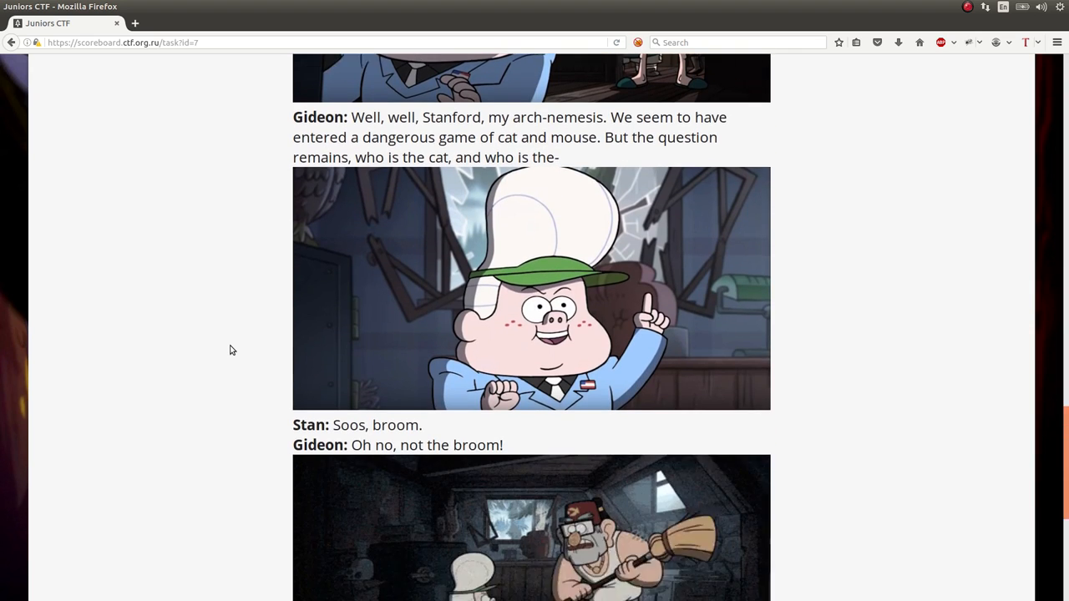
{"action": "scroll", "scroll_direction": "down", "scroll_amount": 3}
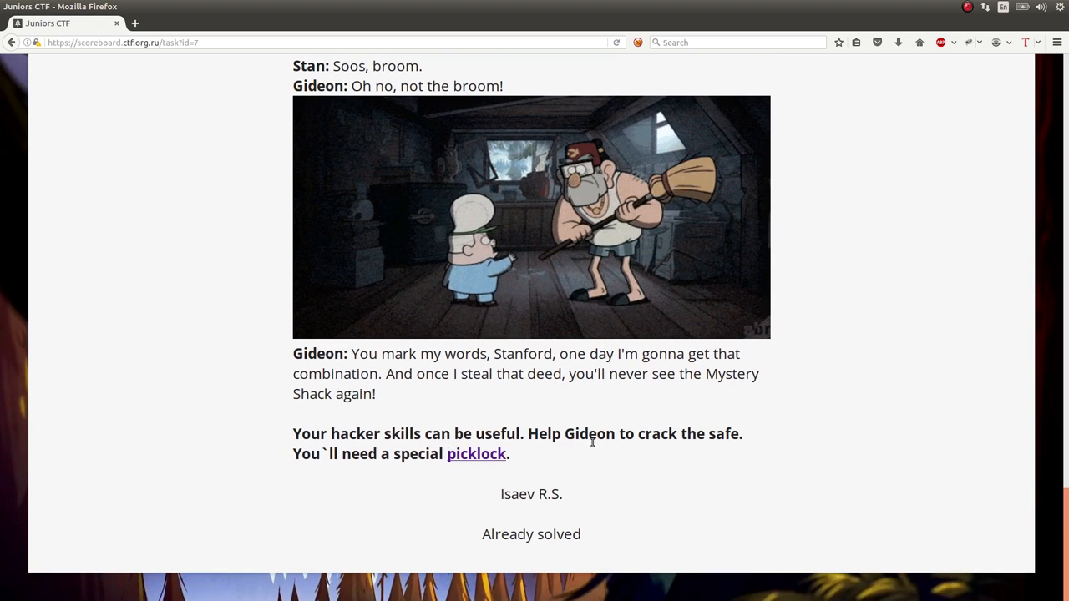
{"action": "left_click", "coordinate": [476, 454]}
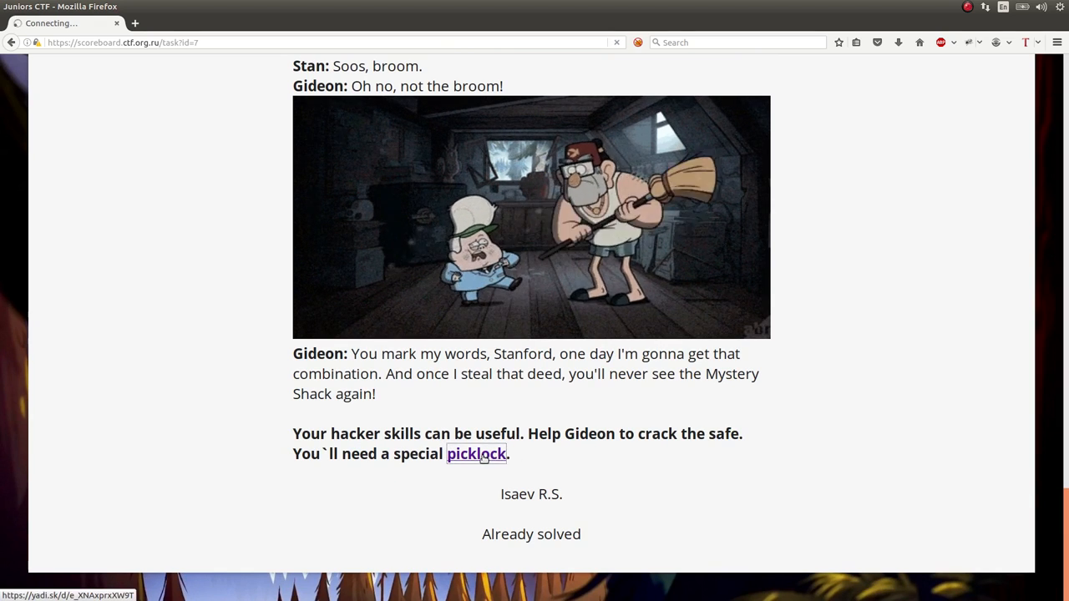
Download LosT.zip from Yandex.Disk, saving it into a new folder inside juniors
{"action": "left_click", "coordinate": [476, 454]}
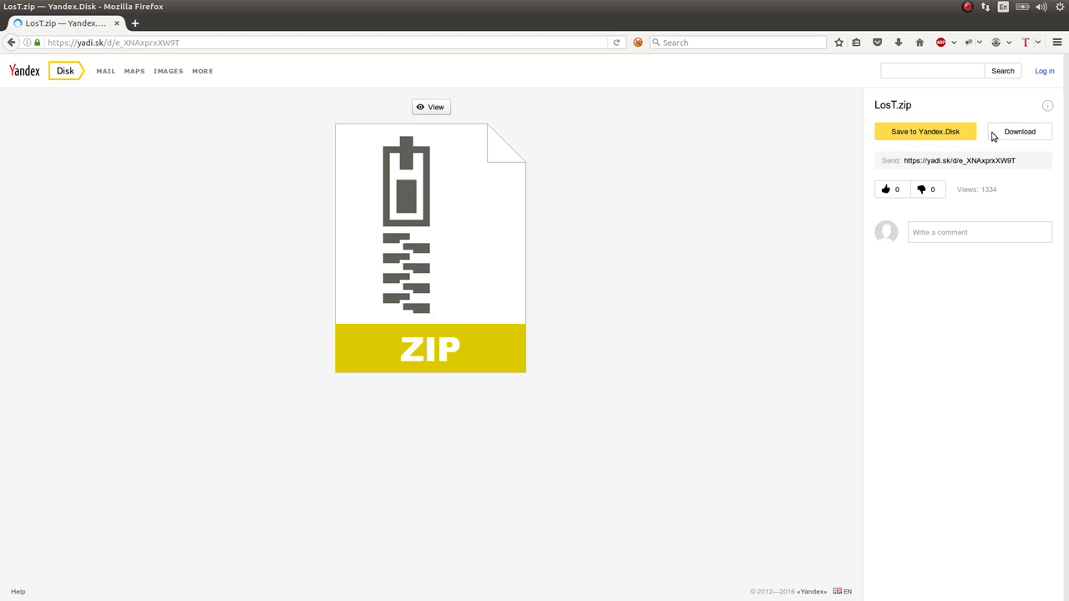
{"action": "left_click", "coordinate": [1019, 130]}
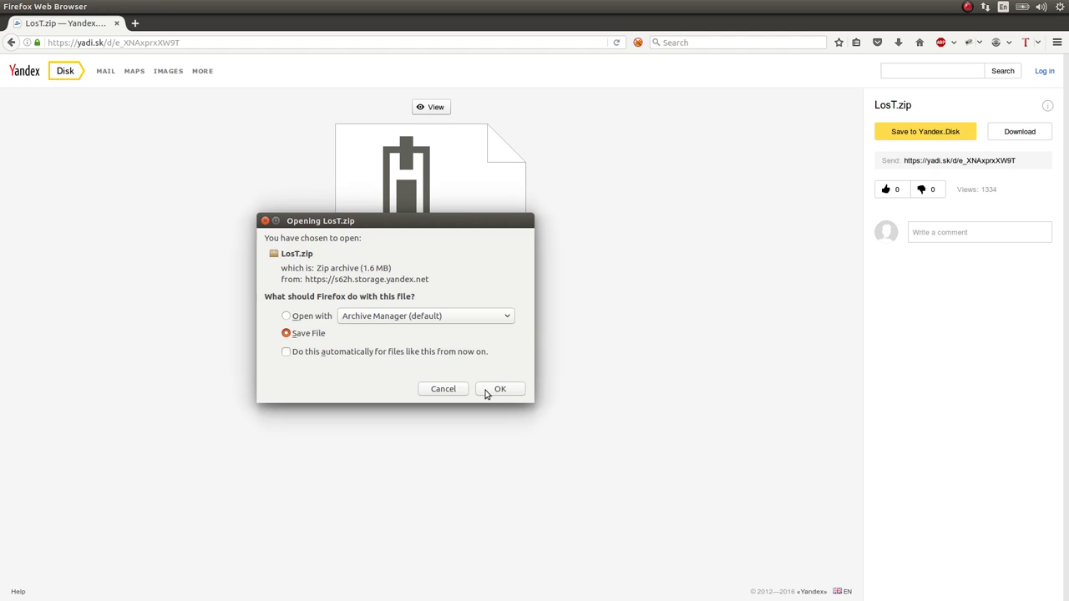
{"action": "left_click", "coordinate": [500, 387]}
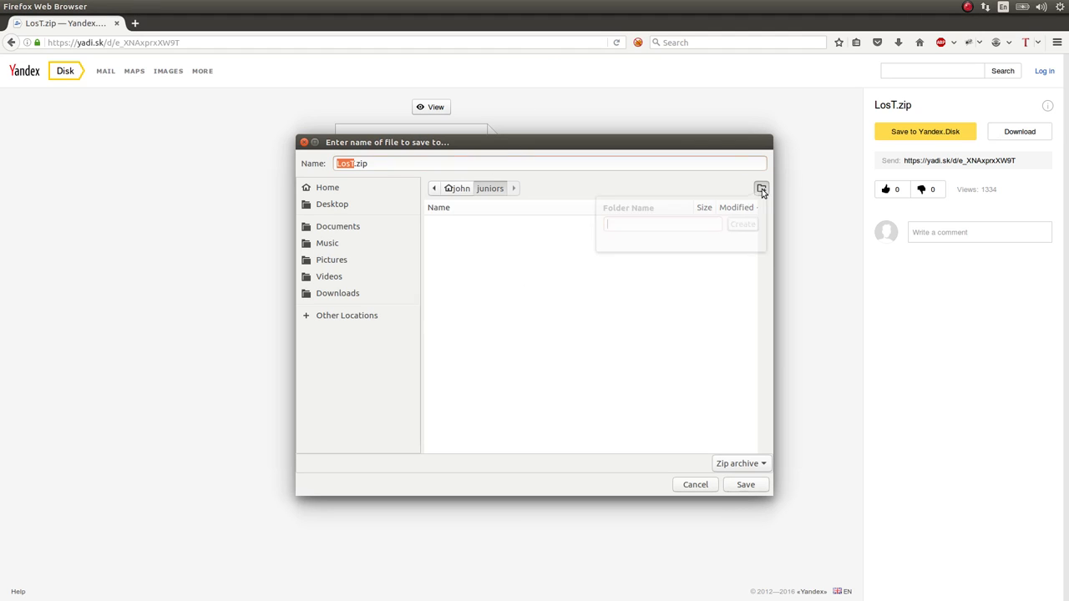
{"action": "left_click", "coordinate": [742, 224]}
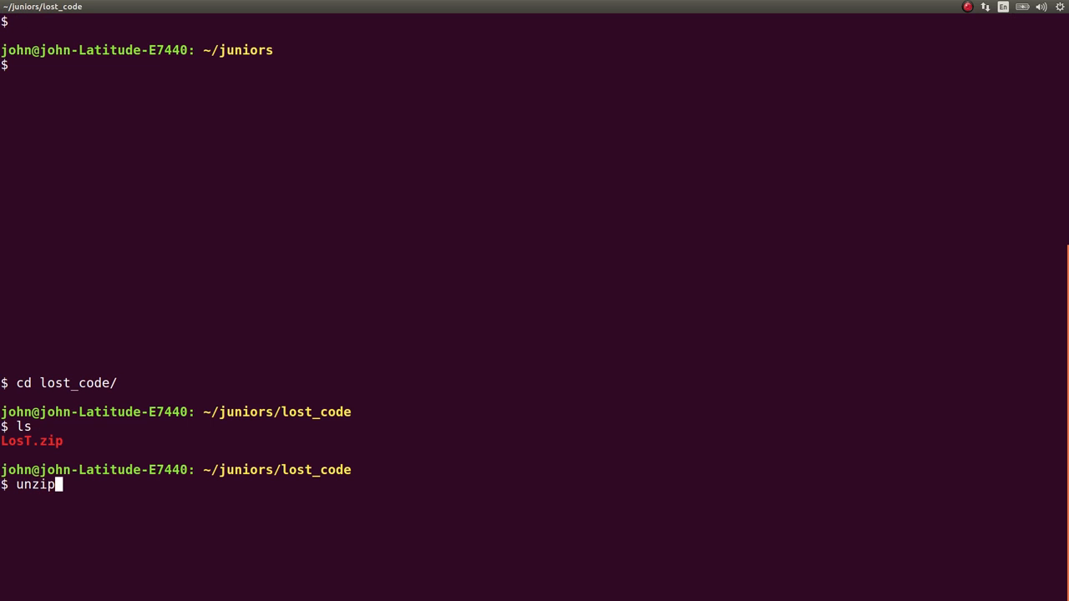
Extract LosT.zip, enter the LosT folder and run LosT.exe under wine to see its help
{"action": "key", "text": "Return"}
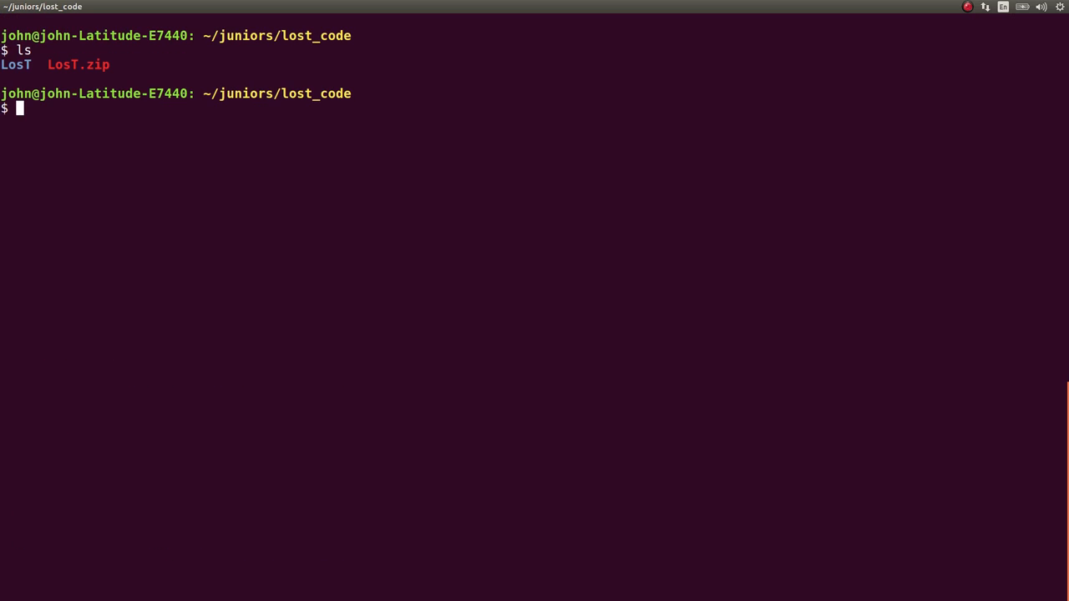
{"action": "type", "text": "cd LosT/"}
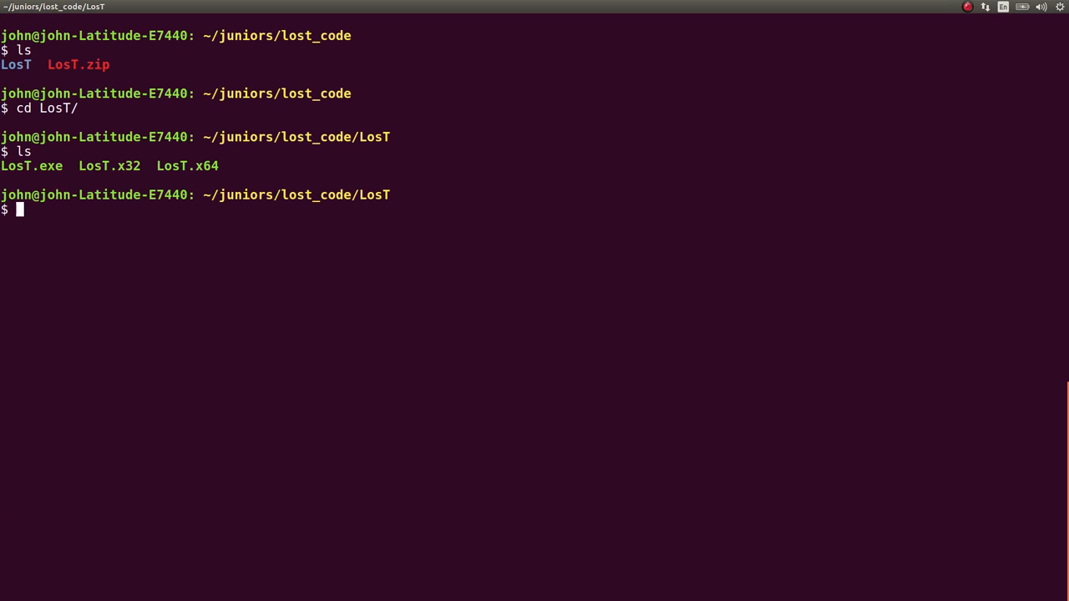
{"action": "type", "text": "wine LosT.exe"}
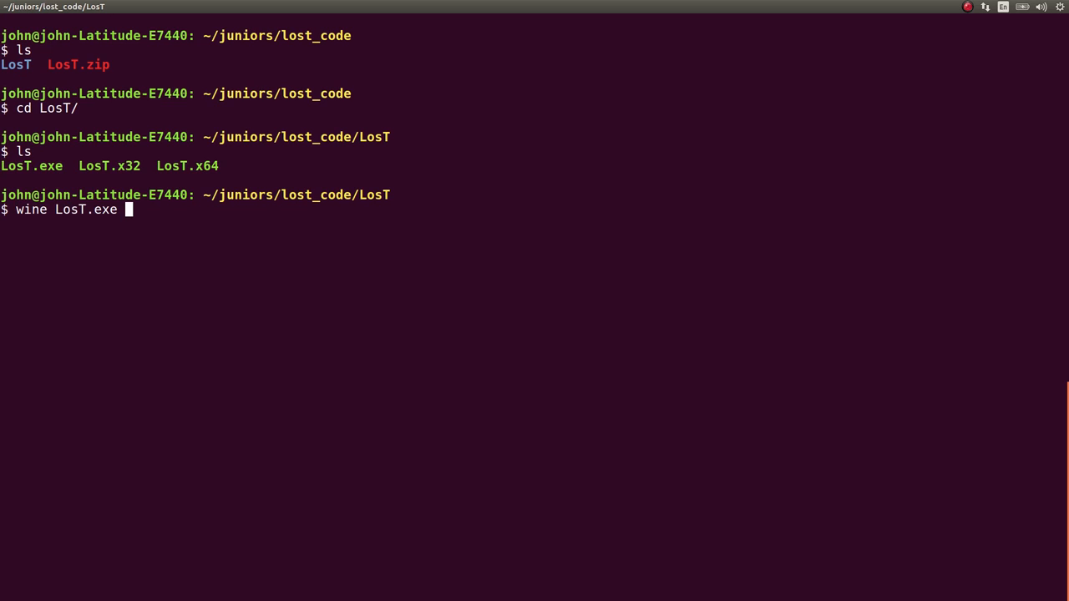
{"action": "key", "text": "Return"}
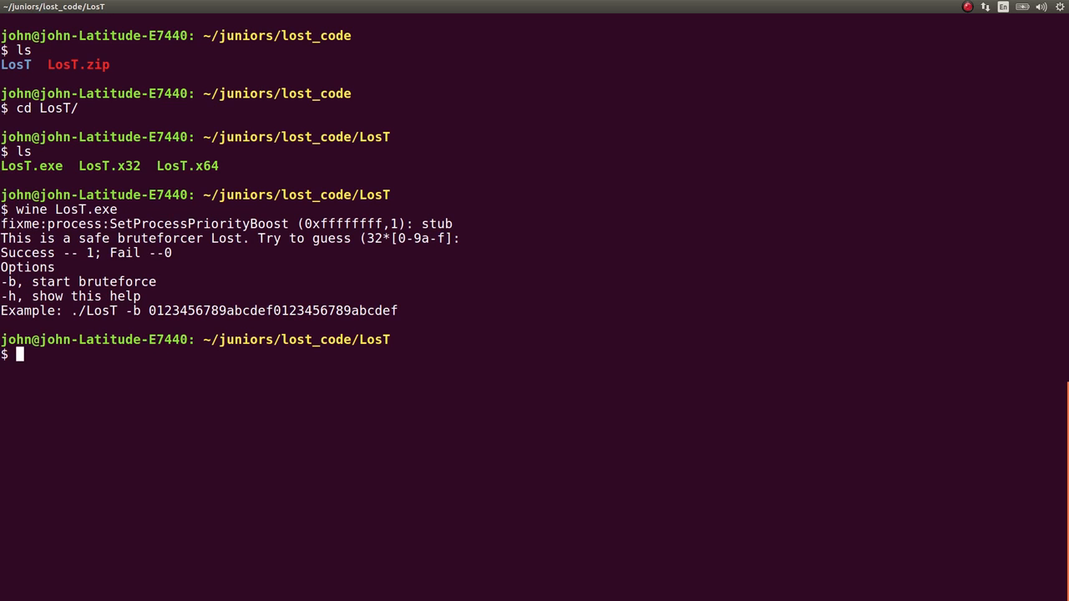
Rerun wine LosT.exe with stderr sent to /dev/null and clear the terminal
{"action": "type", "text": "wine LosT.exe 2?."}
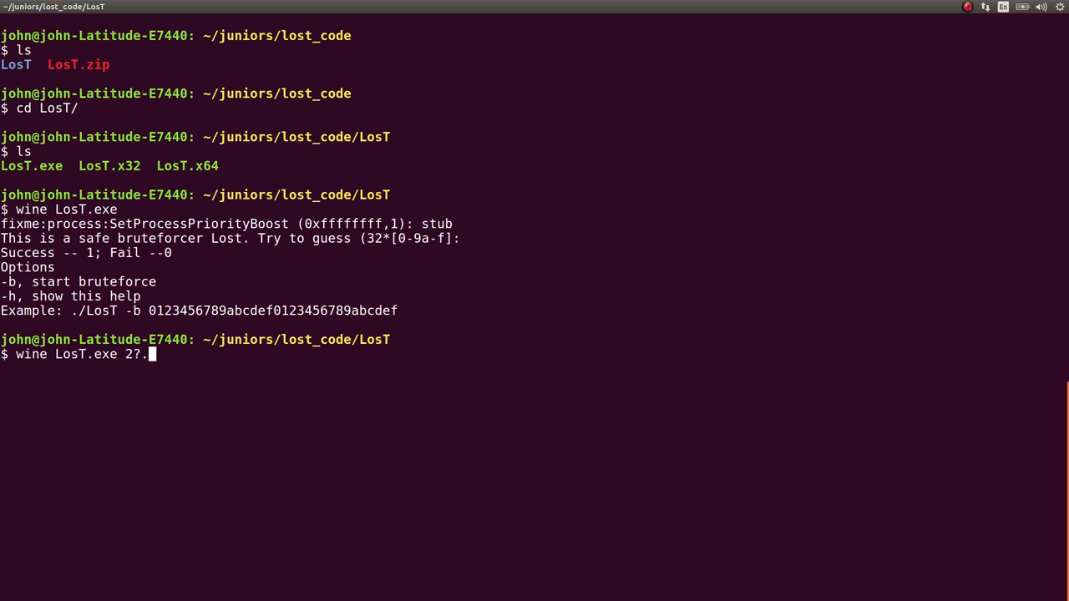
{"action": "type", "text": ">/dev/null;"}
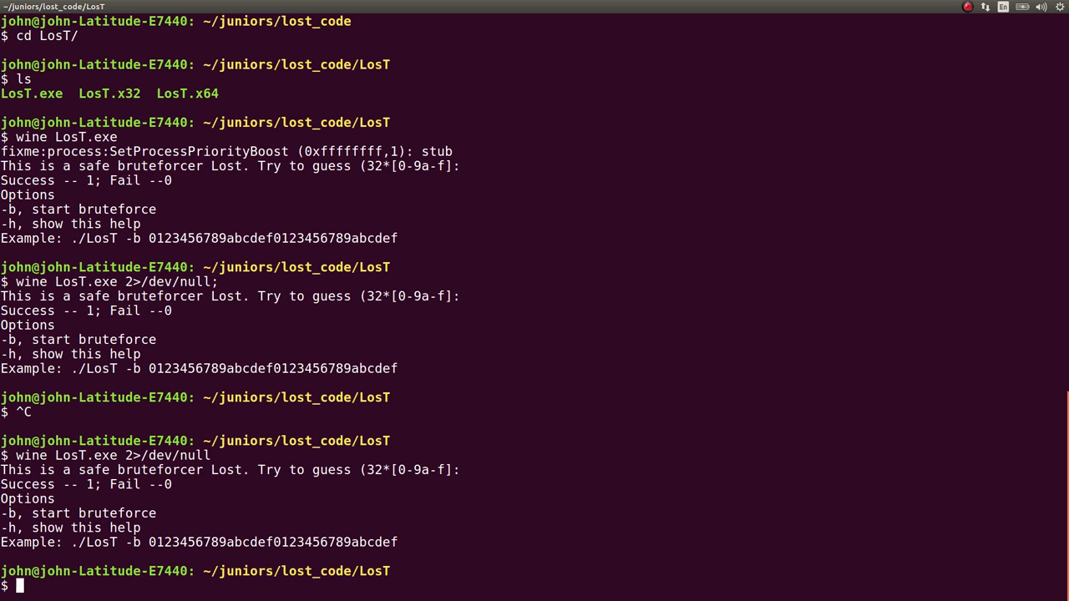
{"action": "key", "text": "ctrl+l"}
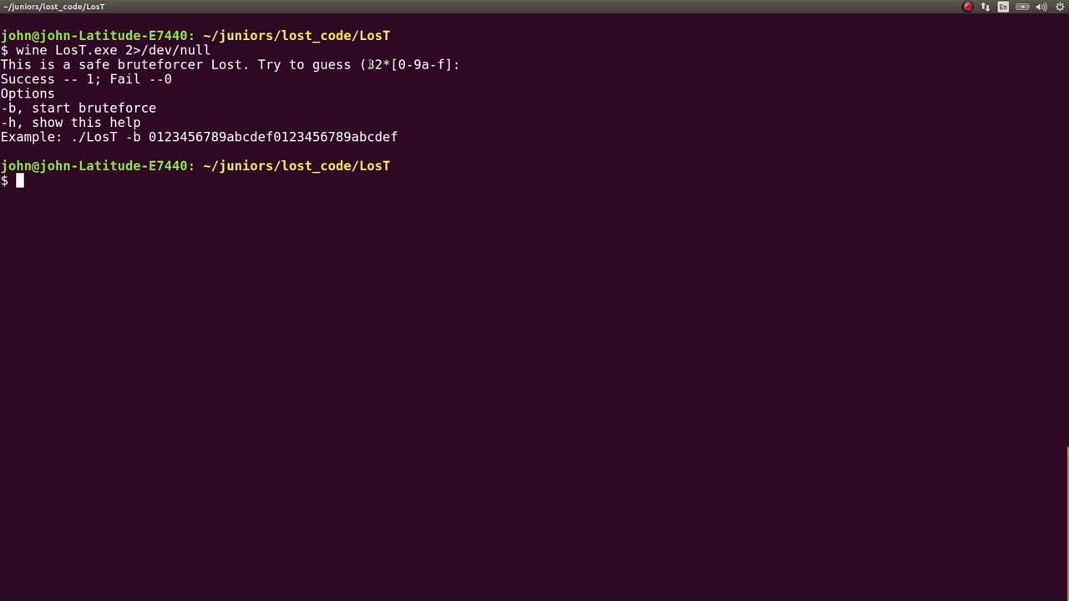
Test the example hex string with -b, then a guess with changed leading digits, getting 0/1 match patterns
{"action": "double_click", "coordinate": [274, 137]}
{"action": "type", "text": "wine LosT.exe -b"}
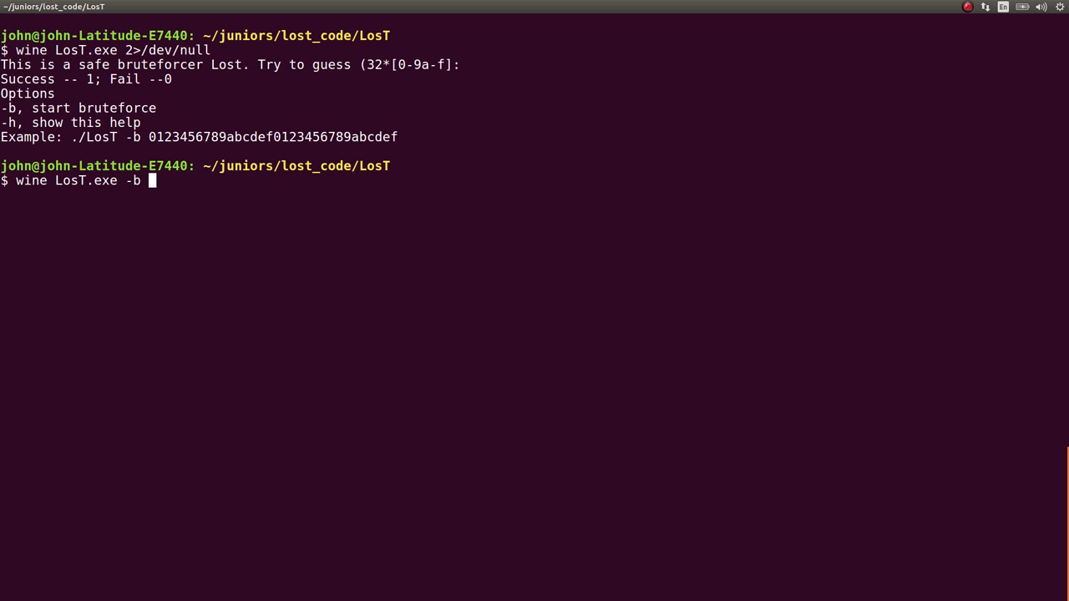
{"action": "key", "text": "Return"}
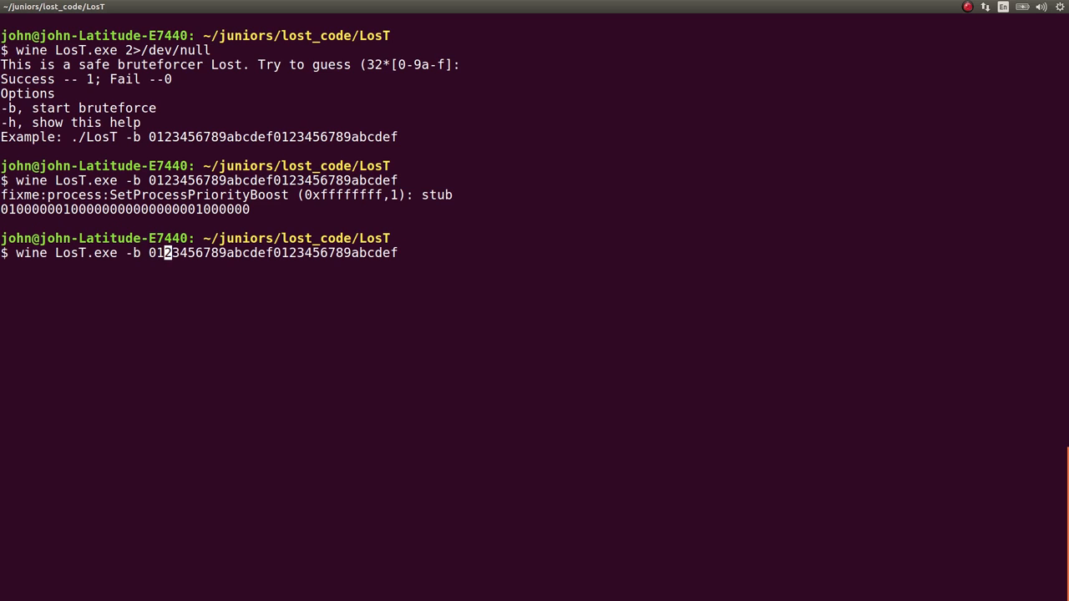
{"action": "type", "text": "0"}
{"action": "key", "text": "Return"}
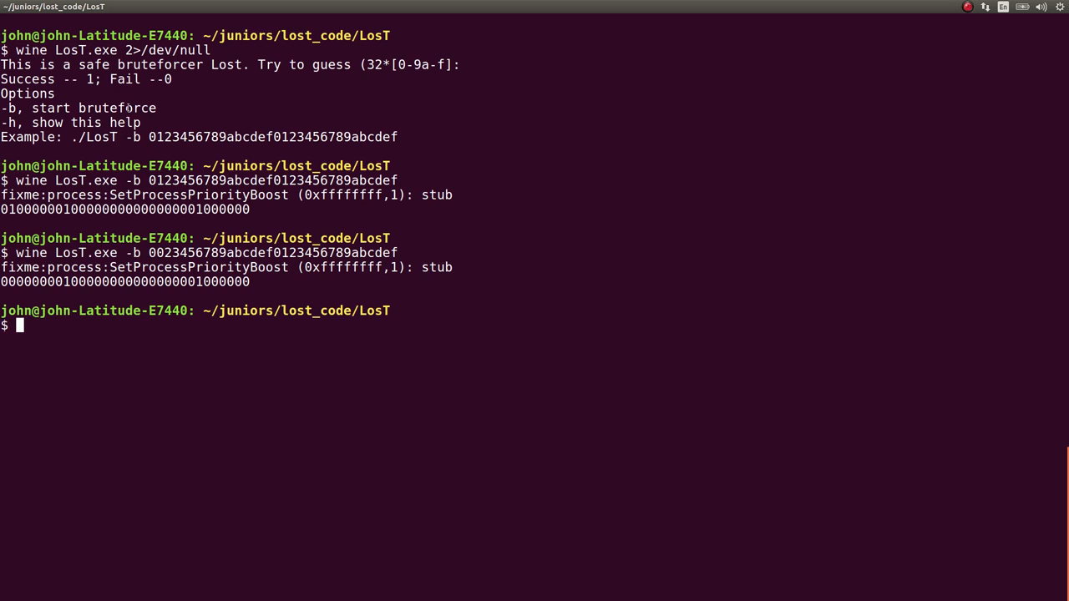
{"action": "mouse_move", "coordinate": [273, 419]}
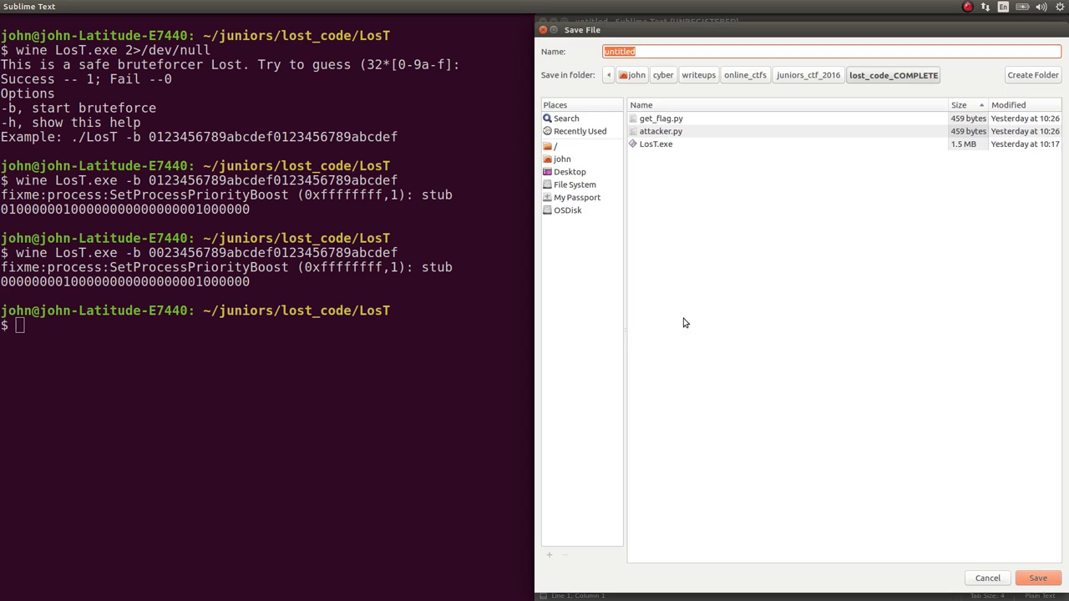
Navigate the Save dialog from the home folder into juniors toward lost_code
{"action": "left_click", "coordinate": [636, 75]}
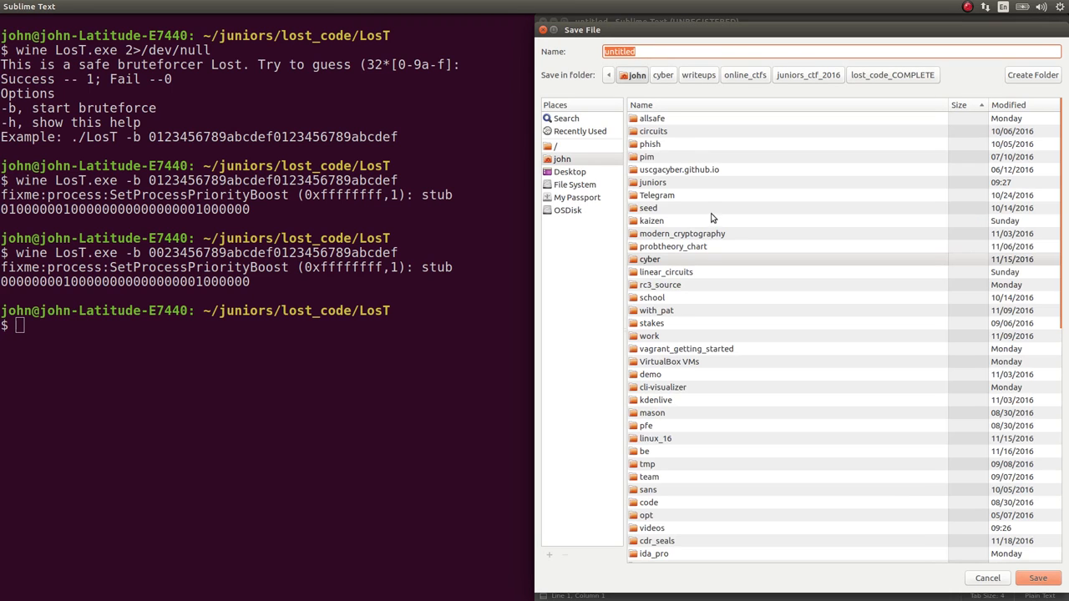
{"action": "double_click", "coordinate": [651, 182]}
{"action": "type", "text": "get_flag."}
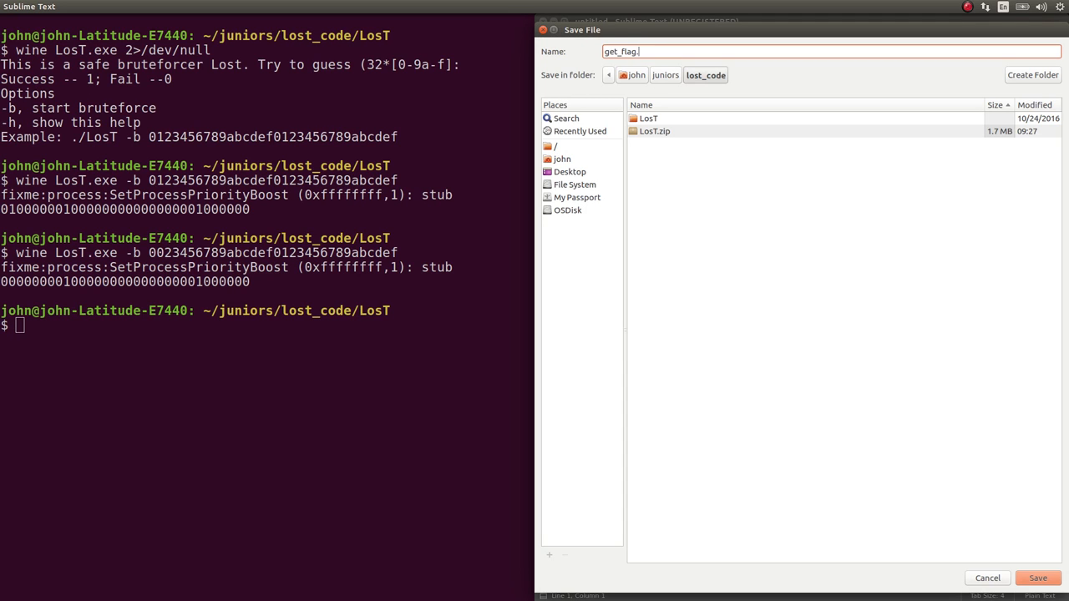
Save get_flag into lost_code and write the python shebang, string imports and pool = ascii_lowercase + digits
{"action": "left_click", "coordinate": [1037, 578]}
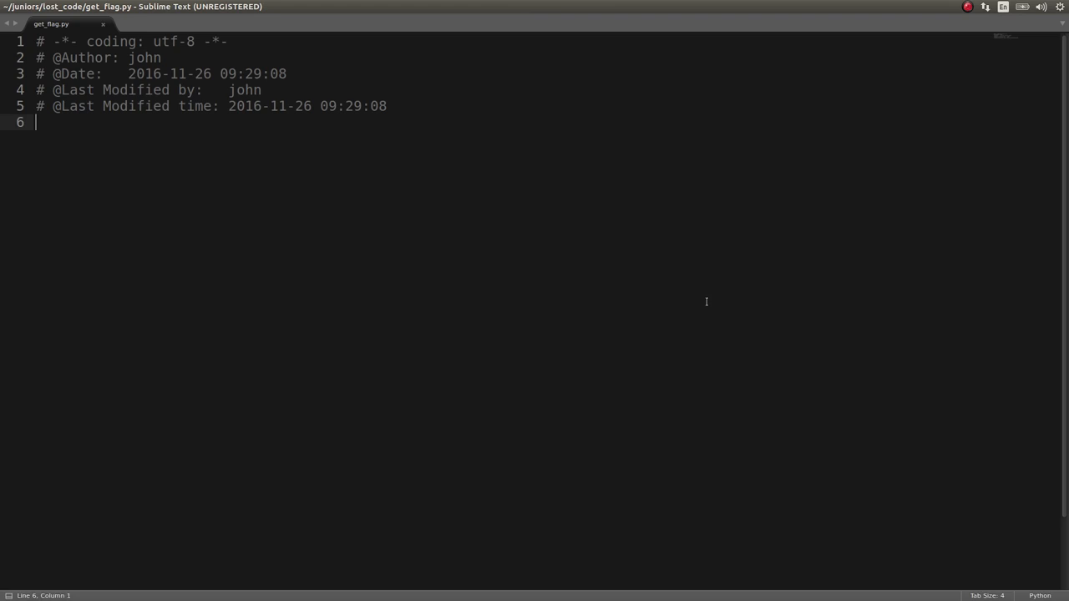
{"action": "type", "text": "#!"}
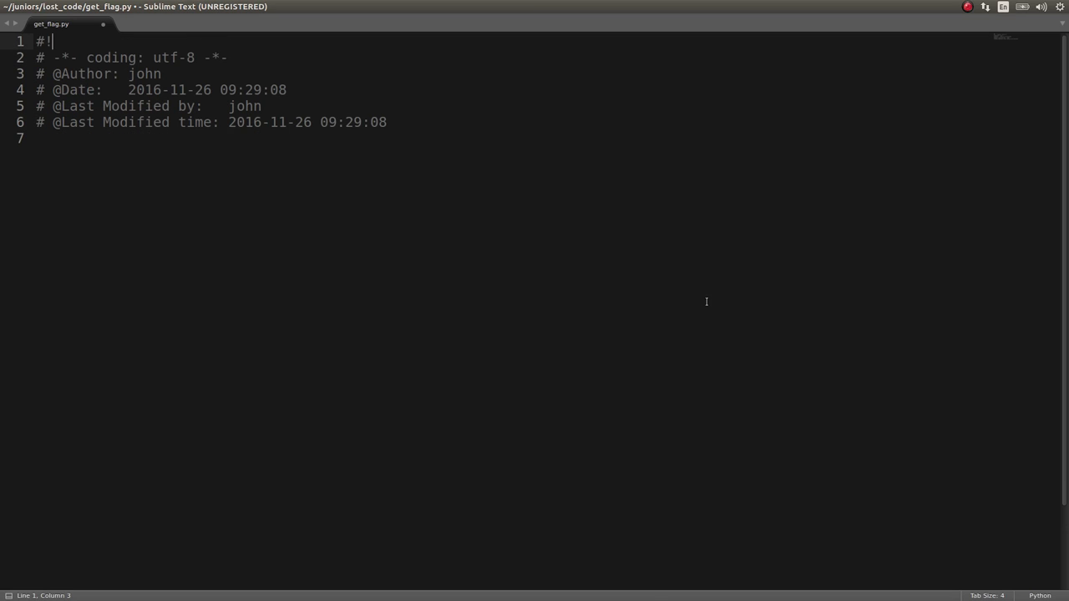
{"action": "type", "text": "/usr/bin"}
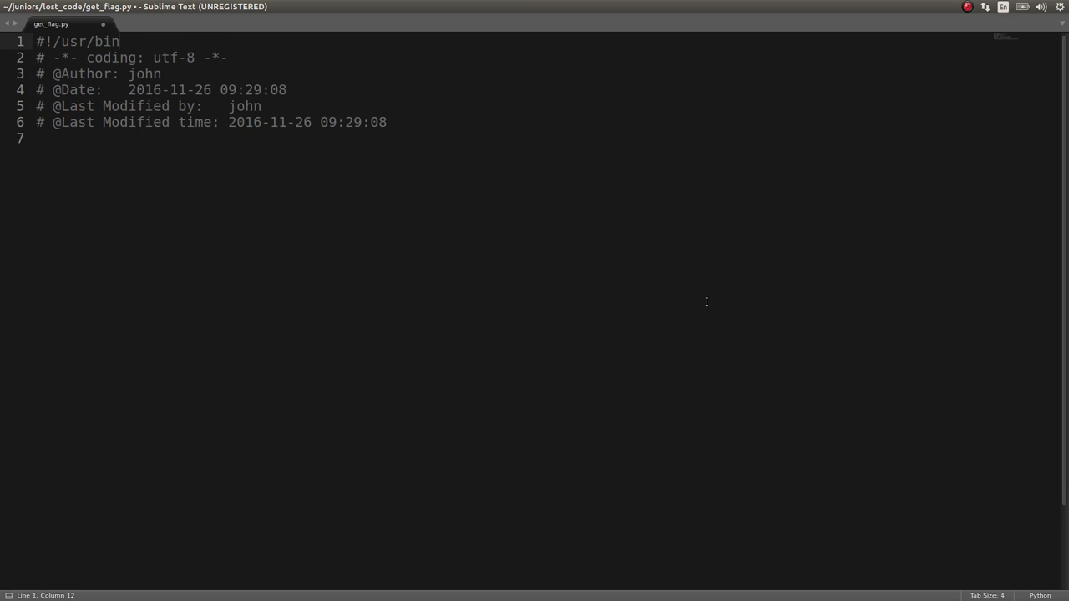
{"action": "type", "text": "/env python"}
{"action": "type", "text": "import subprocess"}
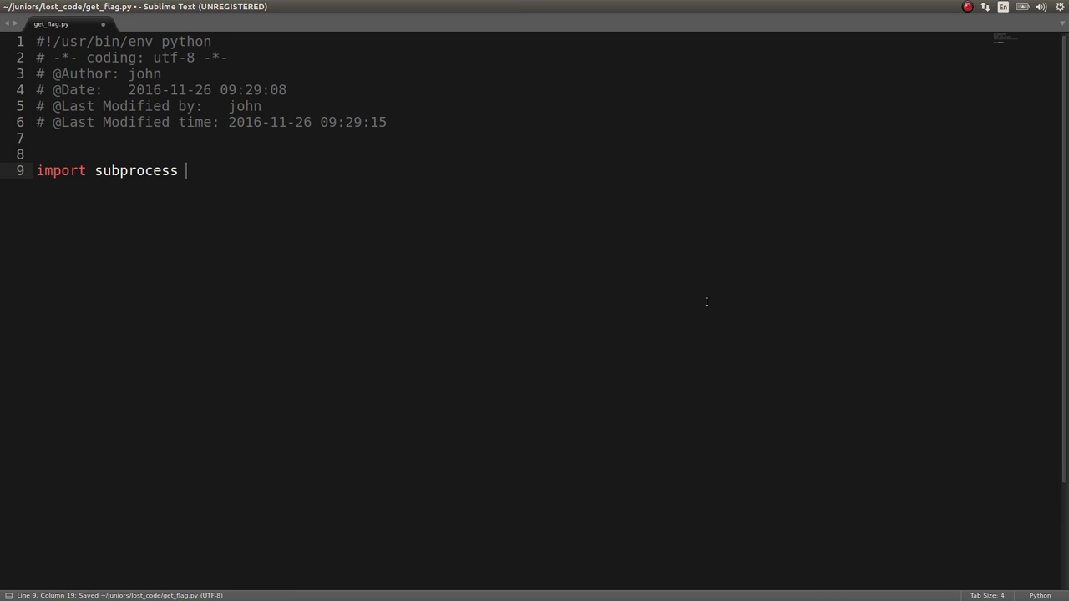
{"action": "type", "text": "f"}
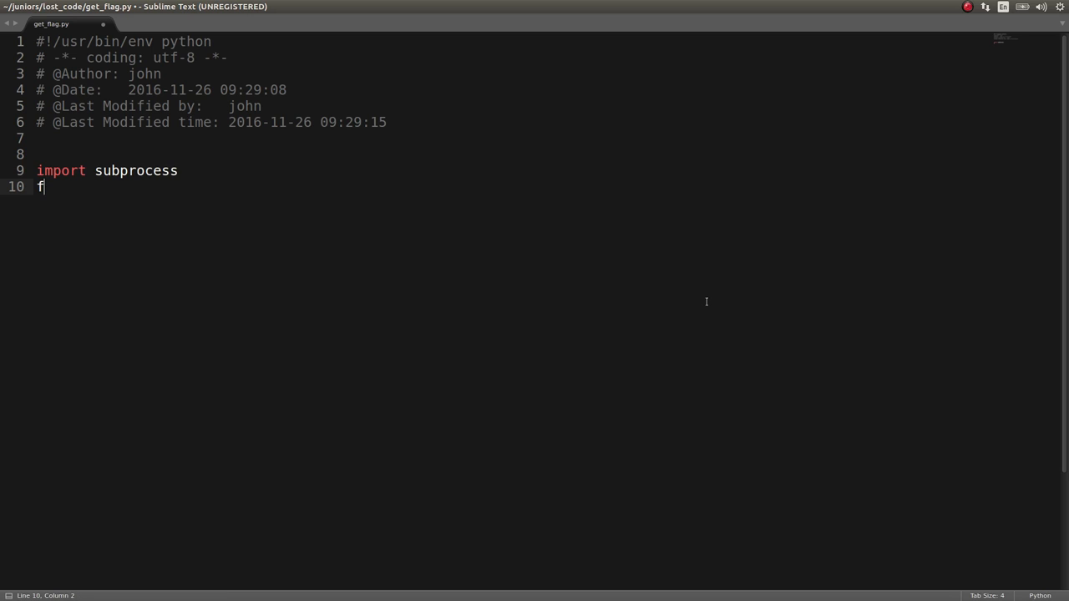
{"action": "type", "text": "rom string import ascii_lowercase"}
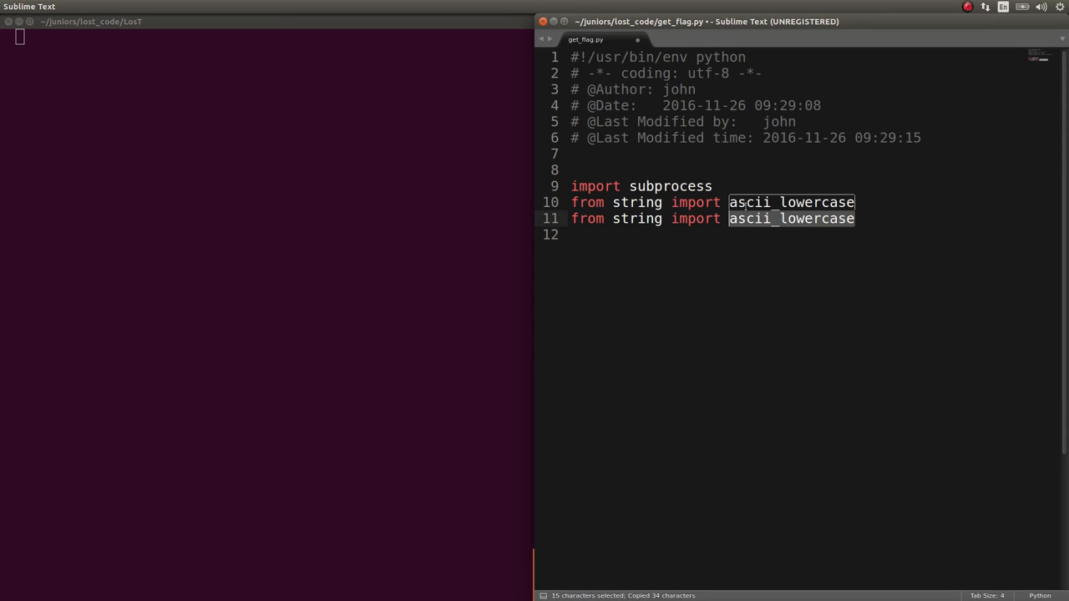
{"action": "type", "text": "digits"}
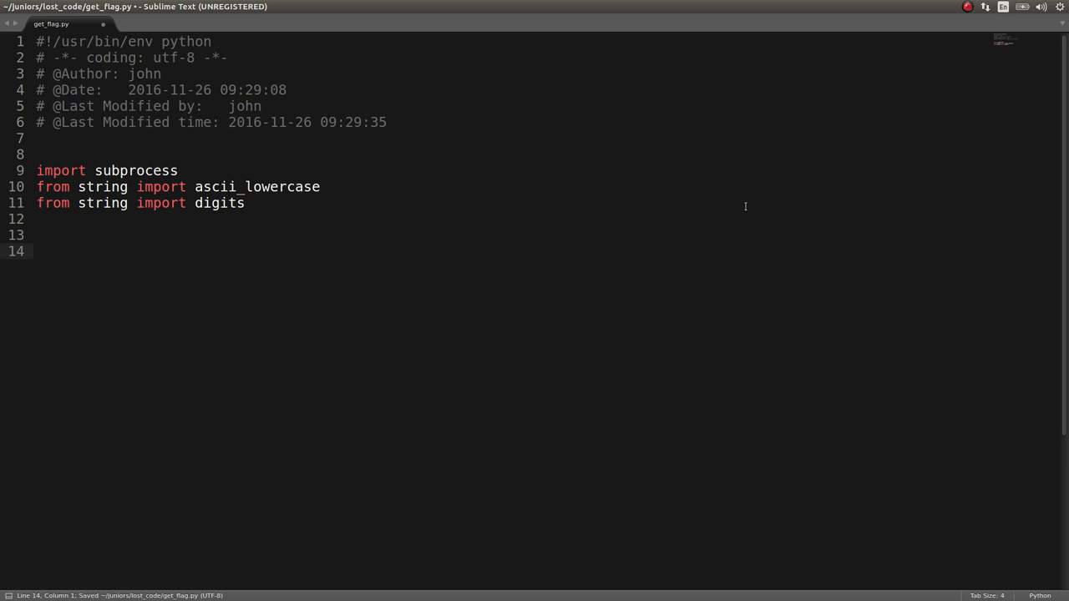
{"action": "type", "text": "pools"}
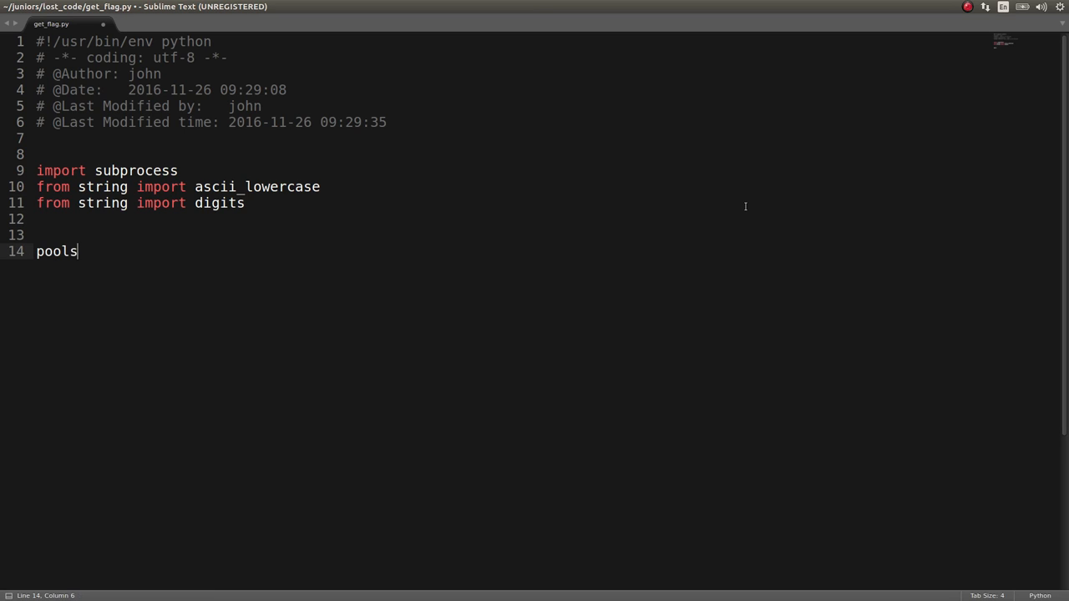
{"action": "type", "text": "= ascii_lowercase + digits"}
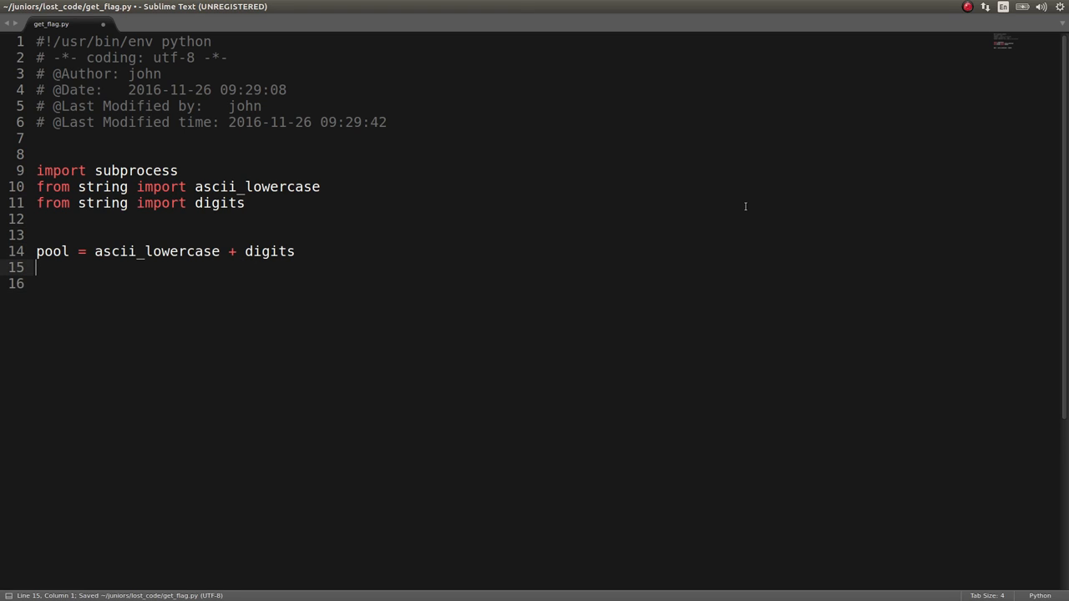
Define get_result(send) calling subprocess.check_output on 'wine LosT.exe -b ' + send
{"action": "type", "text": "def get"}
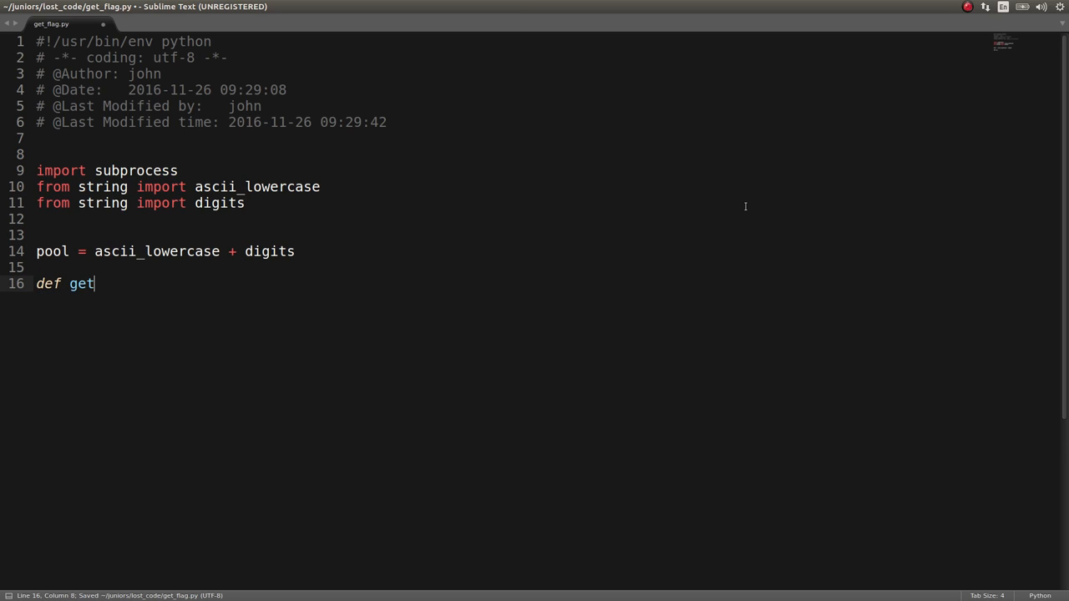
{"action": "type", "text": "_resul"}
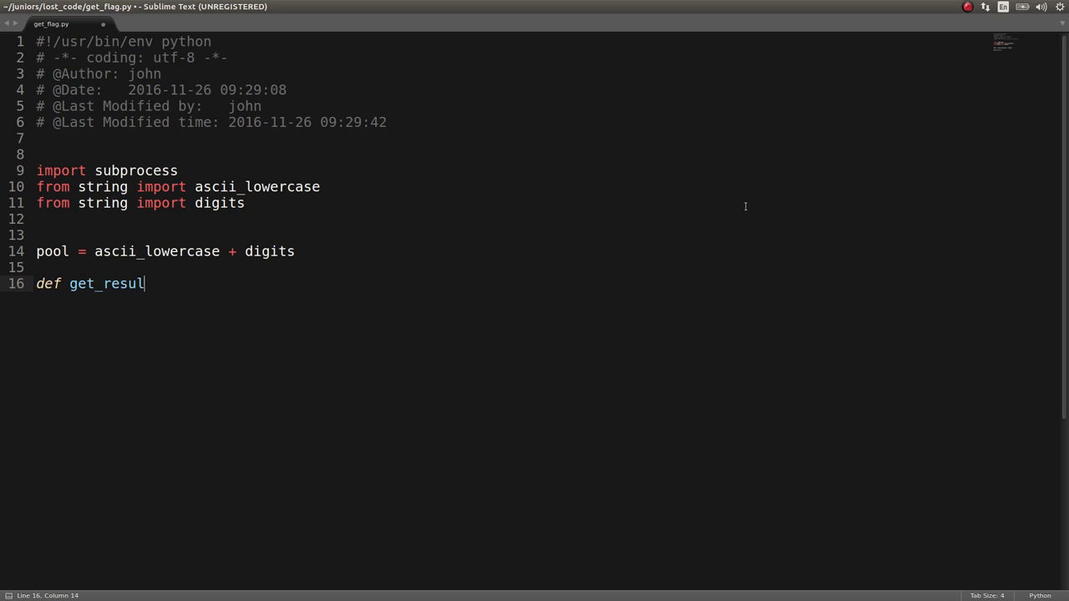
{"action": "type", "text": "t( send )"}
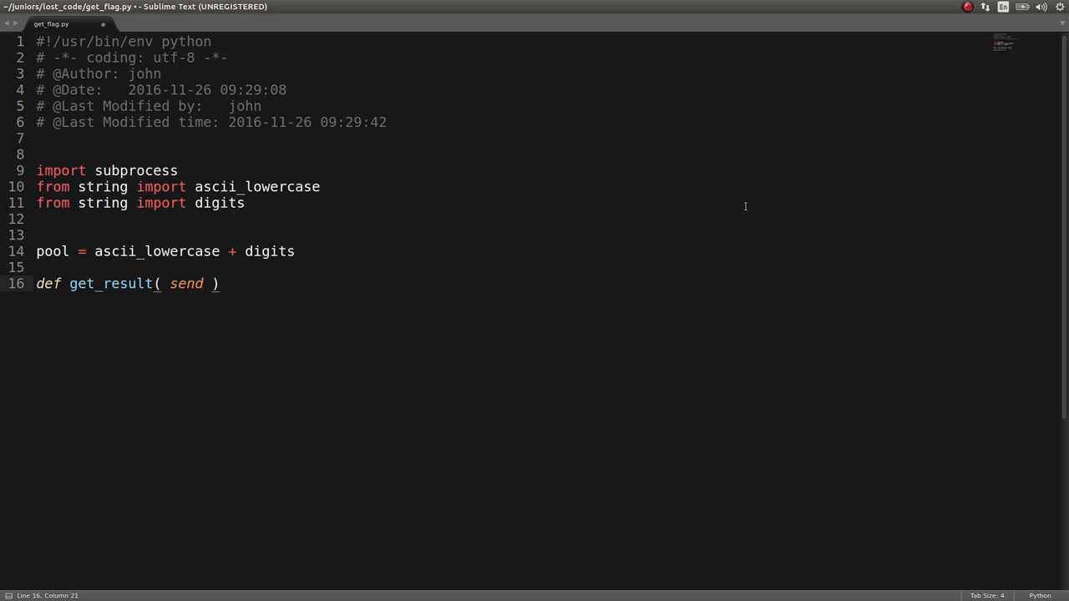
{"action": "type", "text": "):"}
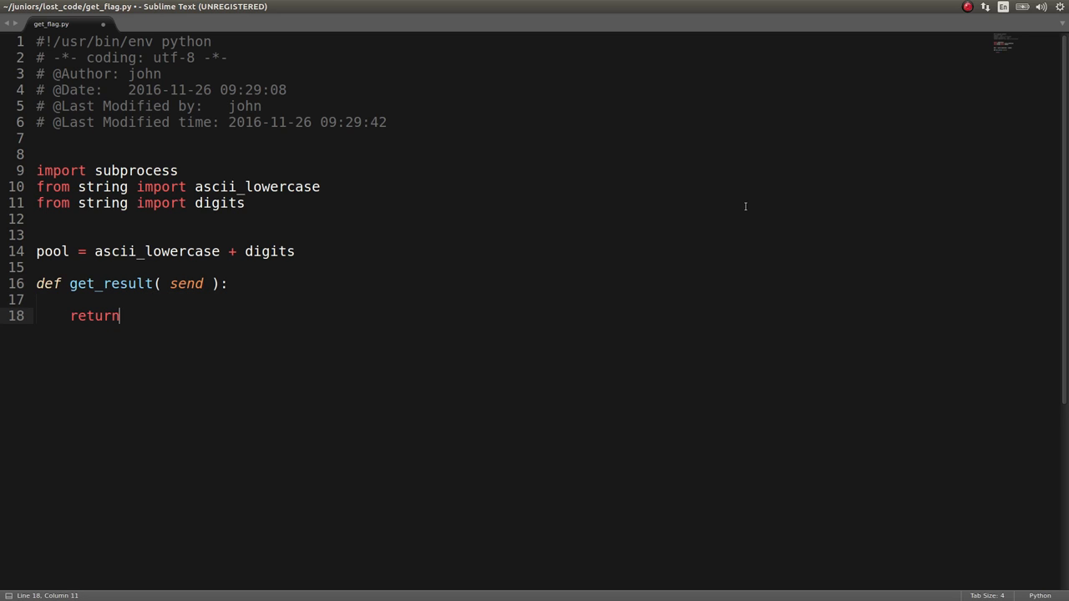
{"action": "type", "text": "subprocess.che"}
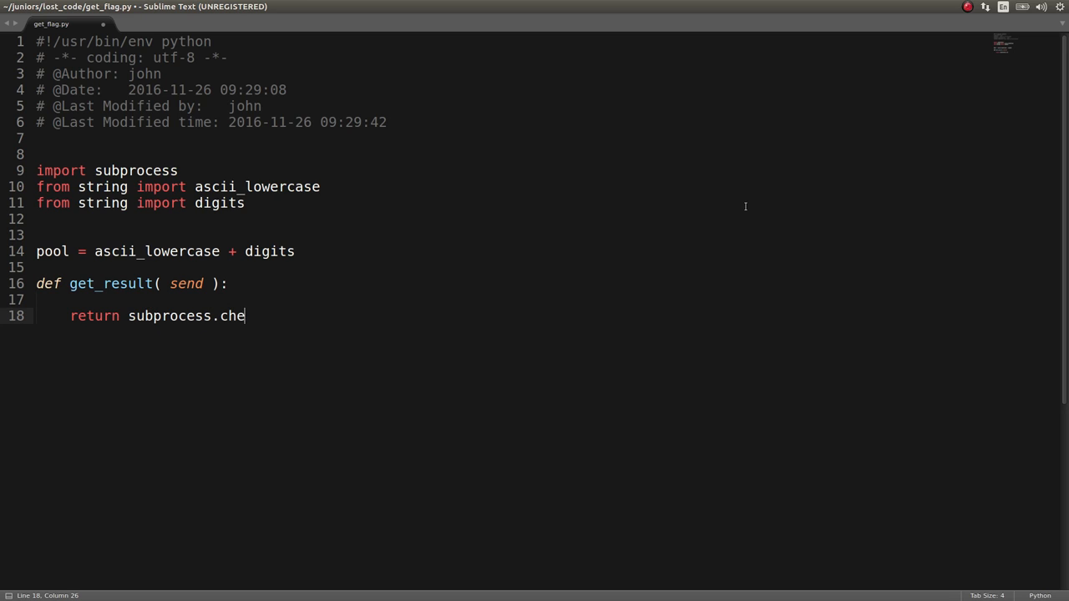
{"action": "type", "text": "ck_output()"}
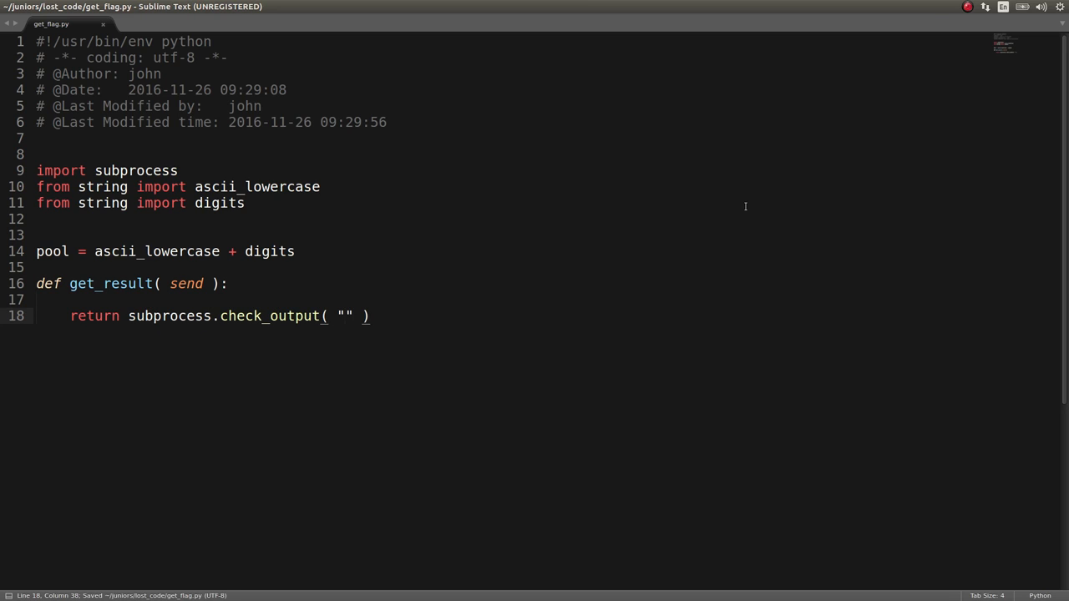
{"action": "type", "text": "wine LoS"}
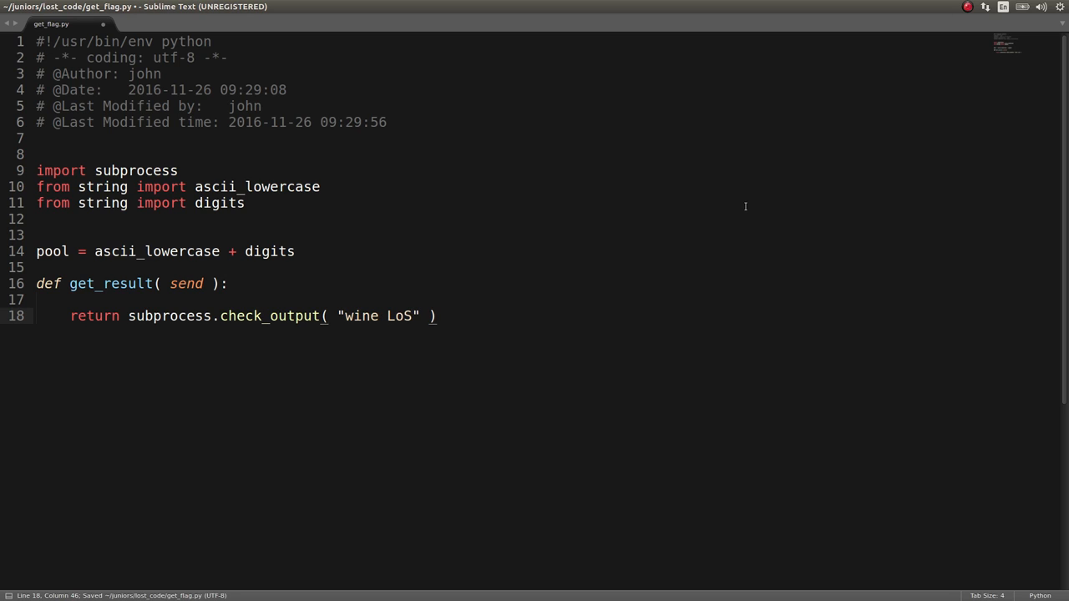
{"action": "type", "text": "T.exe"}
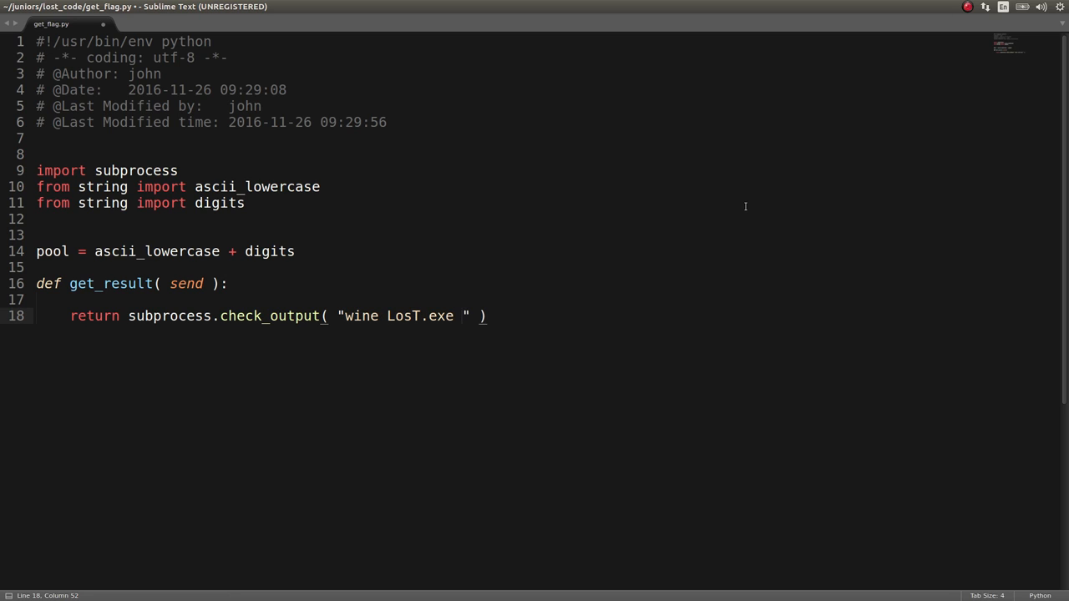
{"action": "type", "text": "-b \" +"}
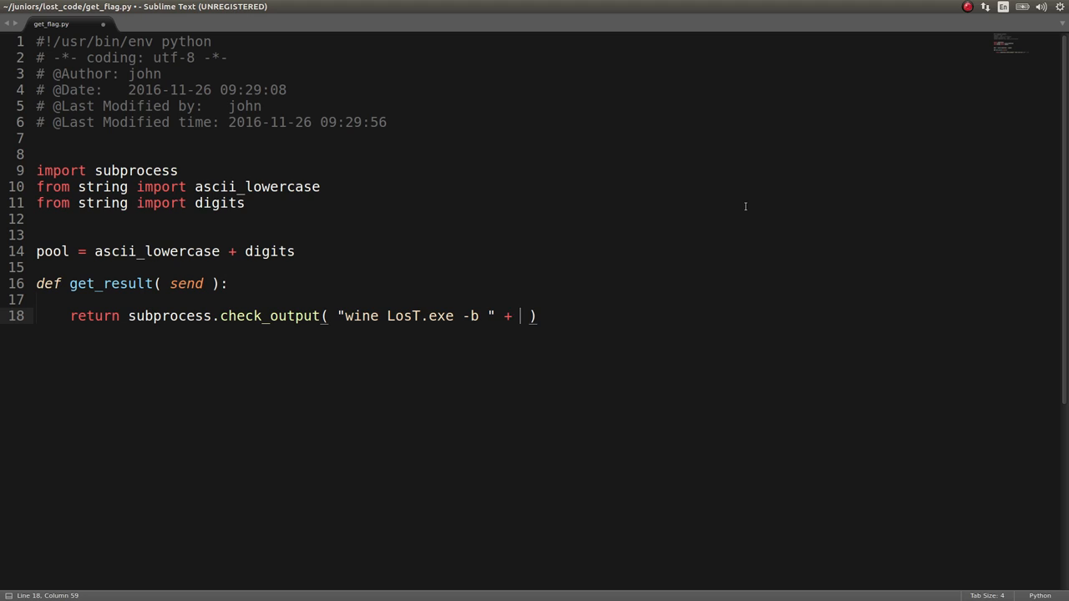
{"action": "type", "text": "send"}
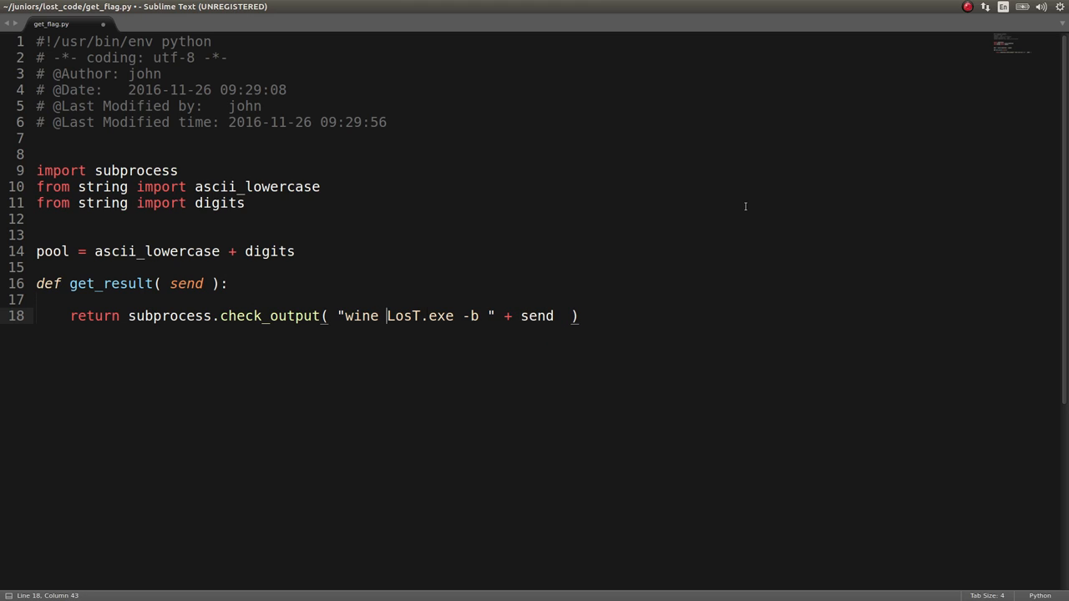
{"action": "type", "text": "str("}
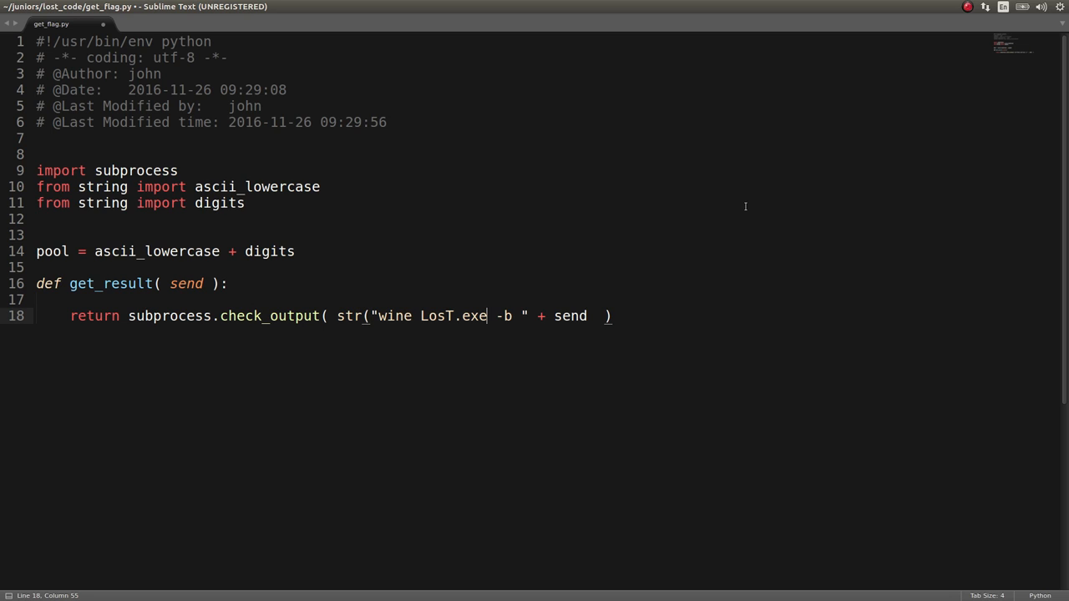
Finish get_result by splitting the output and save the script, dismissing the license reminder
{"action": "key", "text": "ctrl+s"}
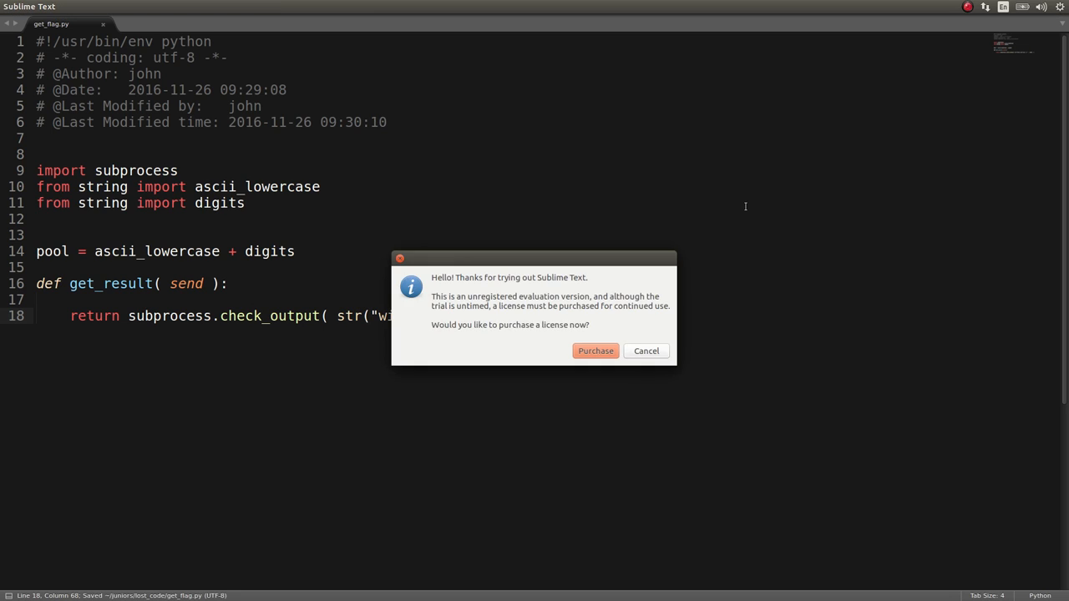
{"action": "left_click", "coordinate": [645, 351]}
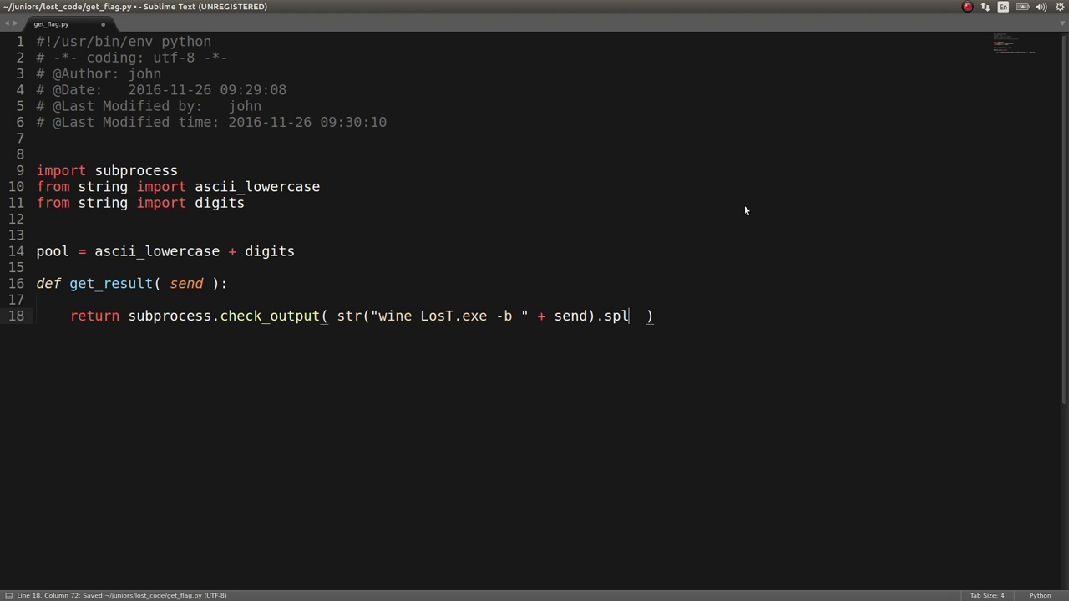
{"action": "type", "text": "it()"}
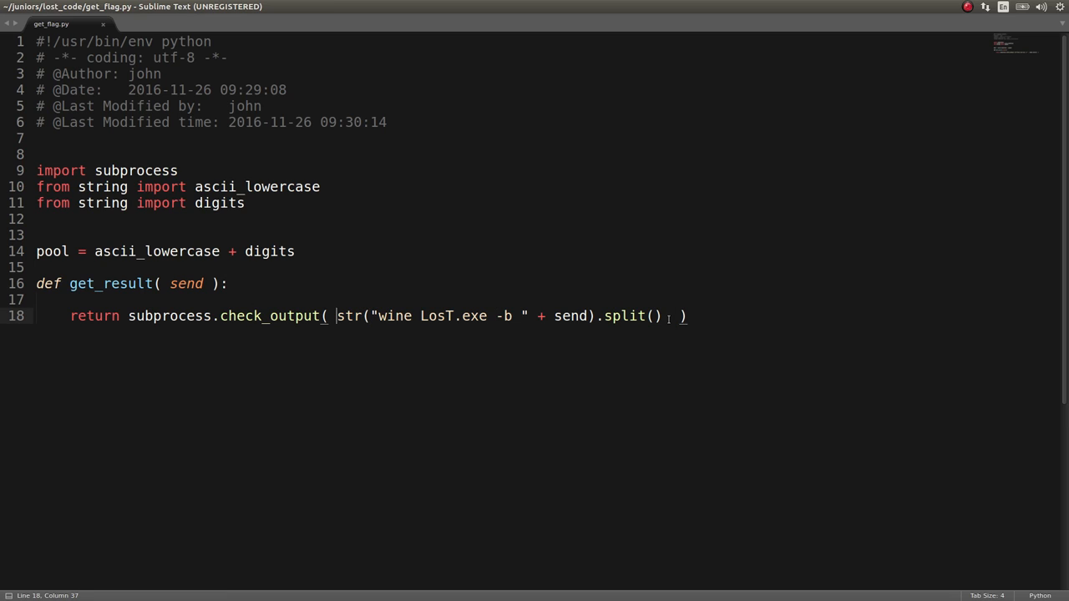
{"action": "key", "text": "ctrl+s"}
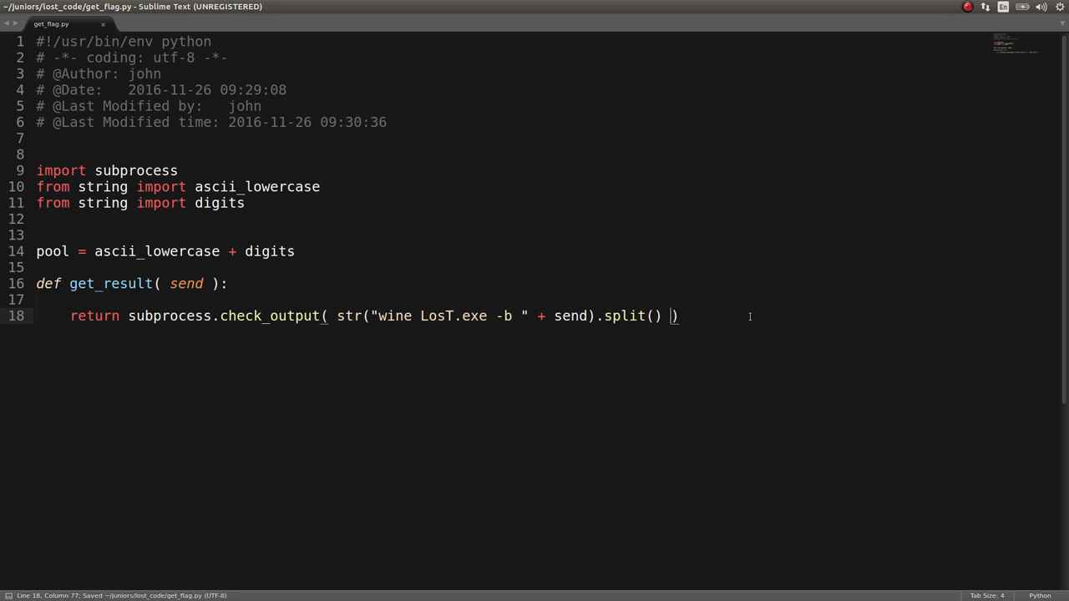
{"action": "key", "text": "Return"}
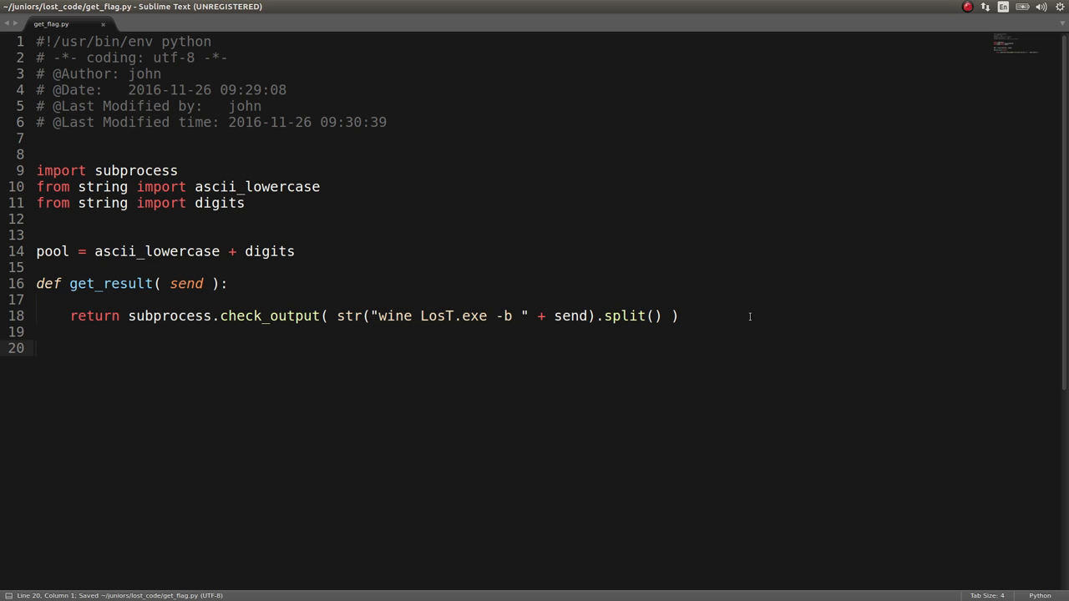
Add print get_result('a'*32) to test 32 letter a's against LosT.exe
{"action": "type", "text": "get_result()"}
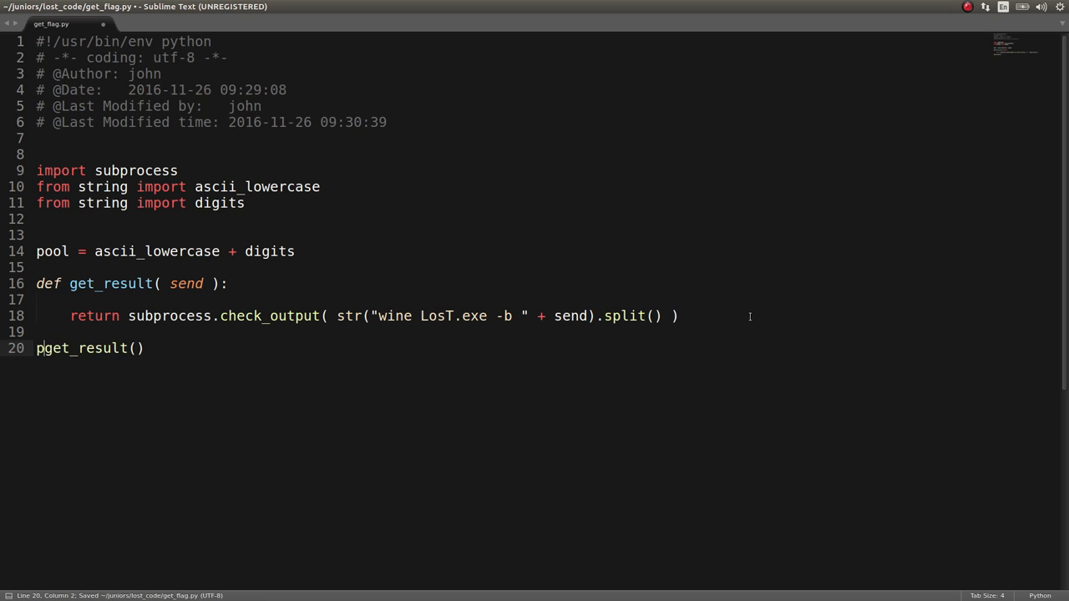
{"action": "type", "text": "rint get_result('')"}
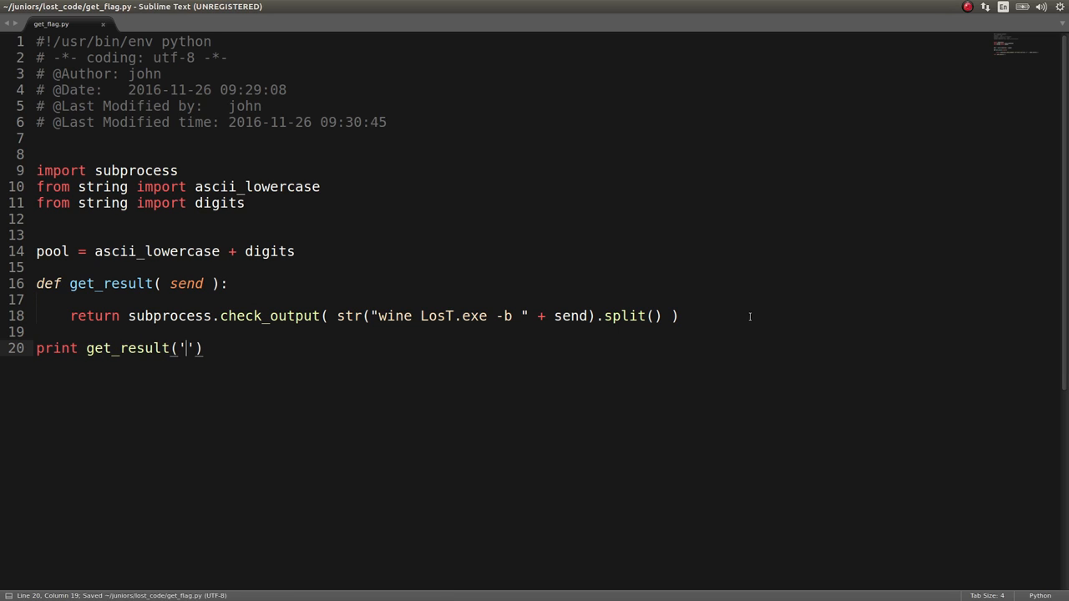
{"action": "type", "text": "a"}
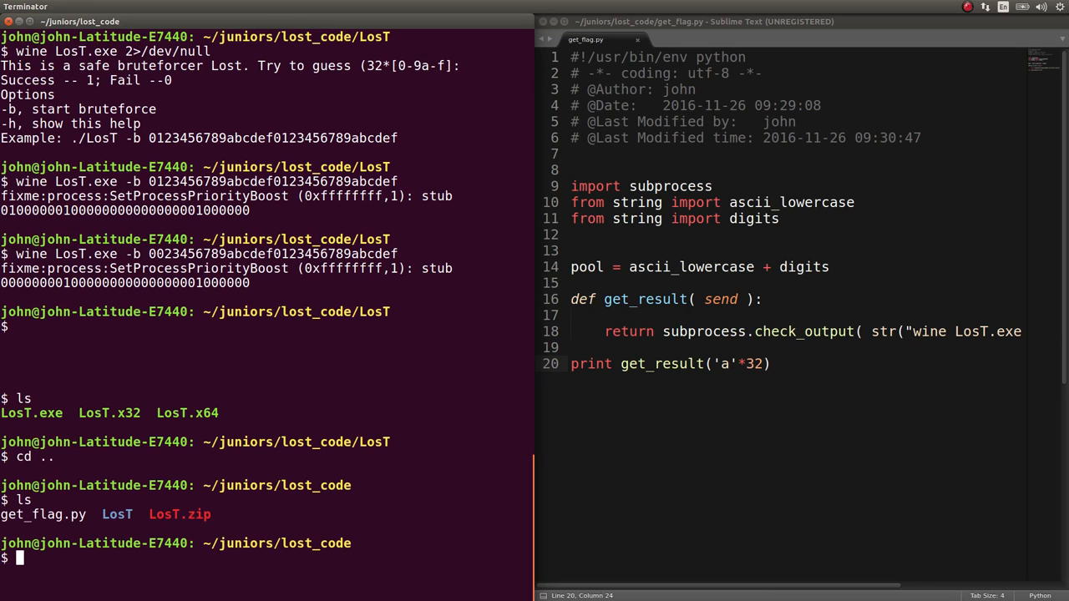
Move get_flag.py into the LosT folder and reopen it from there in Sublime Text
{"action": "type", "text": "mv get_flag.py LosT"}
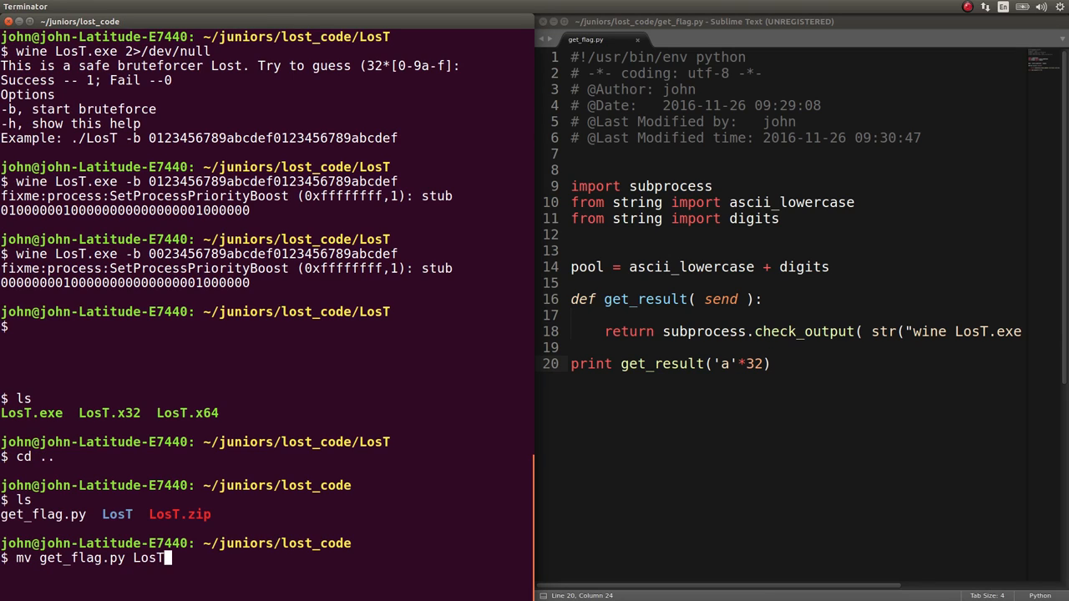
{"action": "key", "text": "ctrl+o"}
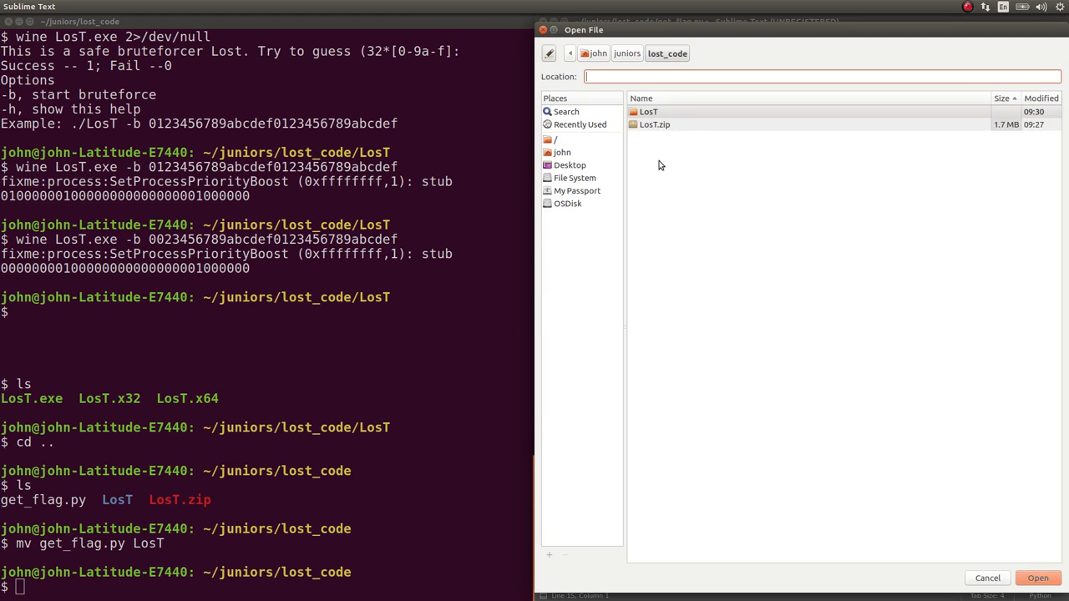
{"action": "left_click", "coordinate": [648, 110]}
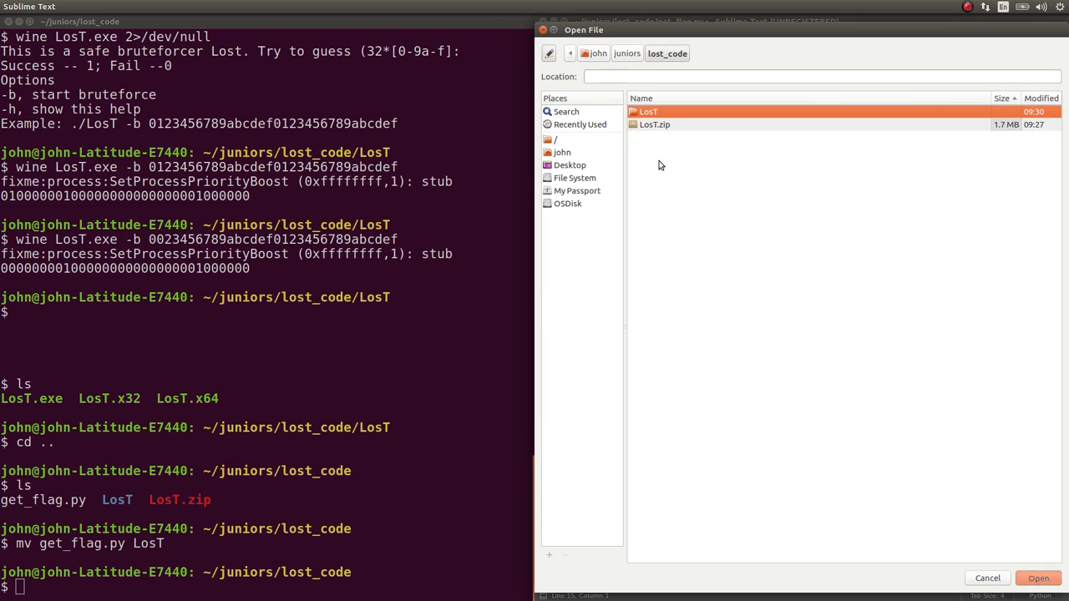
{"action": "double_click", "coordinate": [648, 112]}
{"action": "type", "text": "chm"}
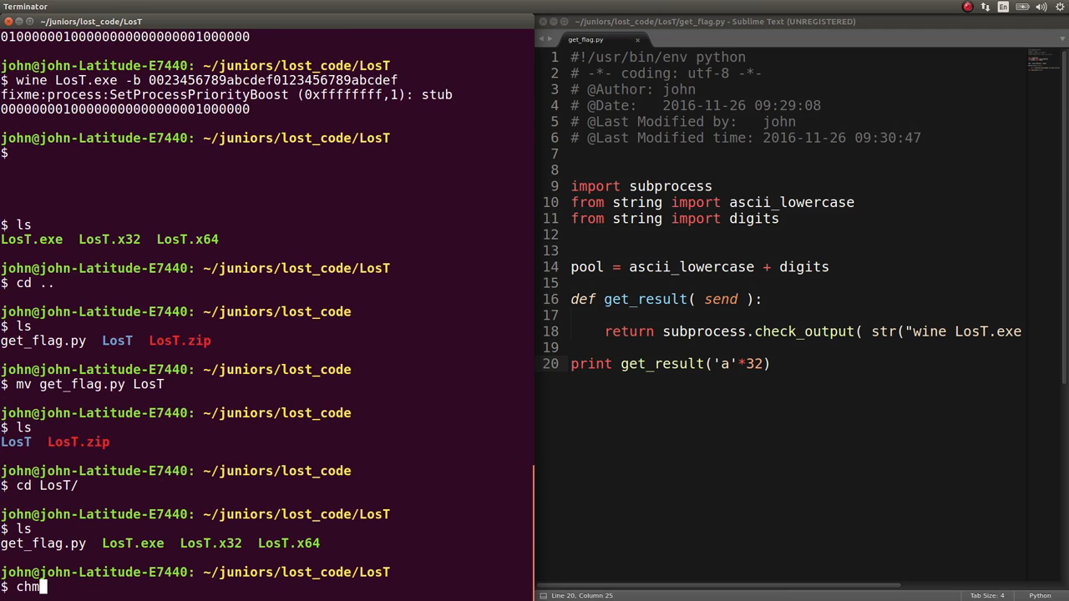
Make get_flag.py executable and run it, printing a 32-digit 0/1 pattern
{"action": "key", "text": "Return"}
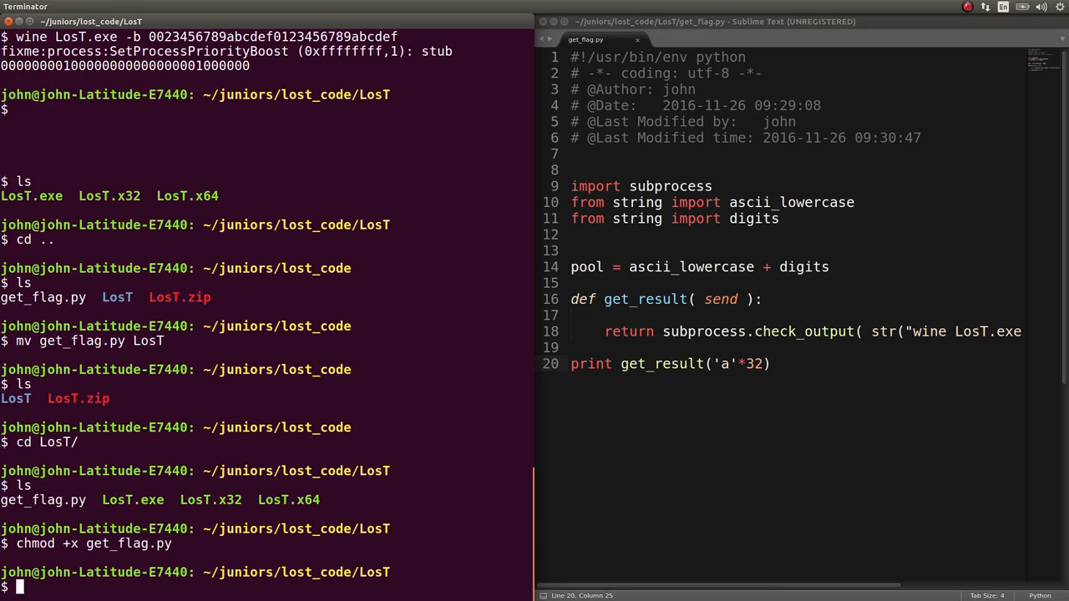
{"action": "type", "text": "./get_flag.py"}
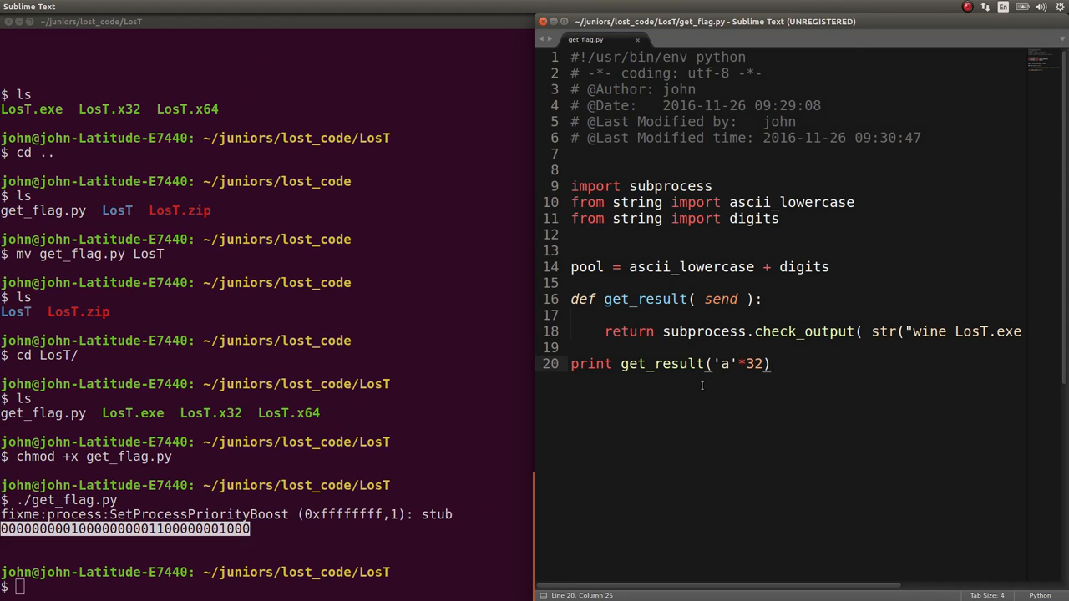
{"action": "double_click", "coordinate": [592, 364]}
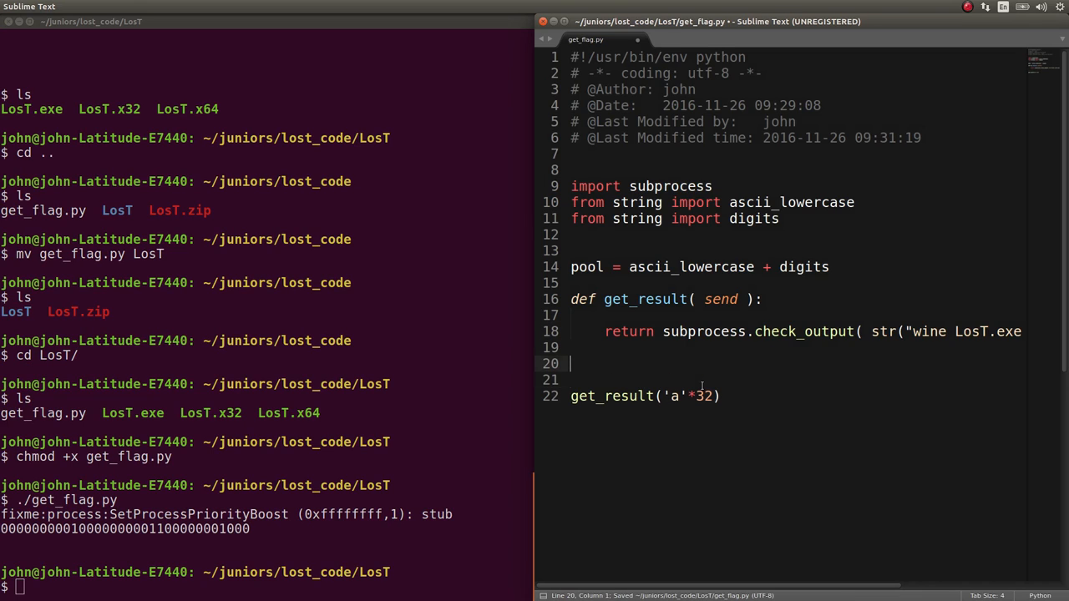
Add characters = [] and a for c in pool loop computing result = get_result(c * 32)
{"action": "type", "text": "characters ="}
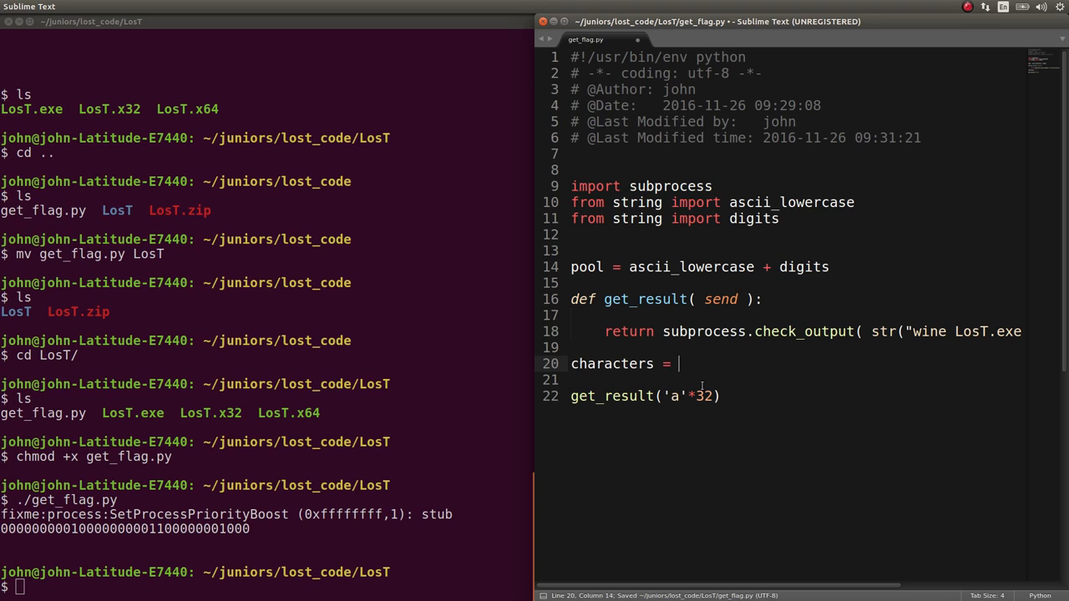
{"action": "type", "text": "[]"}
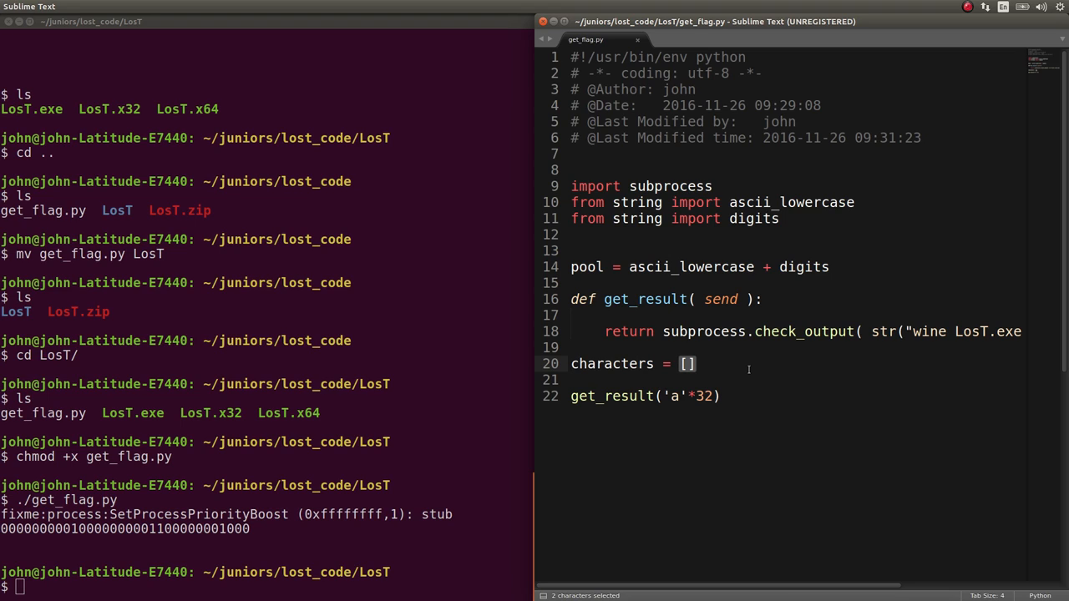
{"action": "left_click", "coordinate": [585, 381]}
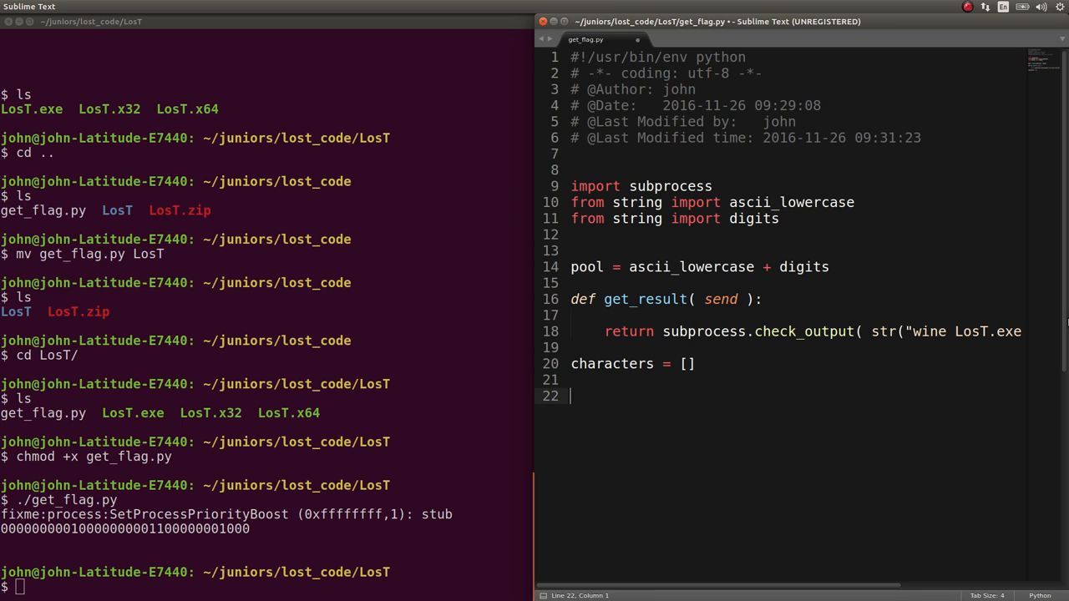
{"action": "type", "text": "get_result('a'*32)"}
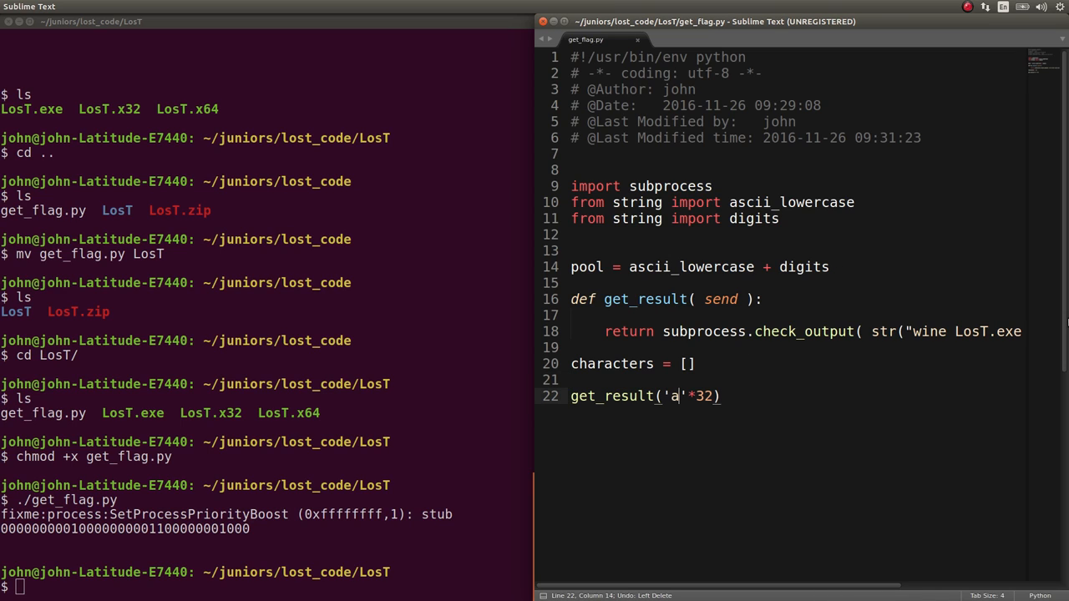
{"action": "type", "text": "for c in pool:"}
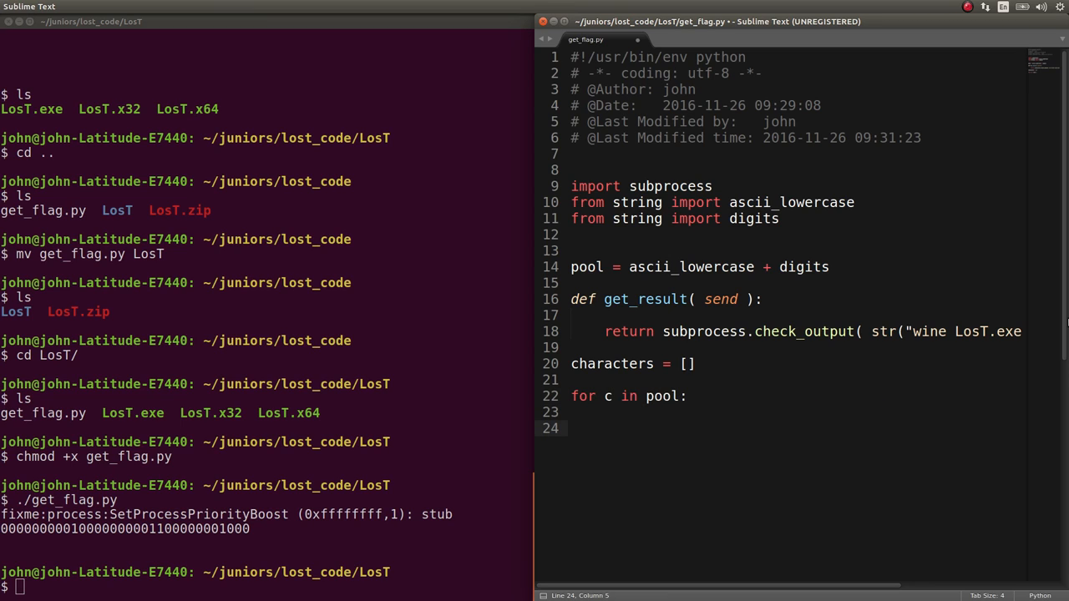
{"action": "type", "text": "our_string ="}
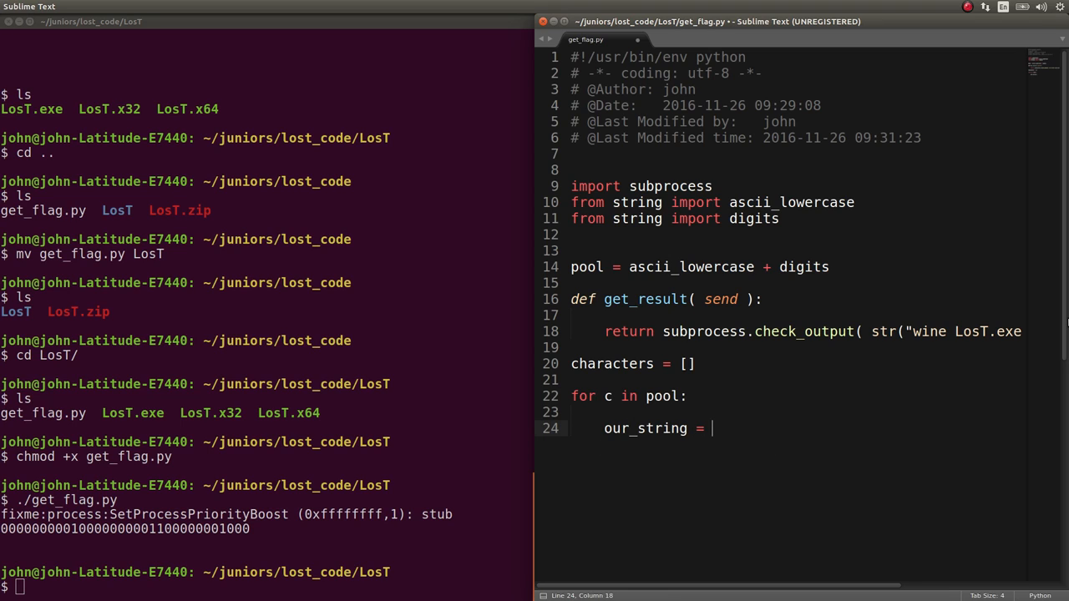
{"action": "type", "text": "c * 32"}
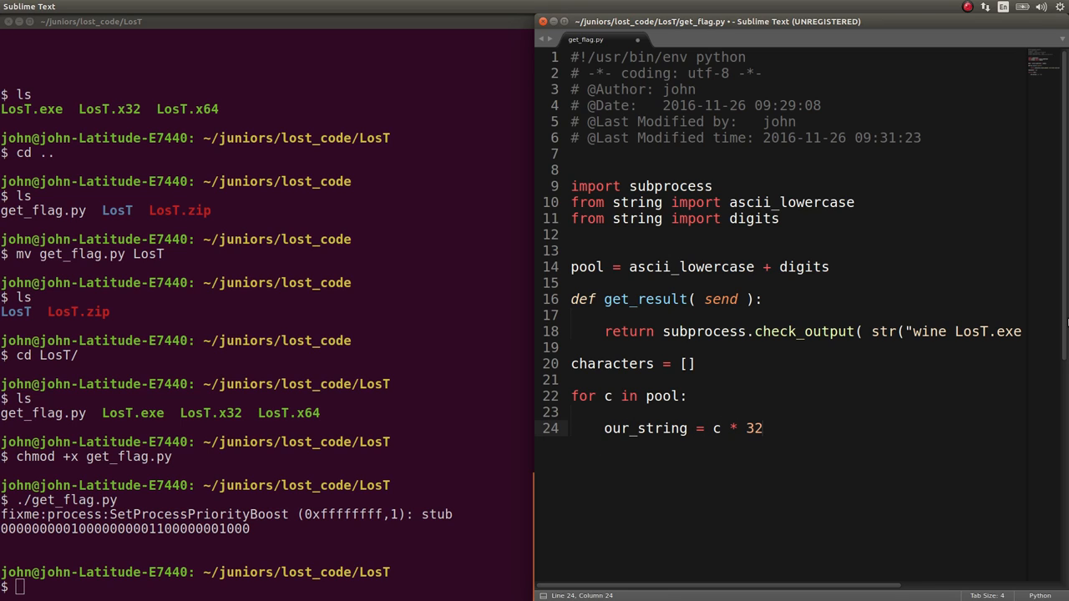
{"action": "type", "text": "reault ="}
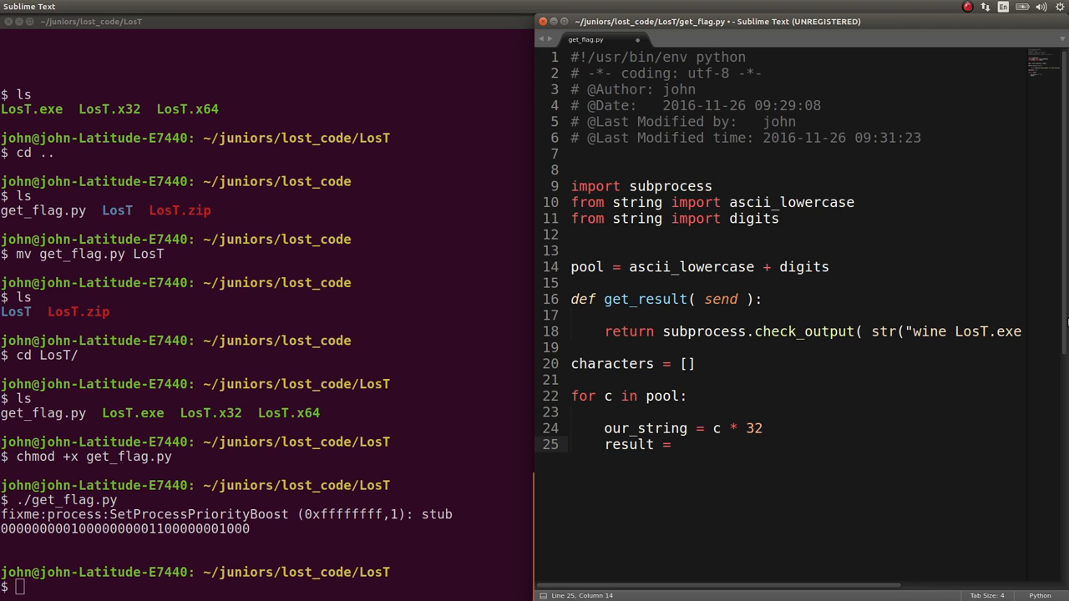
{"action": "type", "text": "get_result(our_string"}
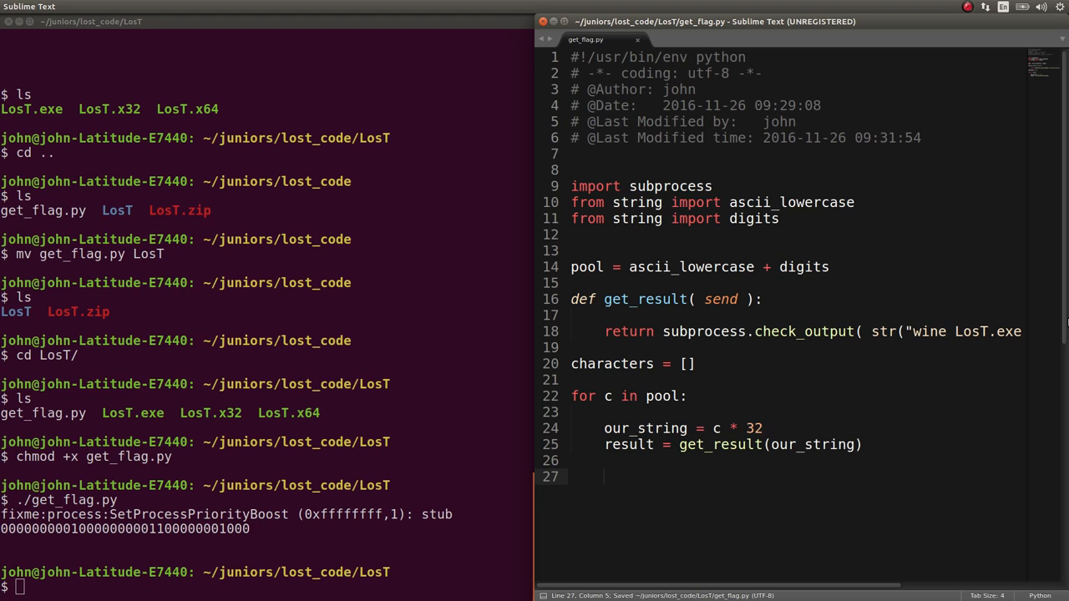
Set characters[i] = c wherever result[i] == "1", print "".join(characters), and save
{"action": "type", "text": "for i"}
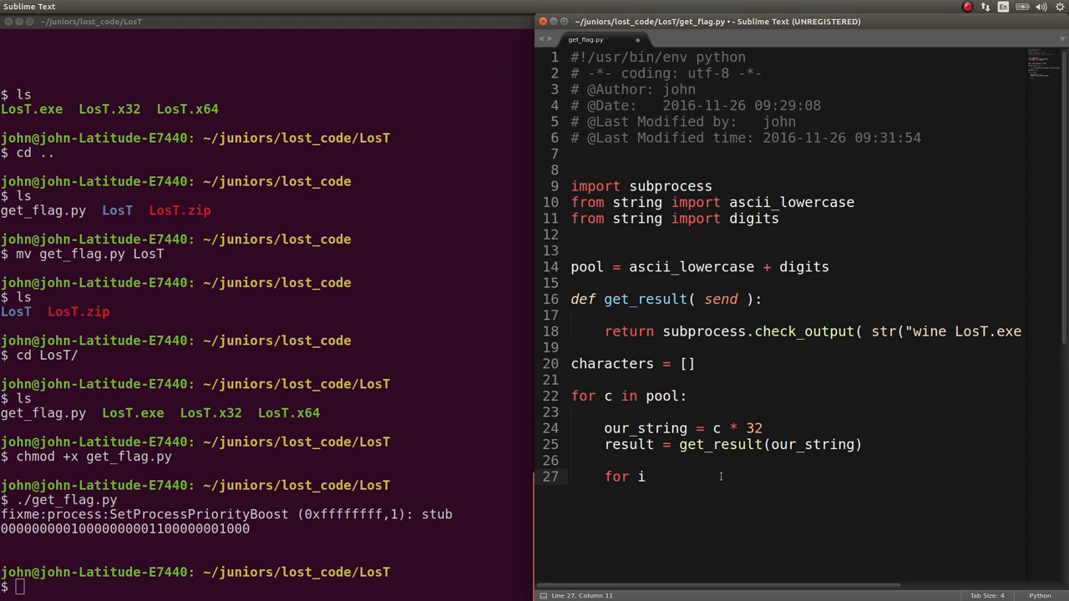
{"action": "type", "text": "in"}
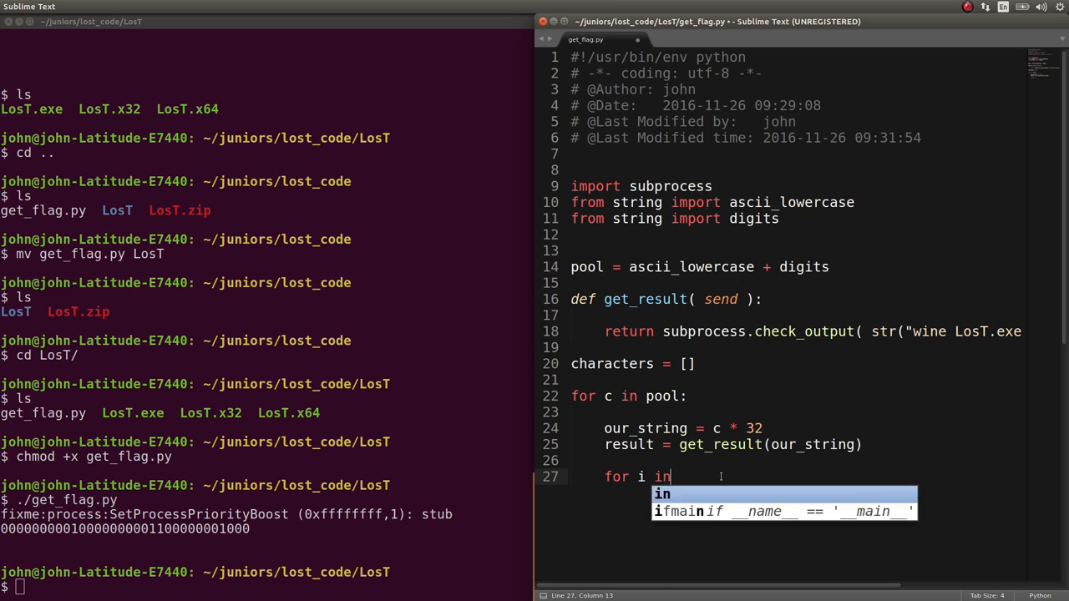
{"action": "type", "text": "range(len()"}
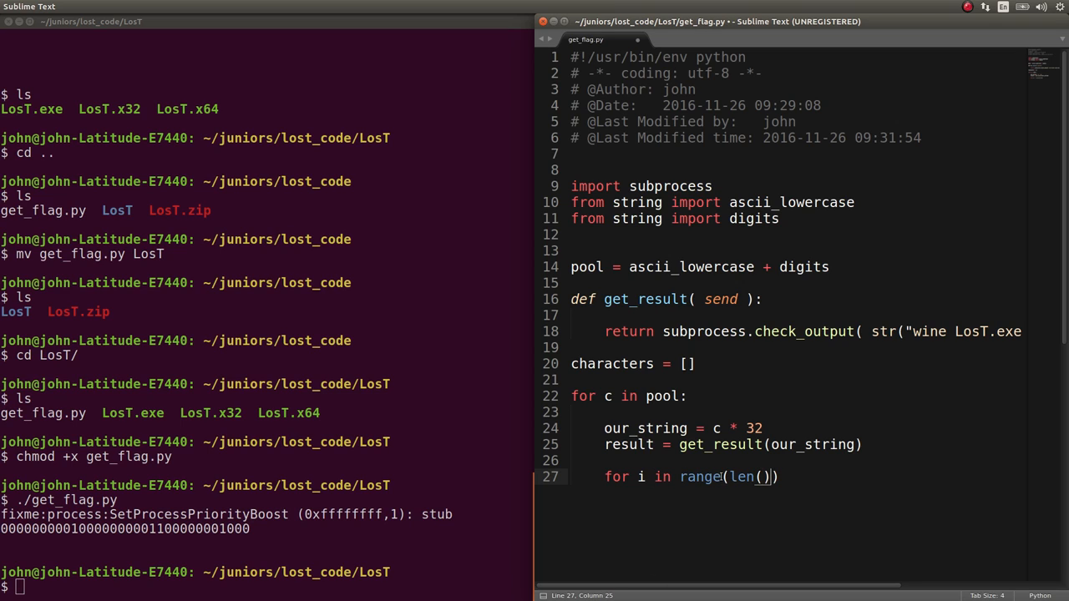
{"action": "type", "text": "result):"}
{"action": "type", "text": "if ("}
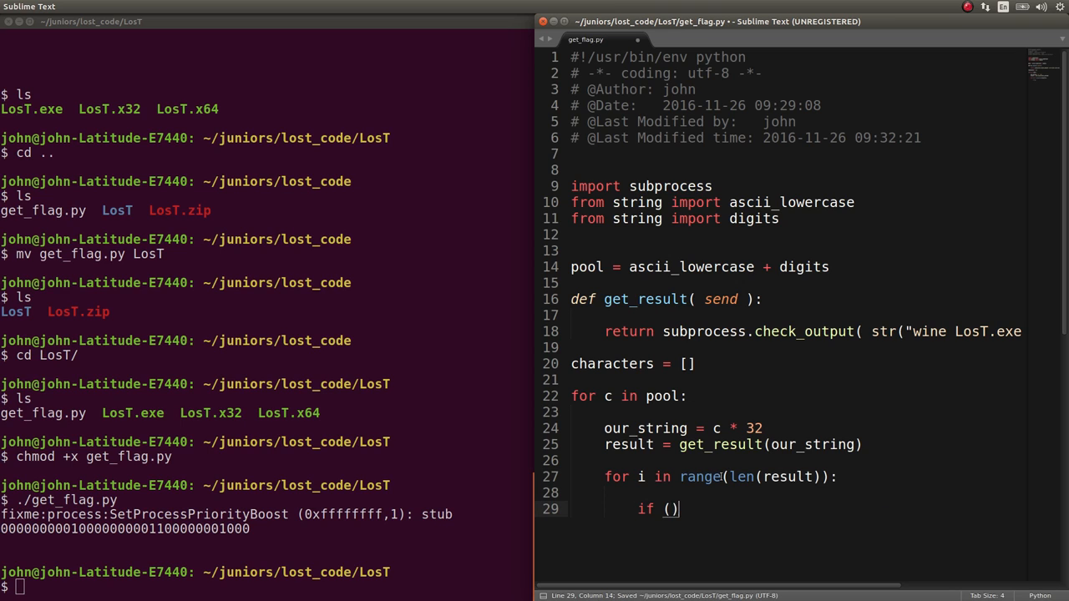
{"action": "type", "text": "result[i] == \"!"}
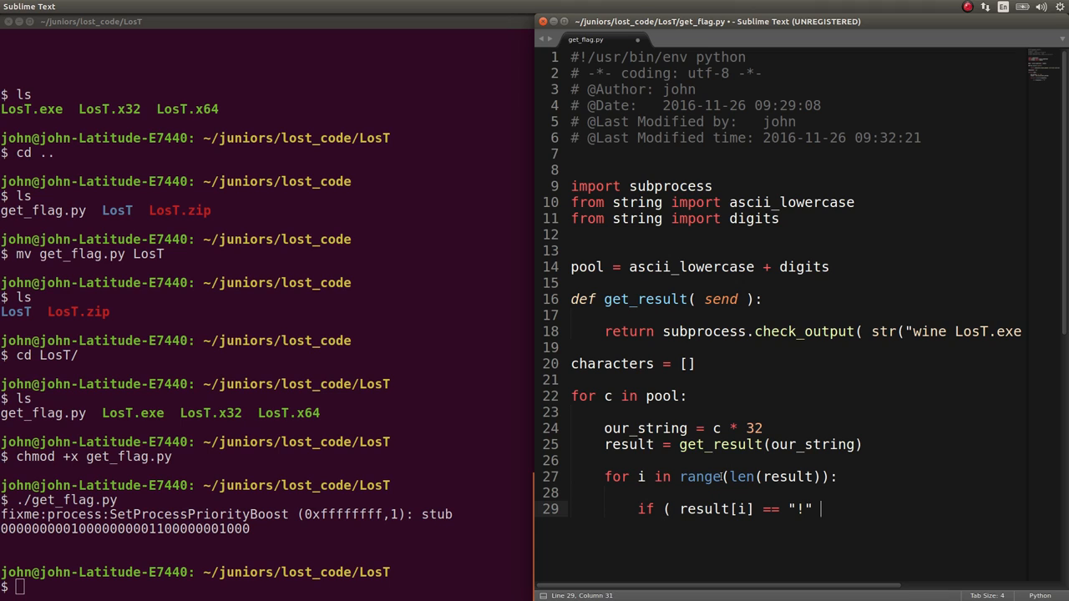
{"action": "type", "text": "1\" )"}
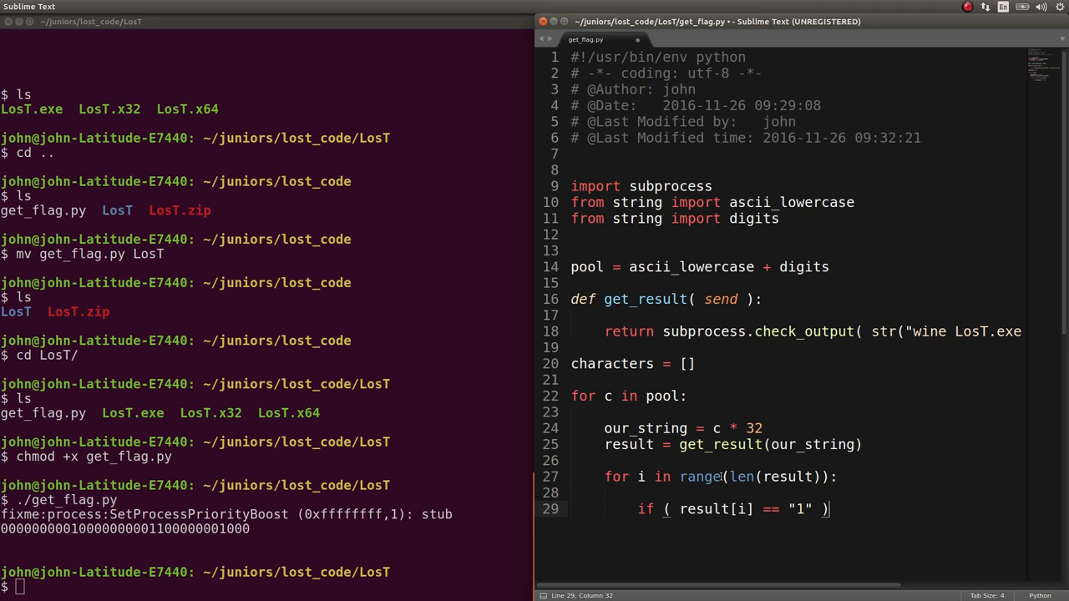
{"action": "type", "text": "characters[i] = c"}
{"action": "type", "text": "\\"}
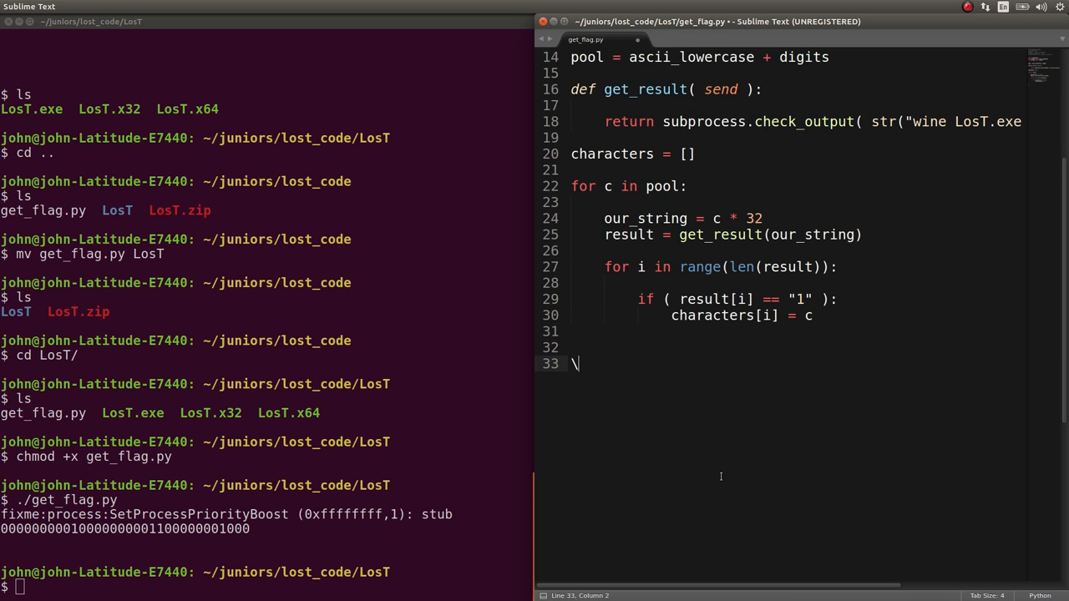
{"action": "type", "text": "print"}
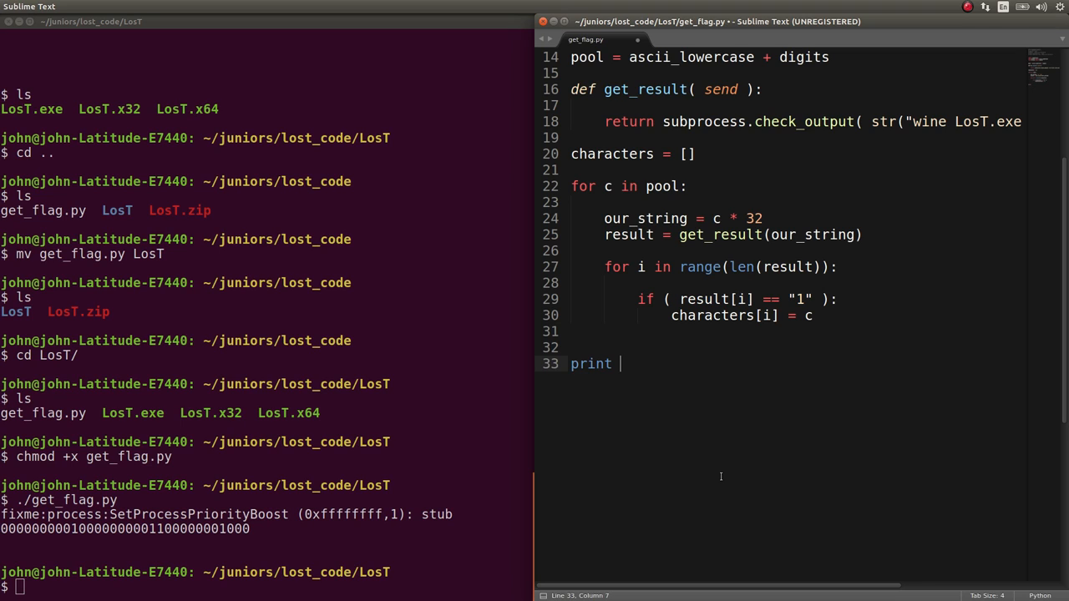
{"action": "type", "text": "\"characters)"}
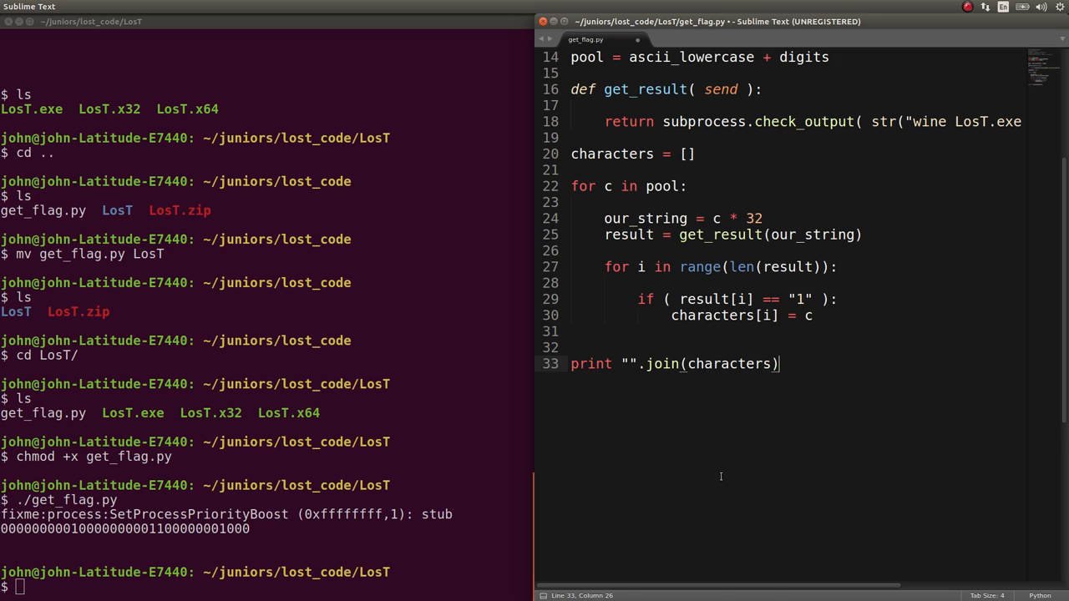
{"action": "key", "text": "ctrl+s"}
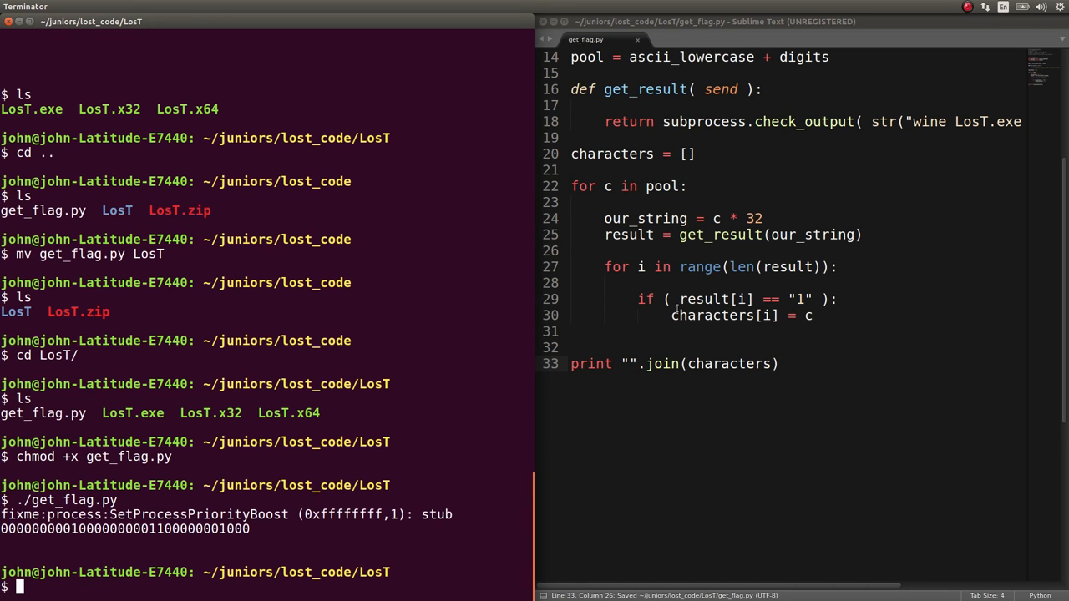
Add debug prints of c and result, then split check_output's result by '\n' on line 18
{"action": "type", "text": "print c"}
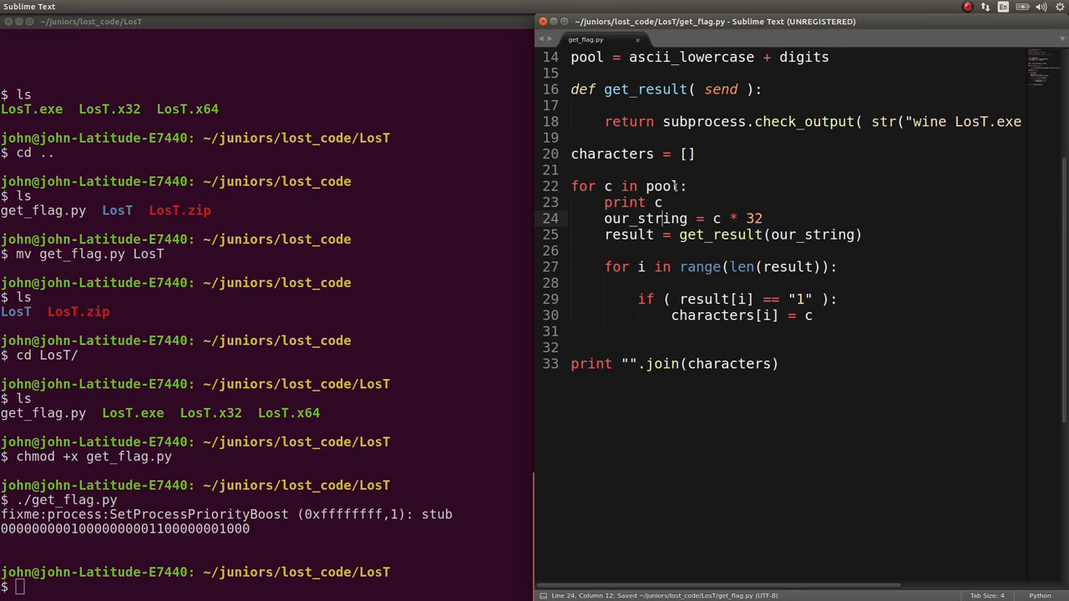
{"action": "type", "text": "porit"}
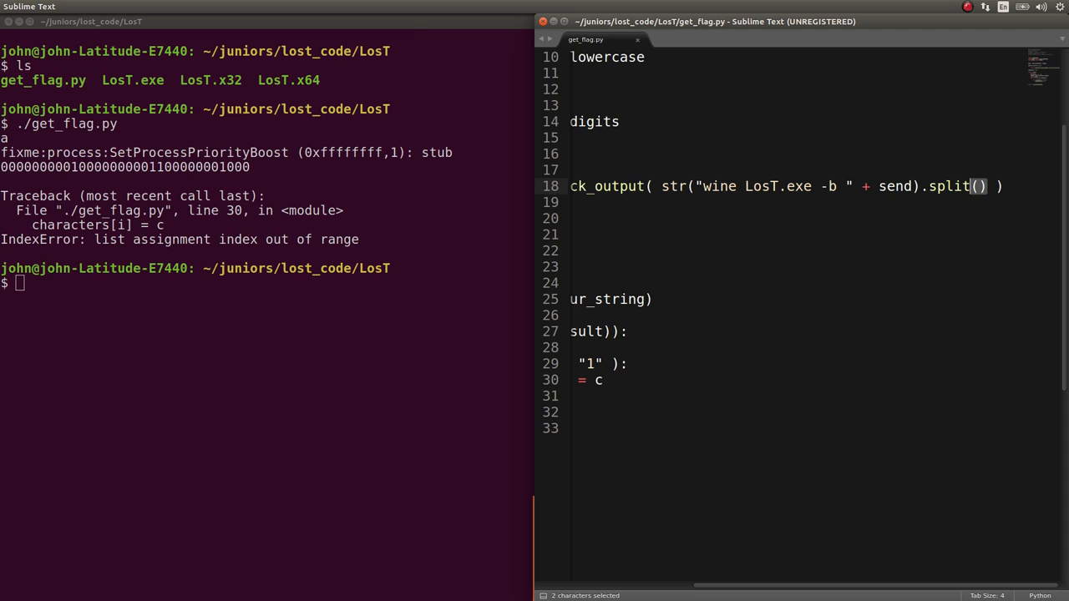
{"action": "left_click", "coordinate": [979, 186]}
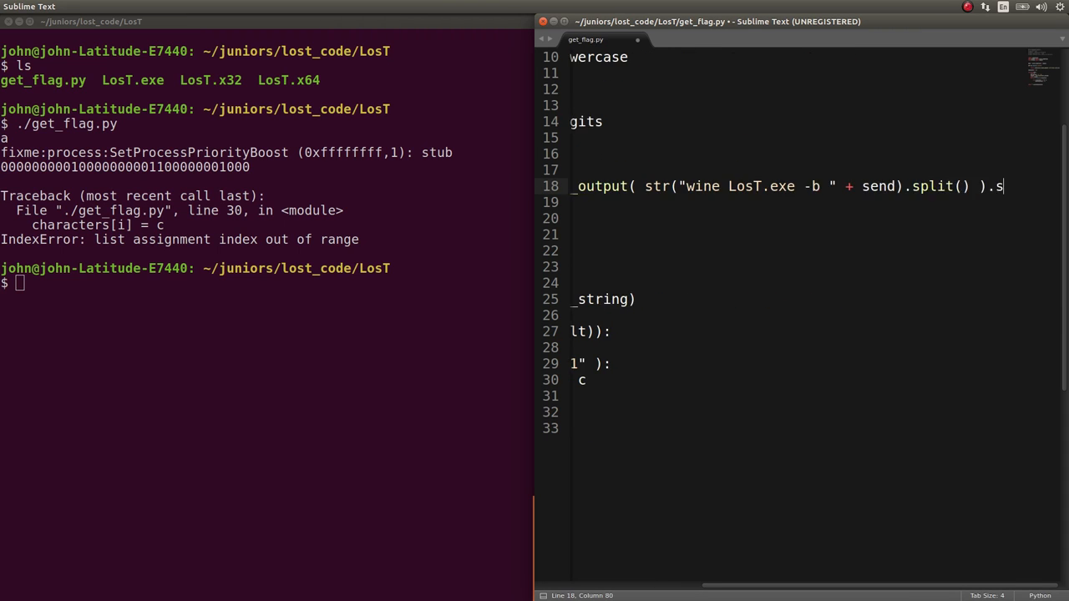
{"action": "type", "text": ".split('\\n')"}
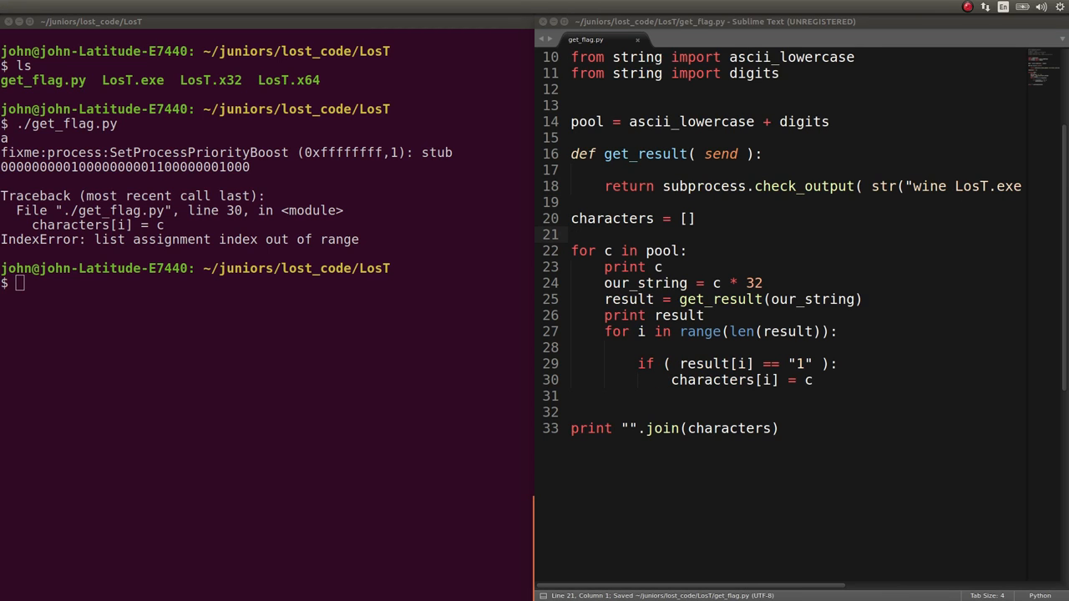
Change characters to a {} dictionary and append .values() to the final join, then save
{"action": "key", "text": "Return"}
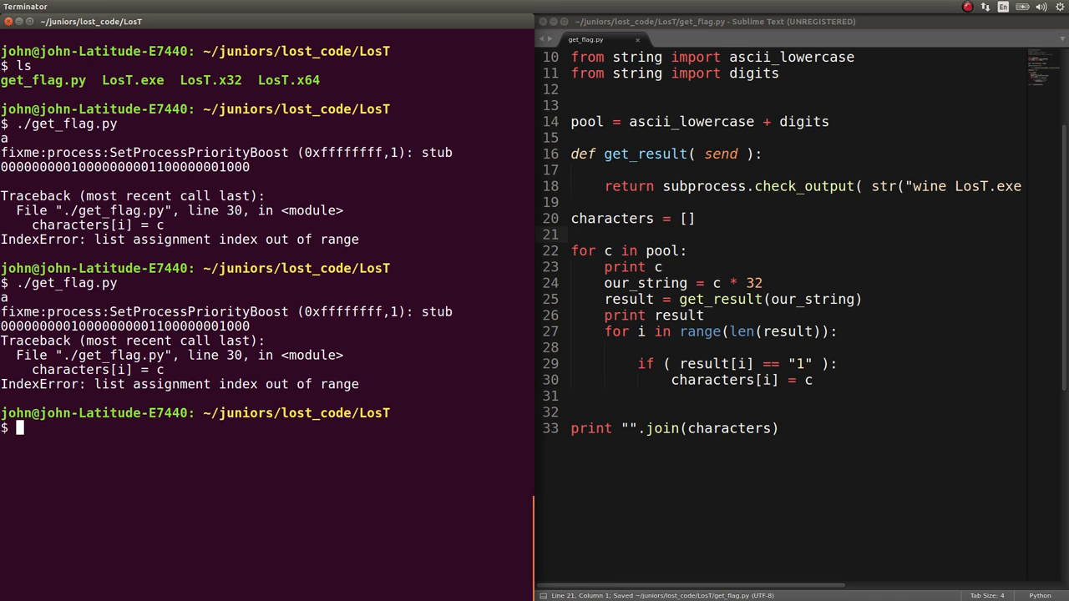
{"action": "scroll", "scroll_direction": "up", "scroll_amount": 3}
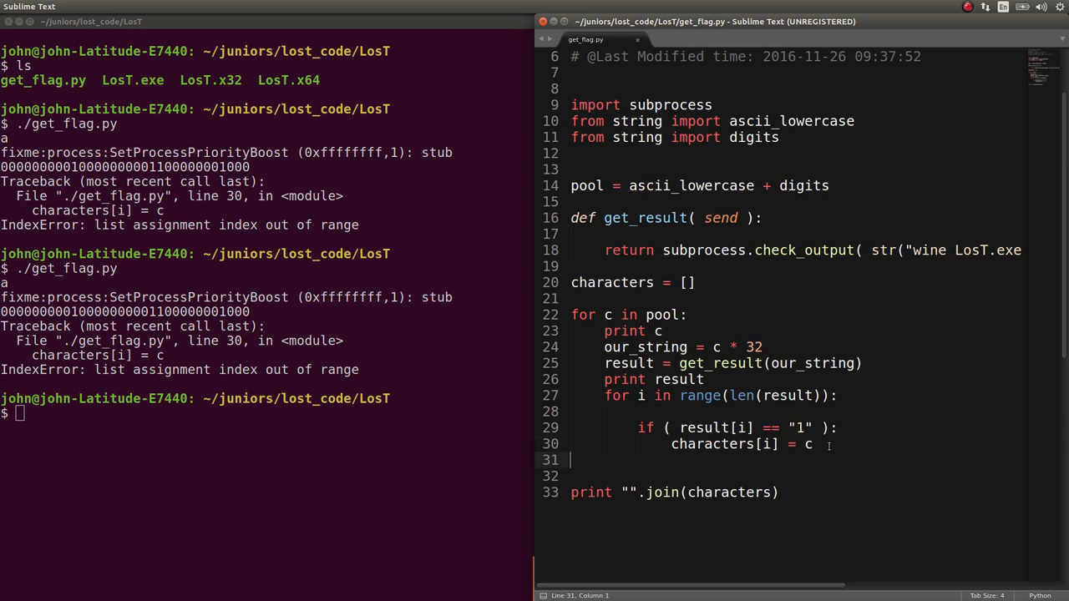
{"action": "left_click", "coordinate": [766, 444]}
{"action": "type", "text": "{}"}
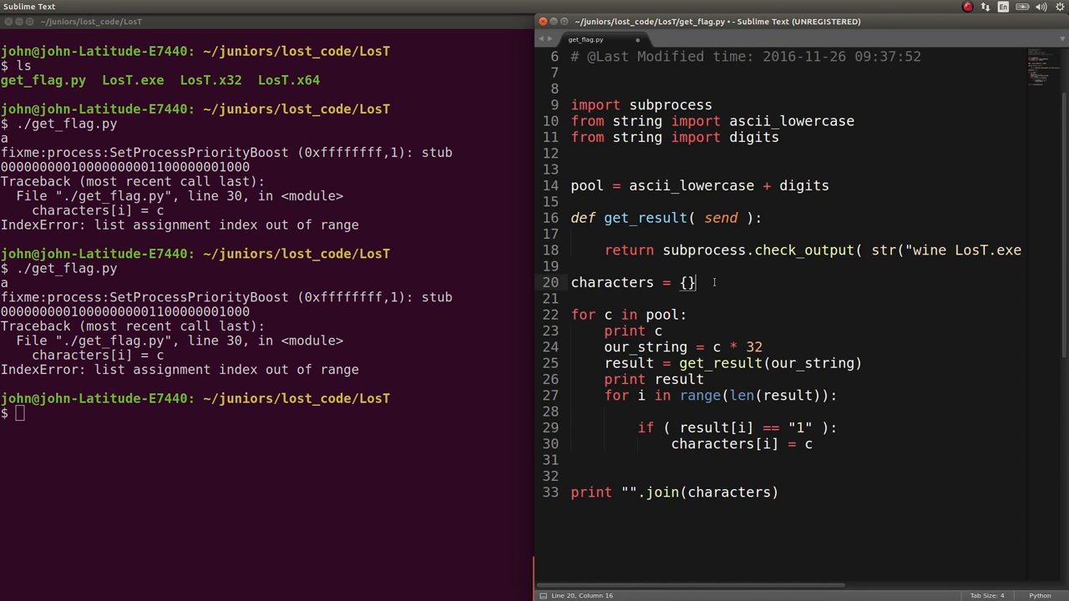
{"action": "key", "text": "ctrl+s"}
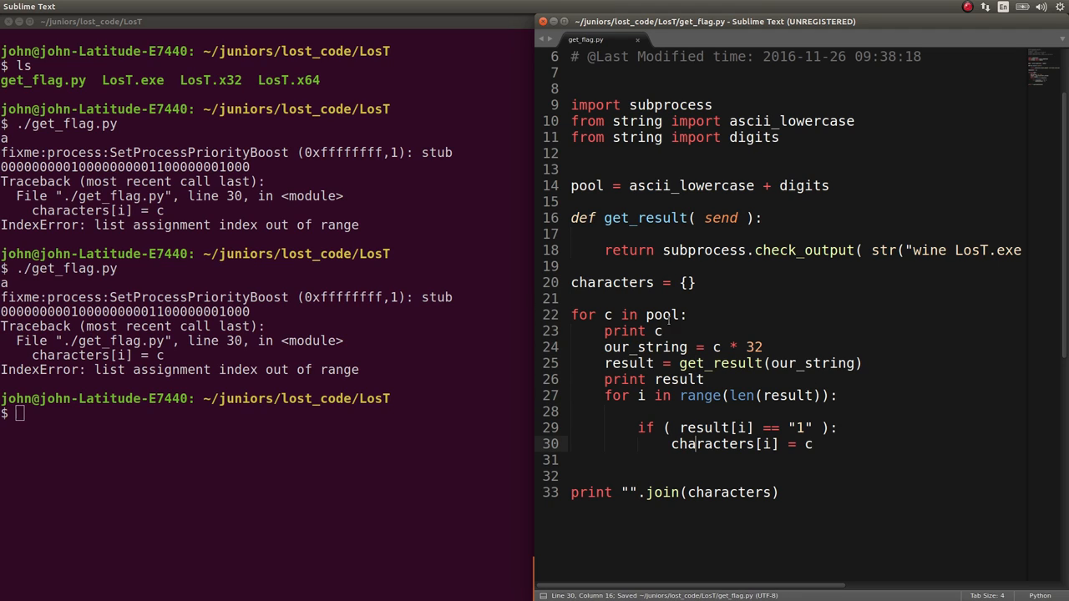
{"action": "left_click", "coordinate": [782, 491]}
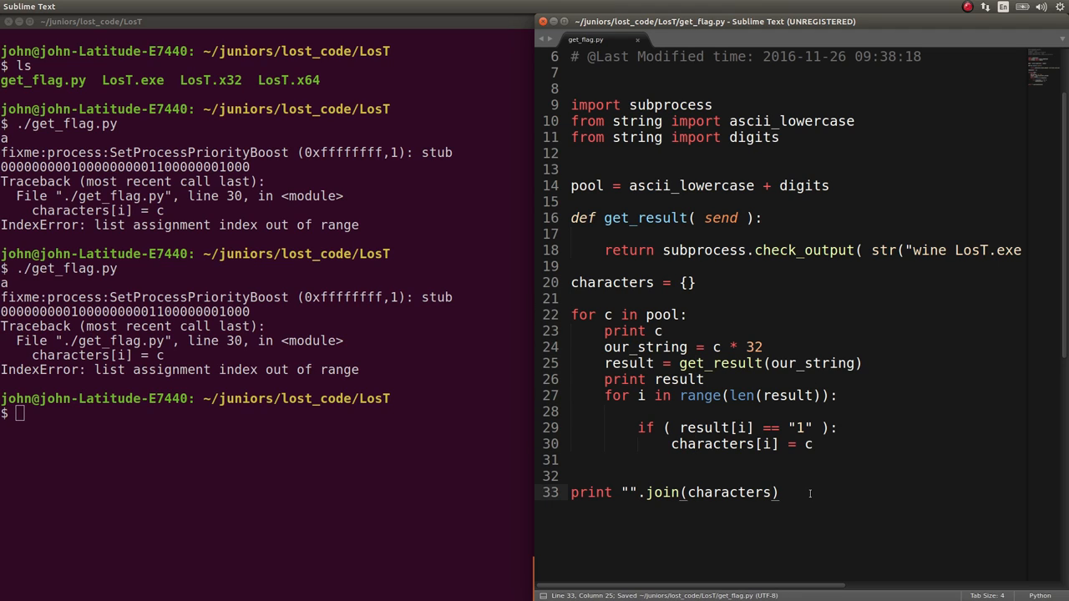
{"action": "type", "text": ".values(*)"}
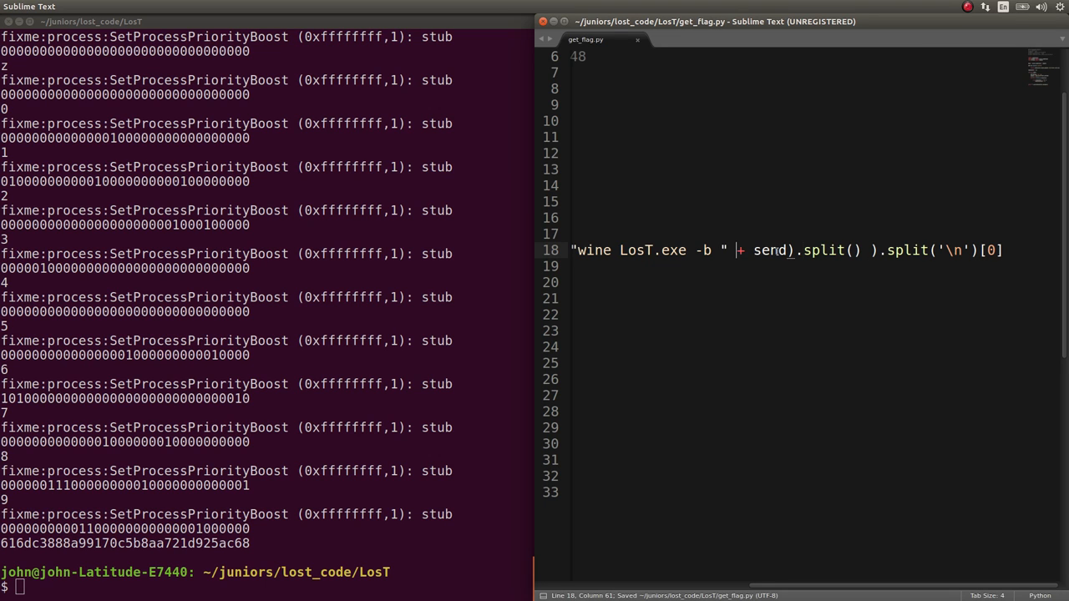
{"action": "mouse_move", "coordinate": [471, 284]}
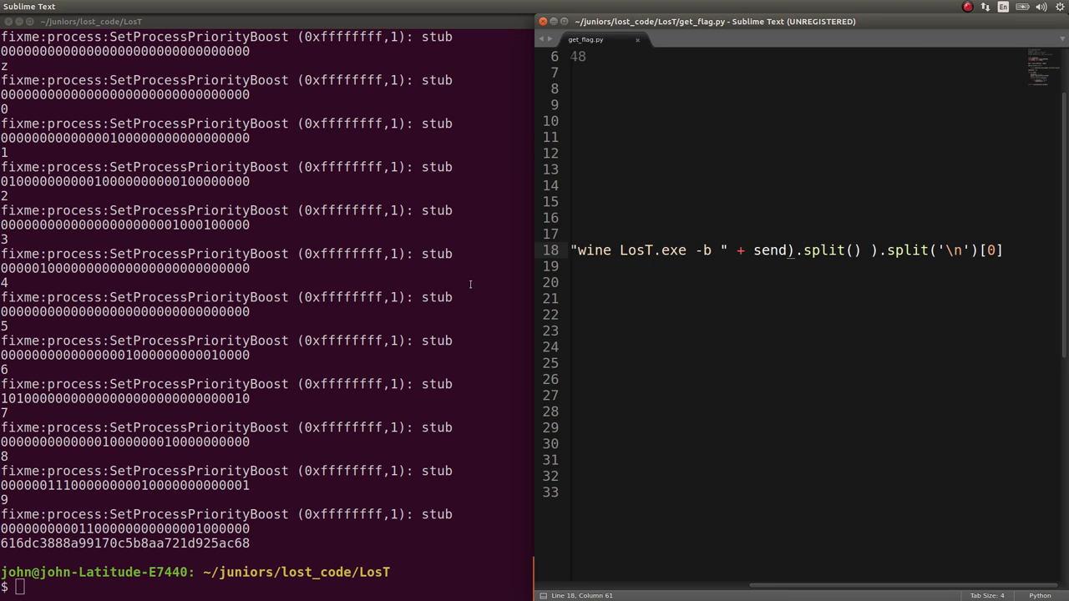
{"action": "key", "text": "Return"}
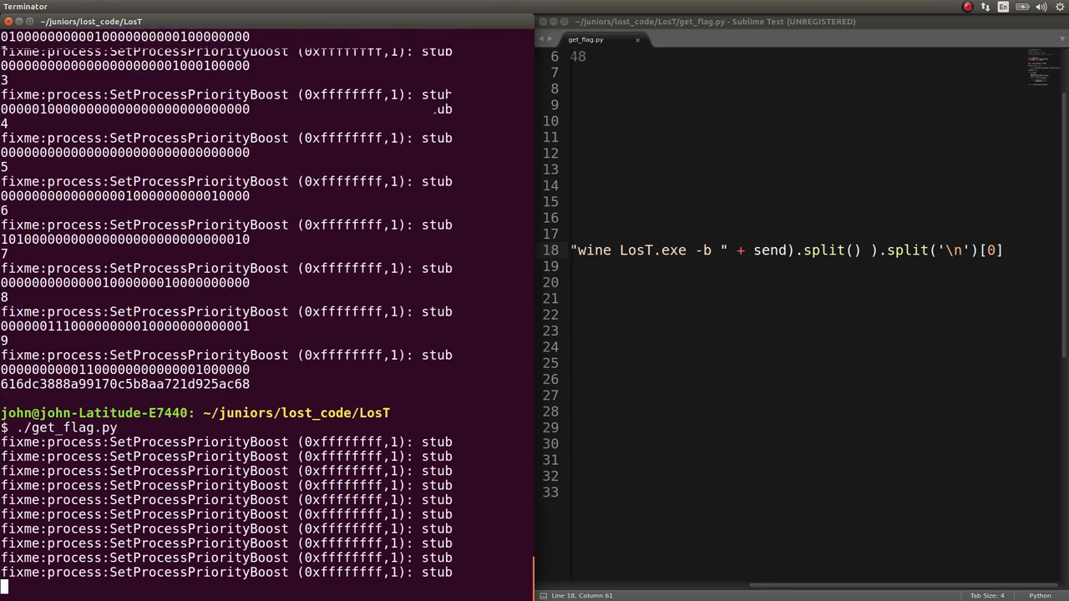
{"action": "scroll", "scroll_direction": "down", "scroll_amount": 3}
{"action": "type", "text": "./get_flag.py 2> /dev/nul"}
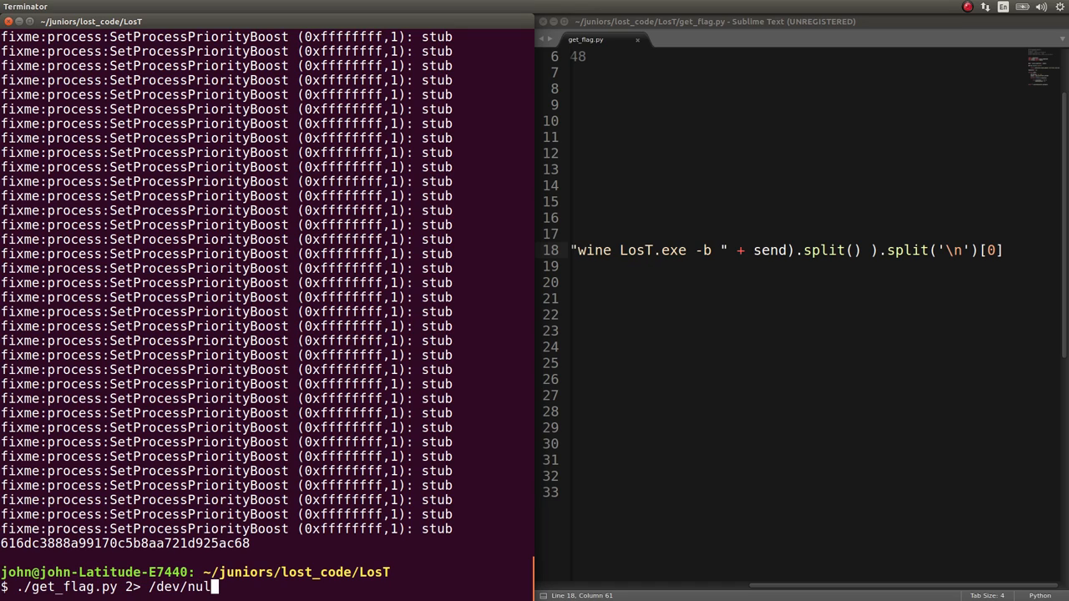
{"action": "key", "text": "Return"}
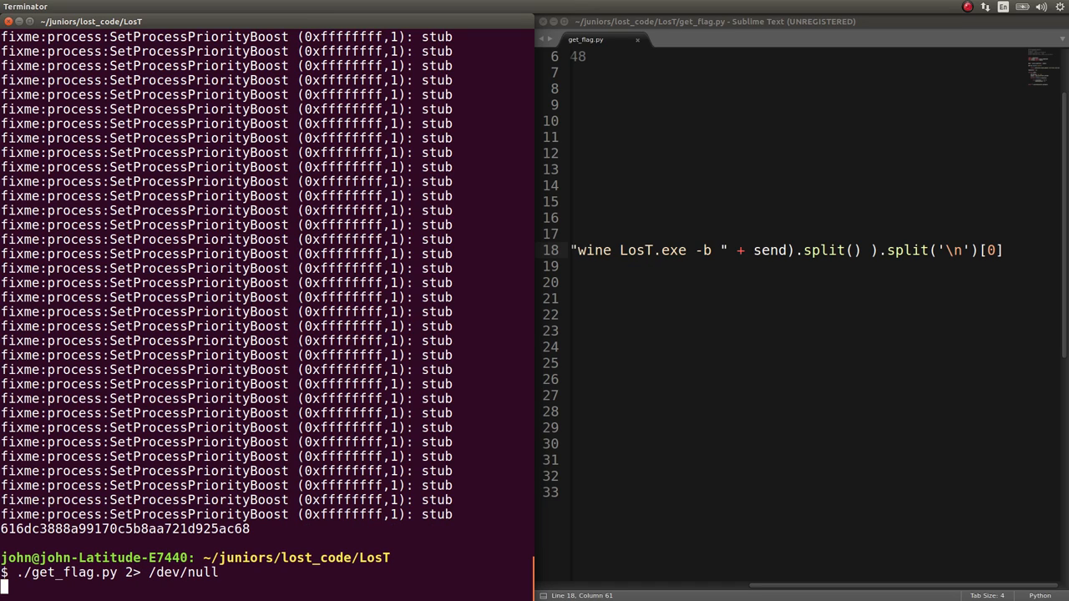
{"action": "key", "text": "Return"}
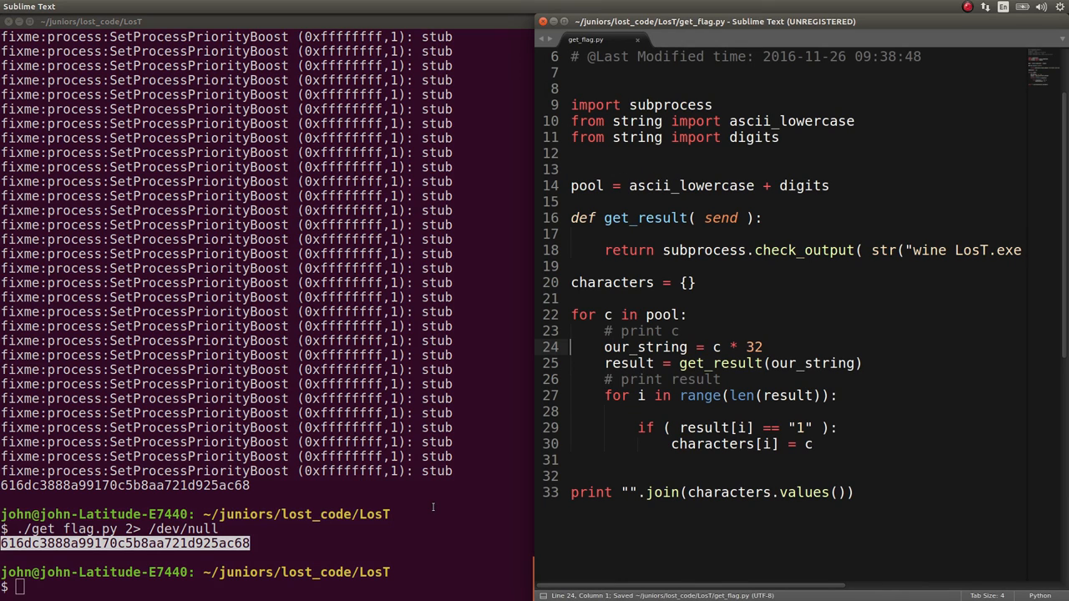
Run wine LosT.exe -b with the recovered flag and confirm the all-1s answer
{"action": "type", "text": "./pl"}
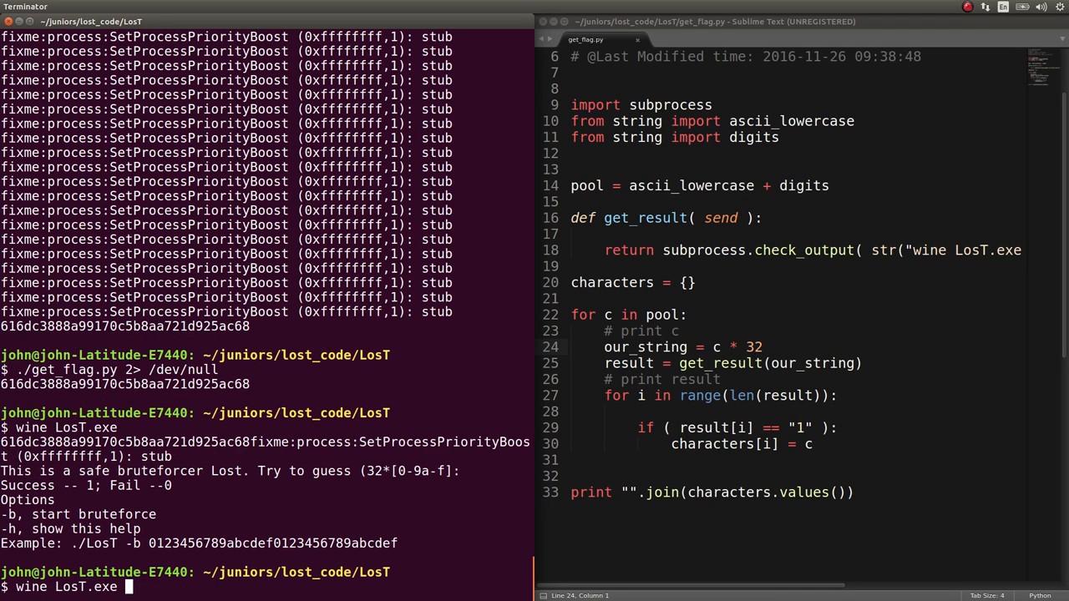
{"action": "type", "text": "-"}
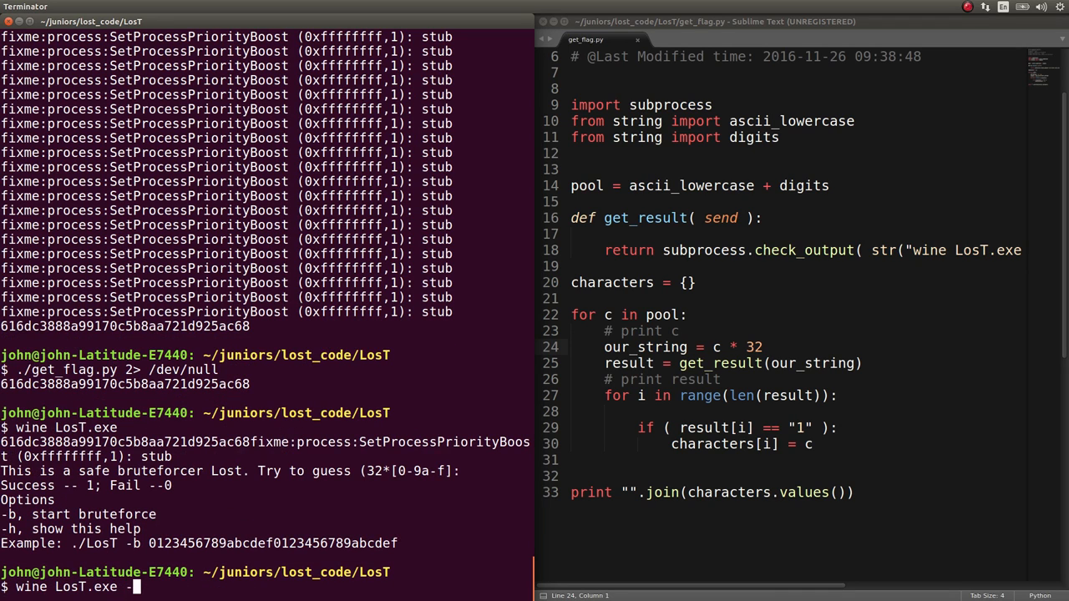
{"action": "key", "text": "Return"}
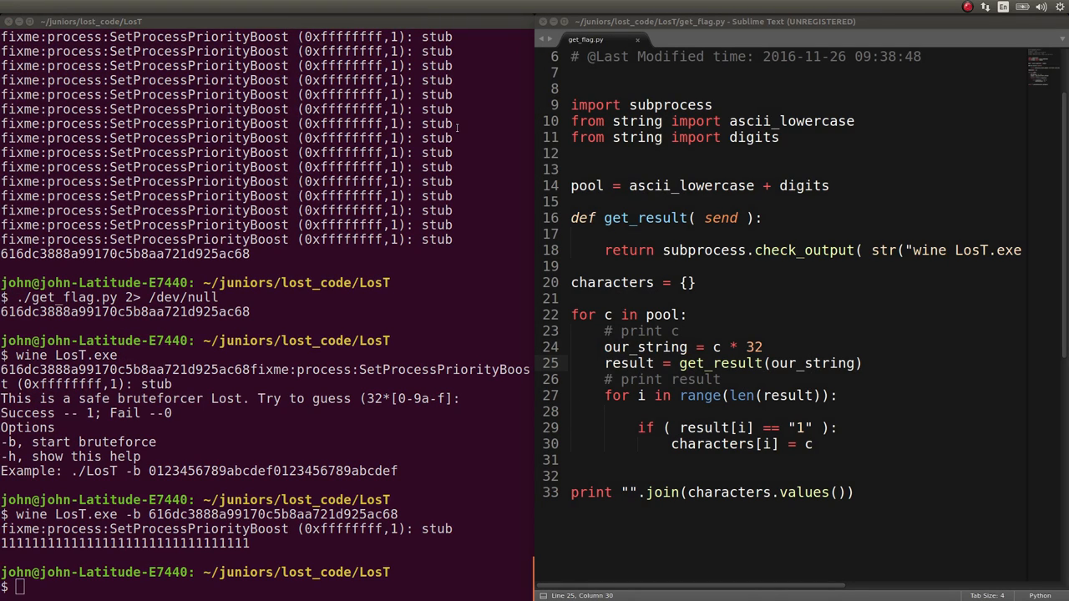
{"action": "key", "text": "ctrl+s"}
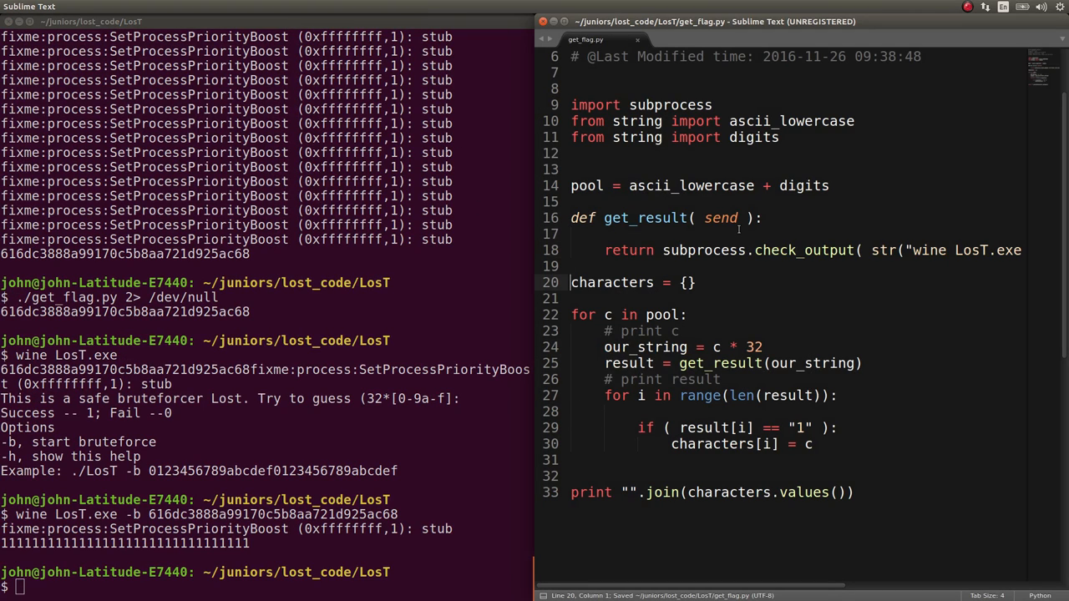
Delete the '# print c' and '# print result' debug lines from the brute-force loop and save
{"action": "double_click", "coordinate": [683, 282]}
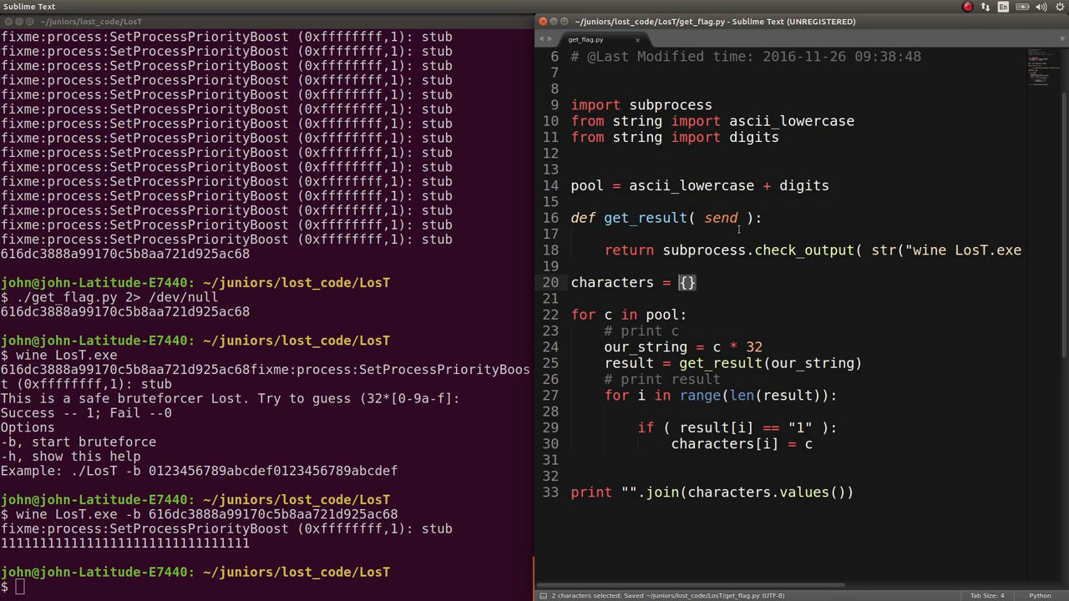
{"action": "left_click", "coordinate": [571, 314]}
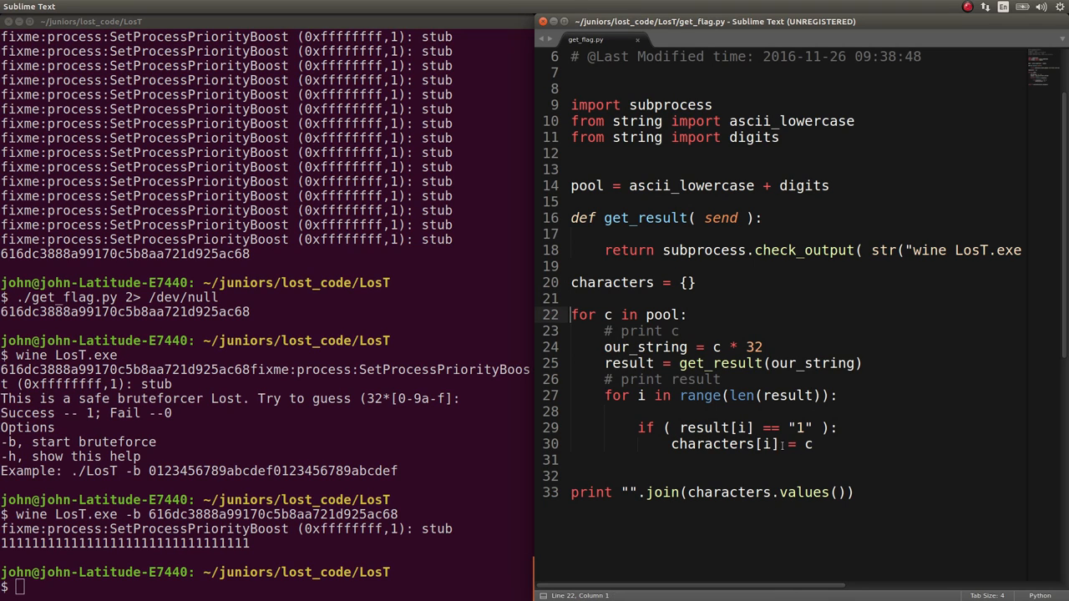
{"action": "left_click", "coordinate": [812, 444]}
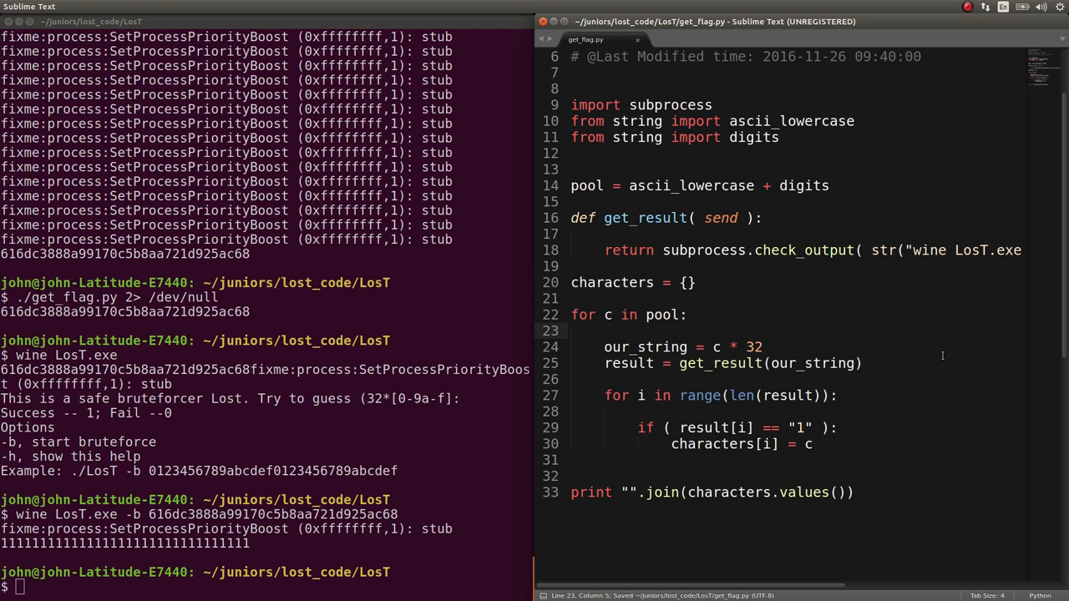
{"action": "mouse_move", "coordinate": [487, 399]}
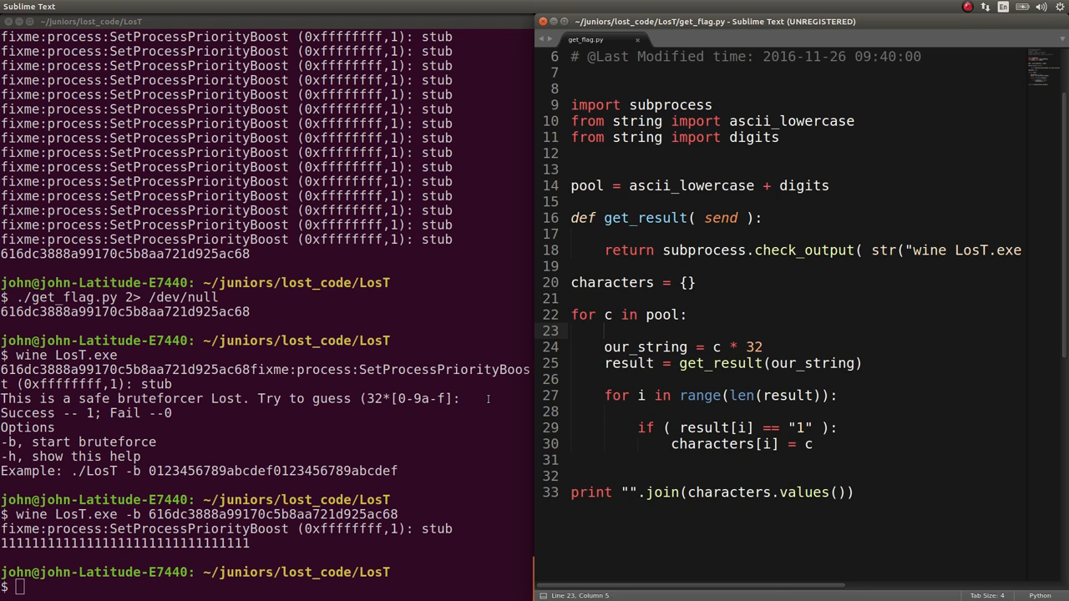
{"action": "left_click", "coordinate": [604, 331]}
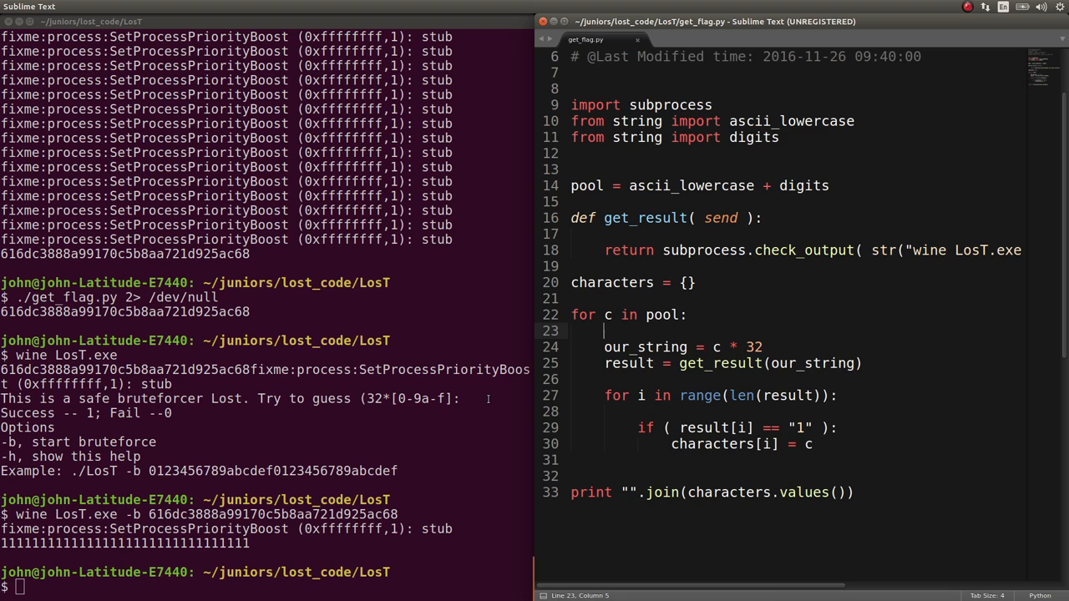
{"action": "left_click_drag", "start_coordinate": [604, 346], "coordinate": [863, 364]}
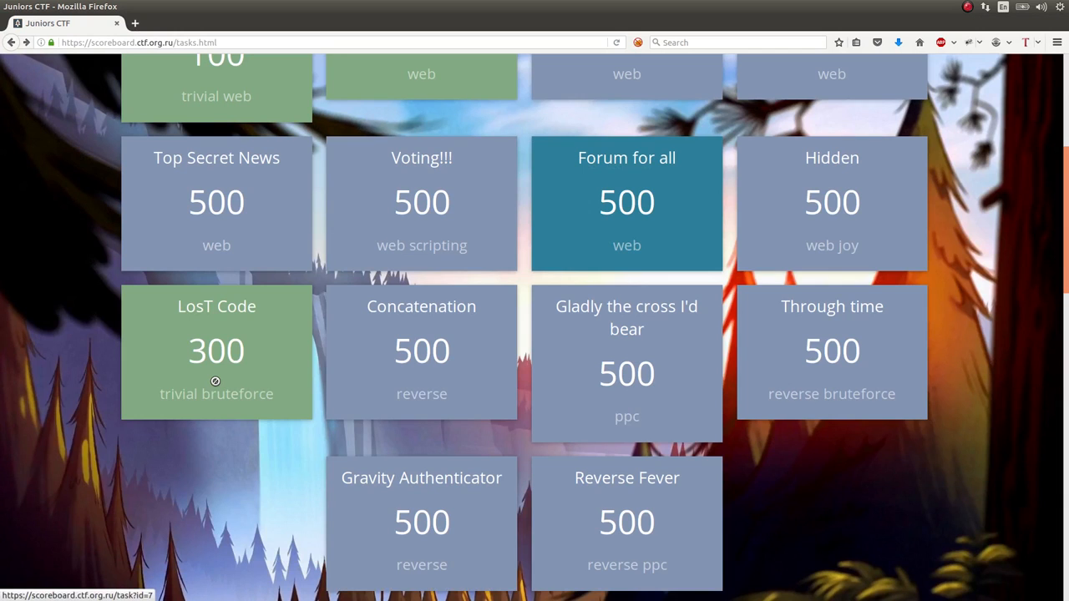
Scroll the Juniors CTF task board down past LosT Code to the crypto tasks
{"action": "scroll", "scroll_direction": "down", "scroll_amount": 3}
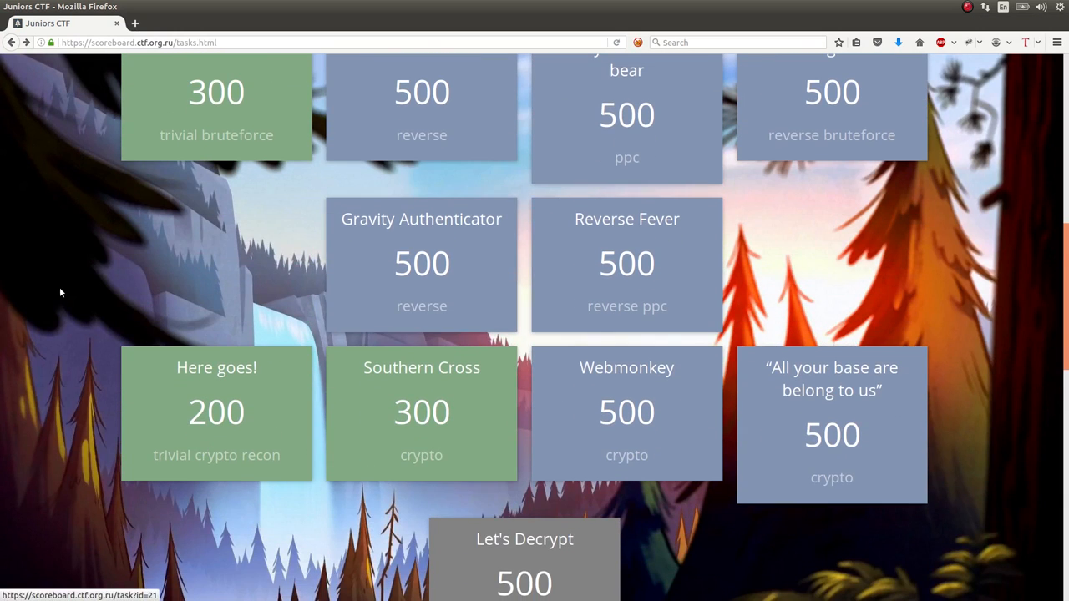
{"action": "scroll", "scroll_direction": "down", "scroll_amount": 3}
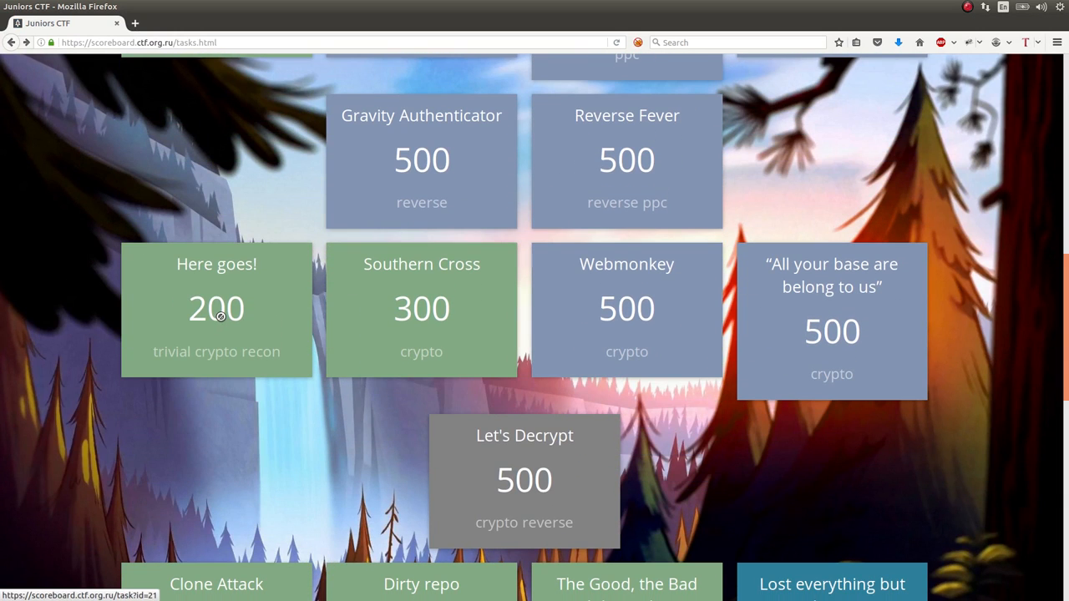